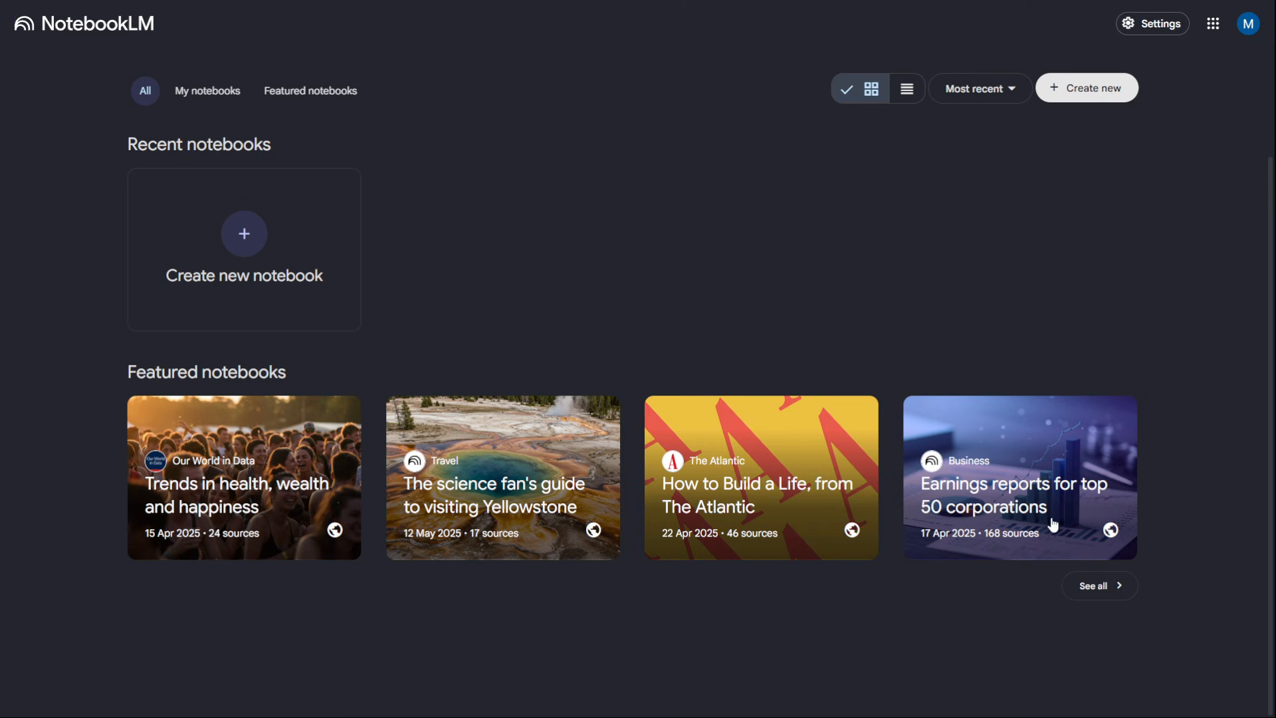
Step: Filter to featured notebooks and browse The World Ahead 2025 notebook's sources
click(310, 90)
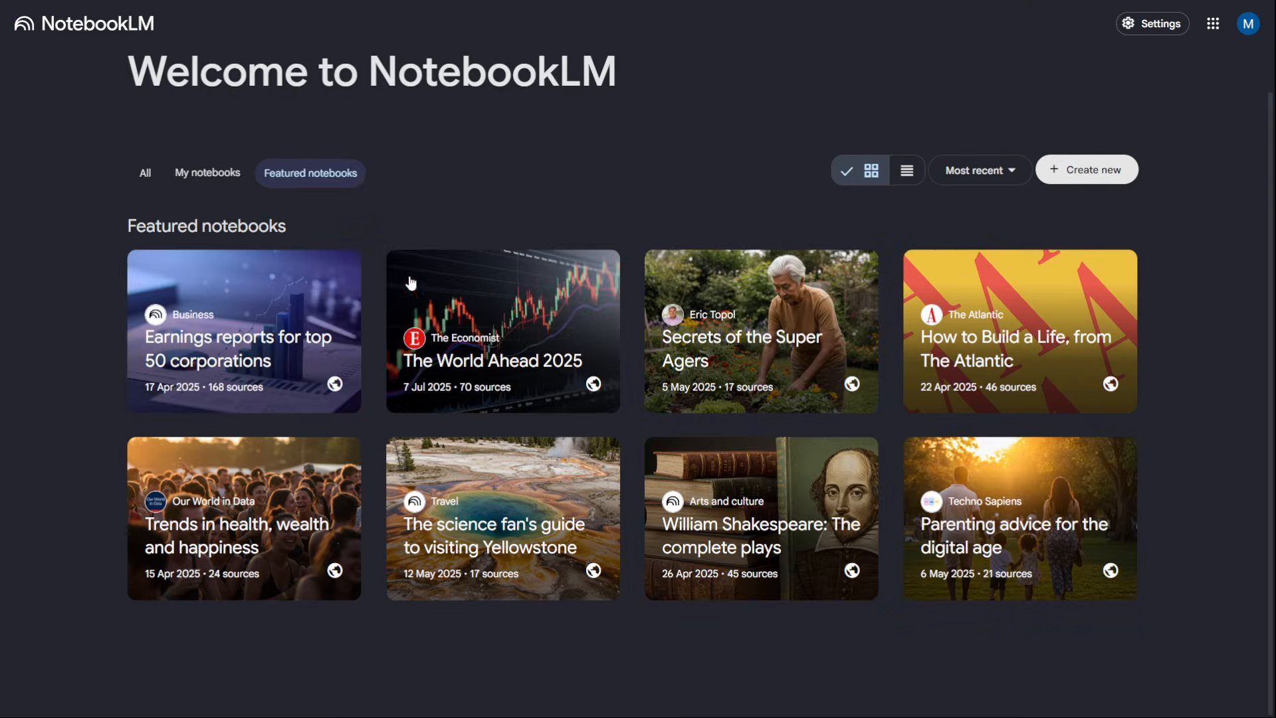
mouse_move(479, 357)
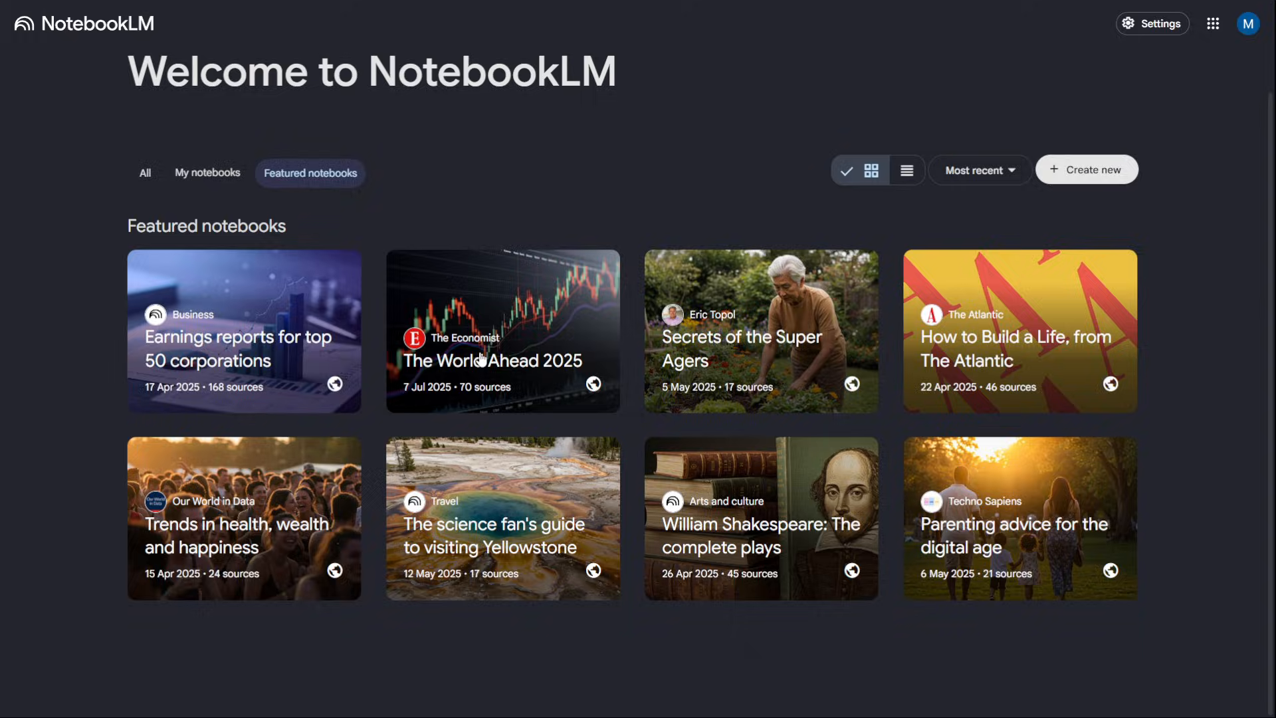
click(503, 331)
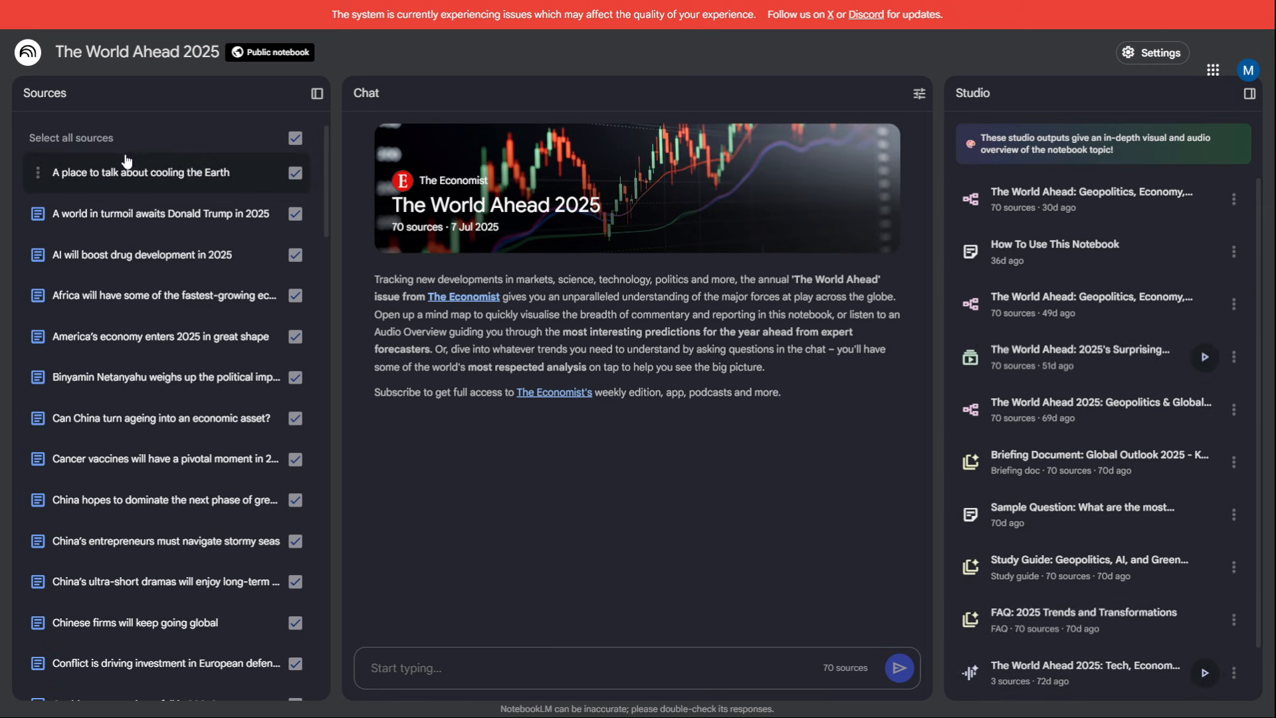
scroll(down, 3)
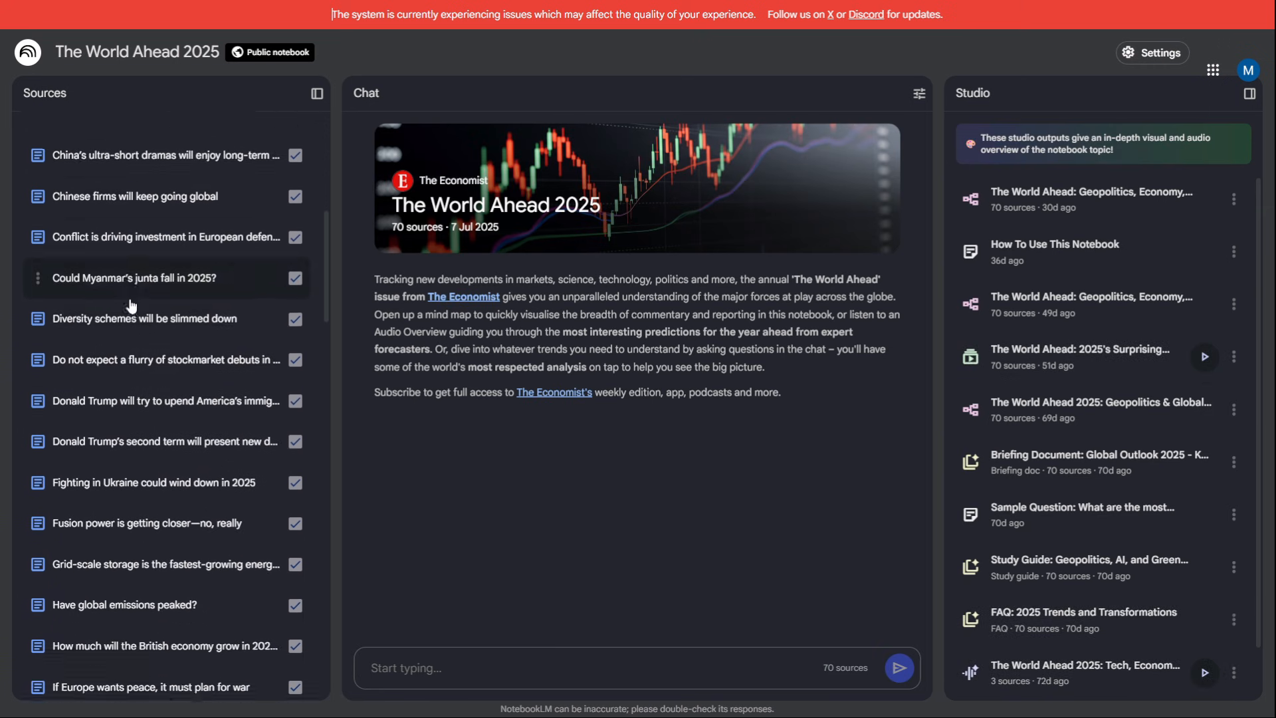
Step: Return to the NotebookLM home page and start a new notebook
click(27, 52)
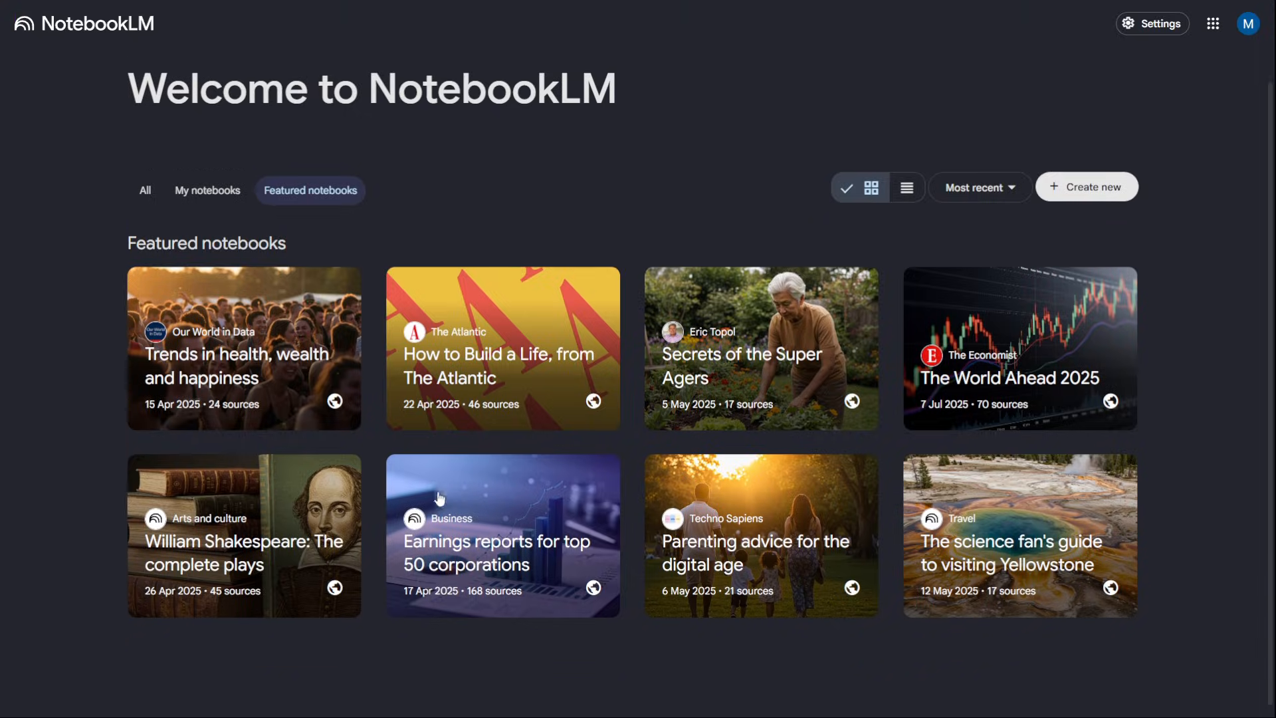
scroll(down, 3)
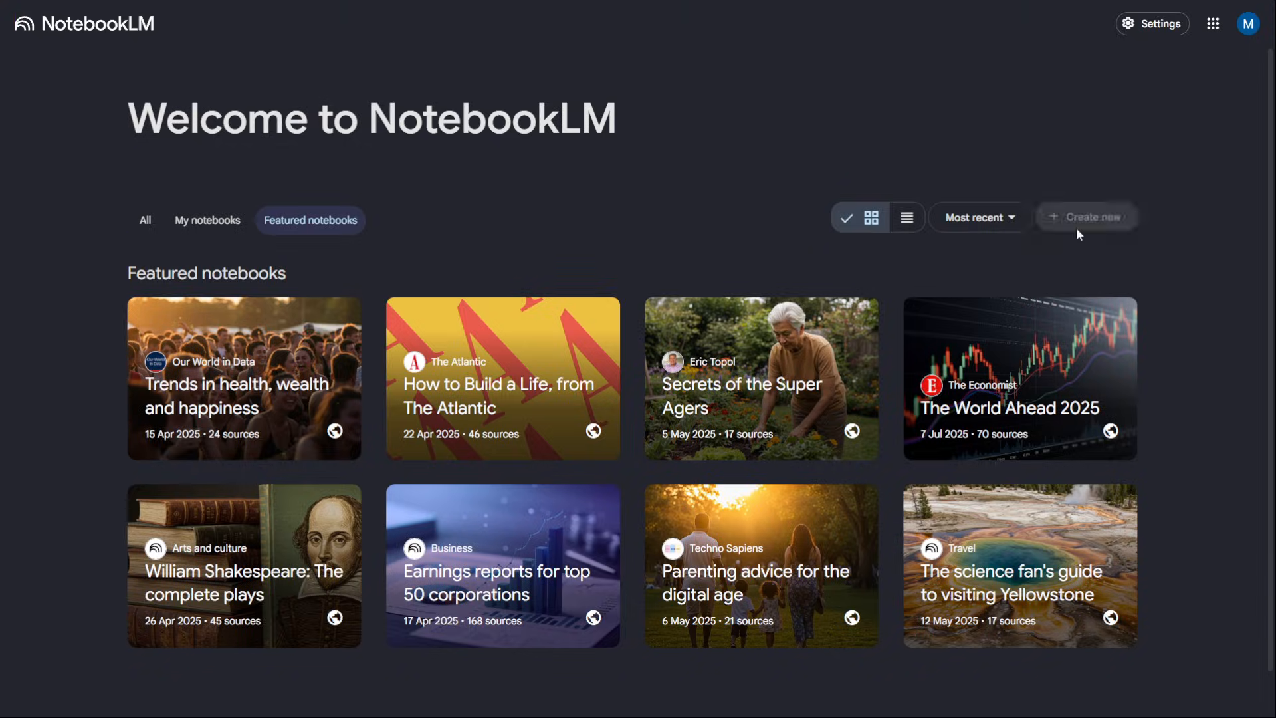
click(1085, 216)
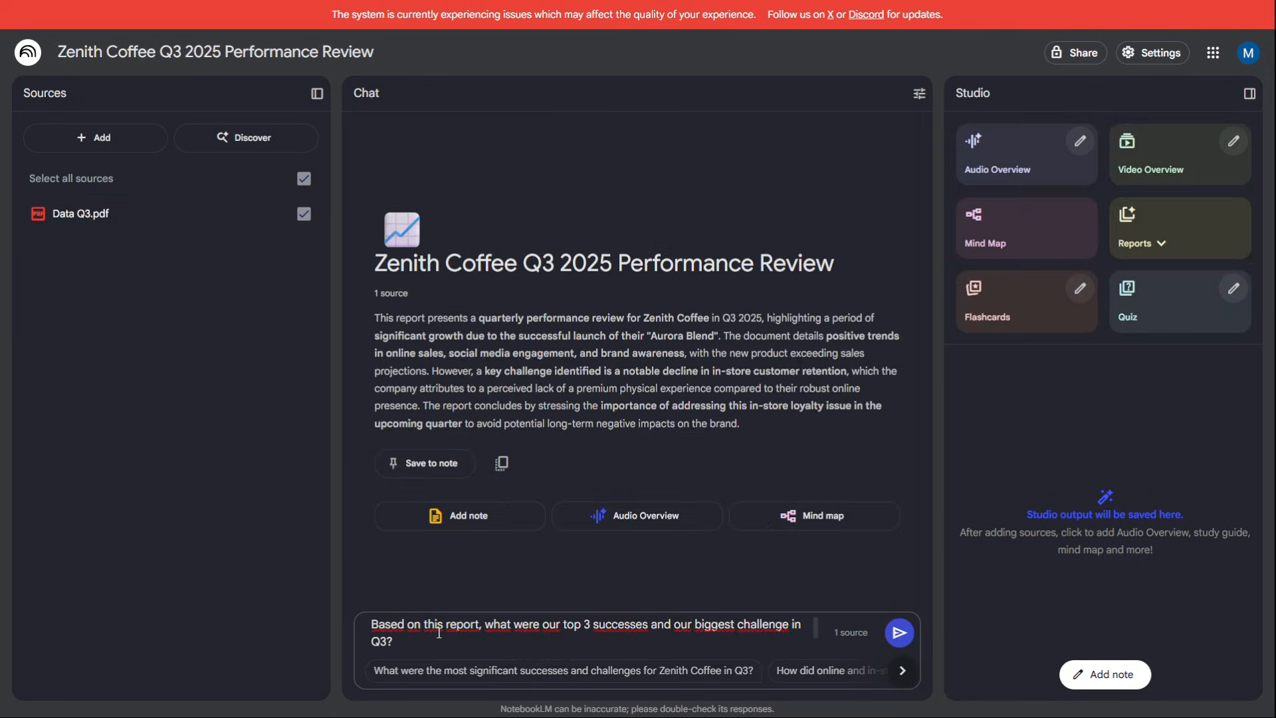
Step: Ask the Zenith Coffee notebook for the top 3 Q3 successes and the biggest challenge
click(78, 213)
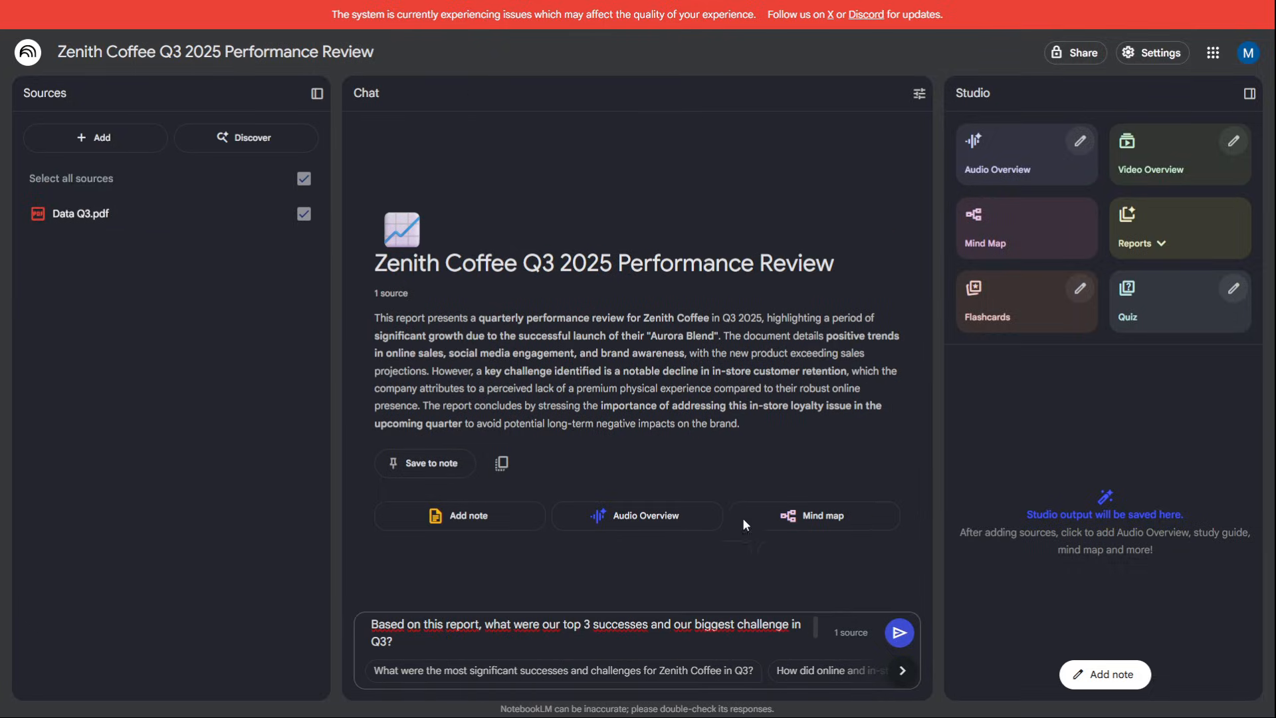
mouse_move(819, 660)
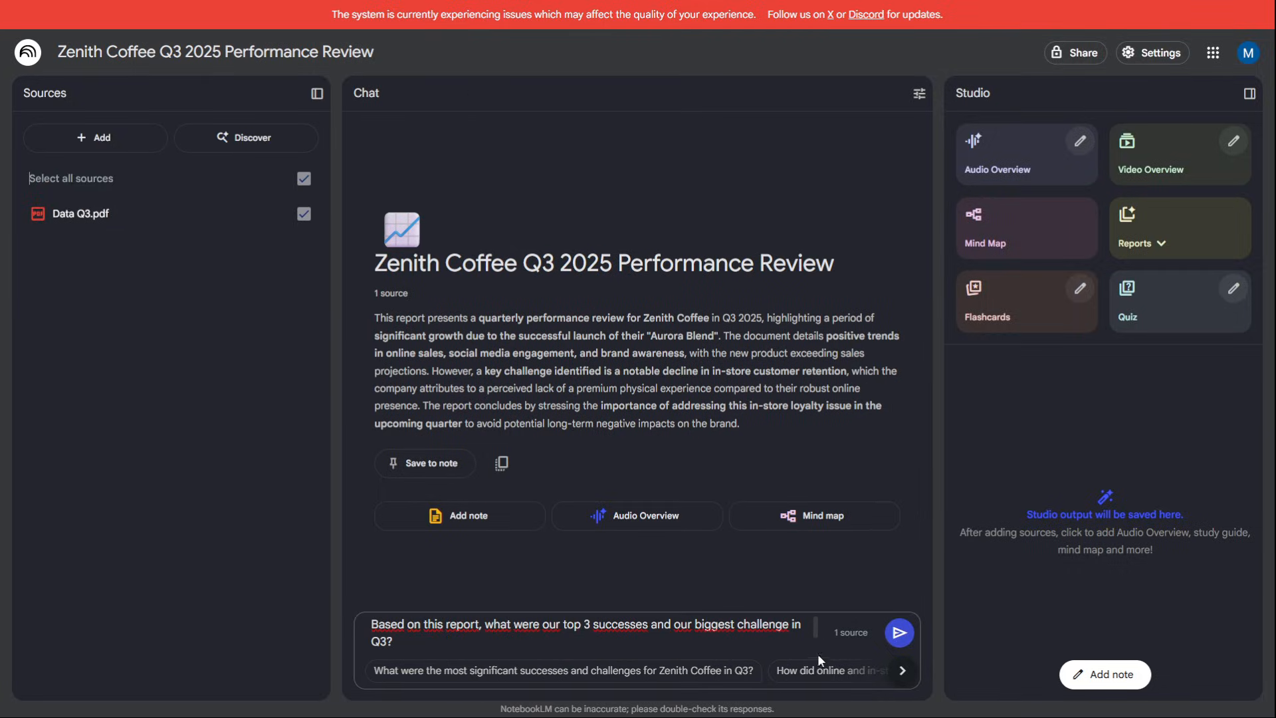
click(898, 633)
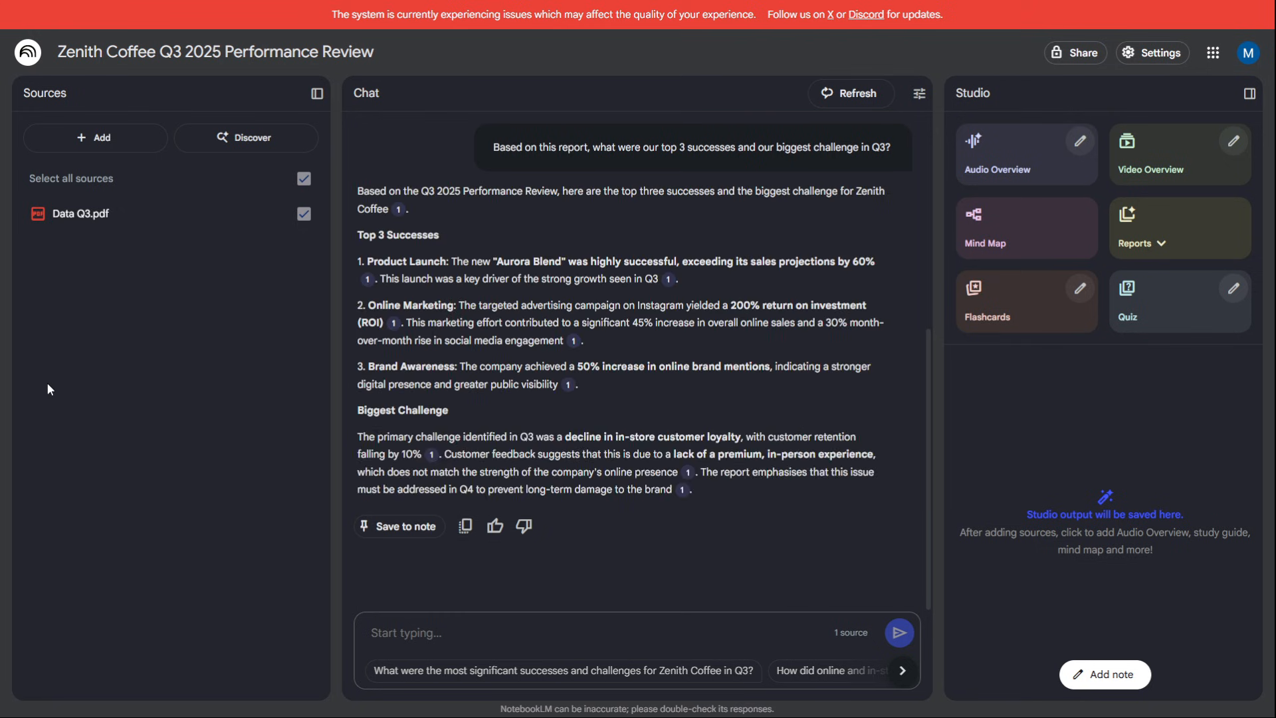
mouse_move(45, 381)
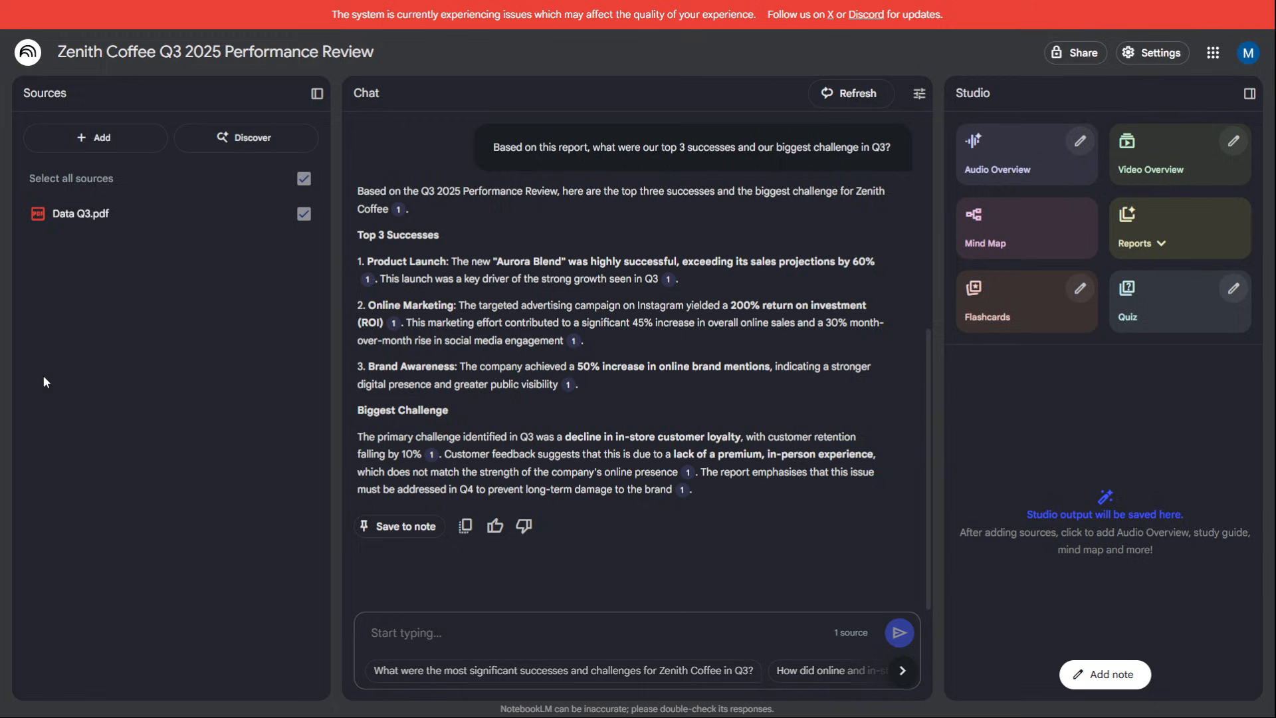
mouse_move(433, 275)
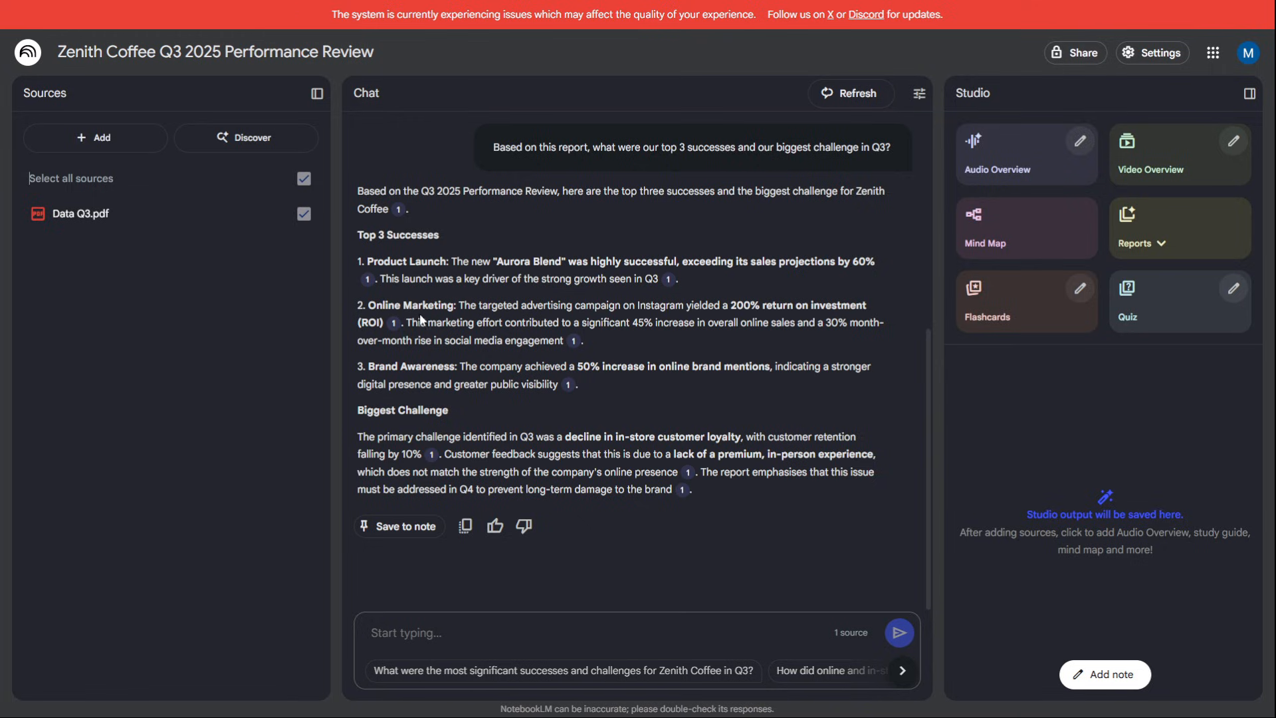
mouse_move(412, 379)
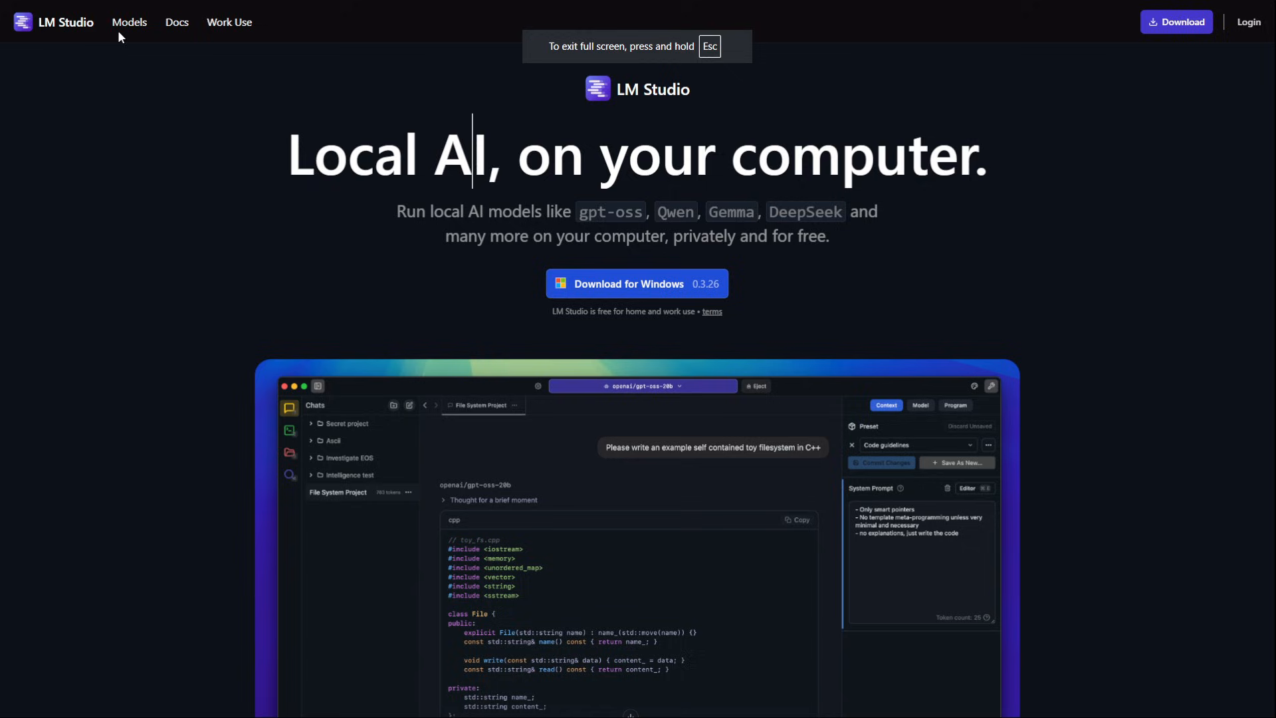
mouse_move(198, 122)
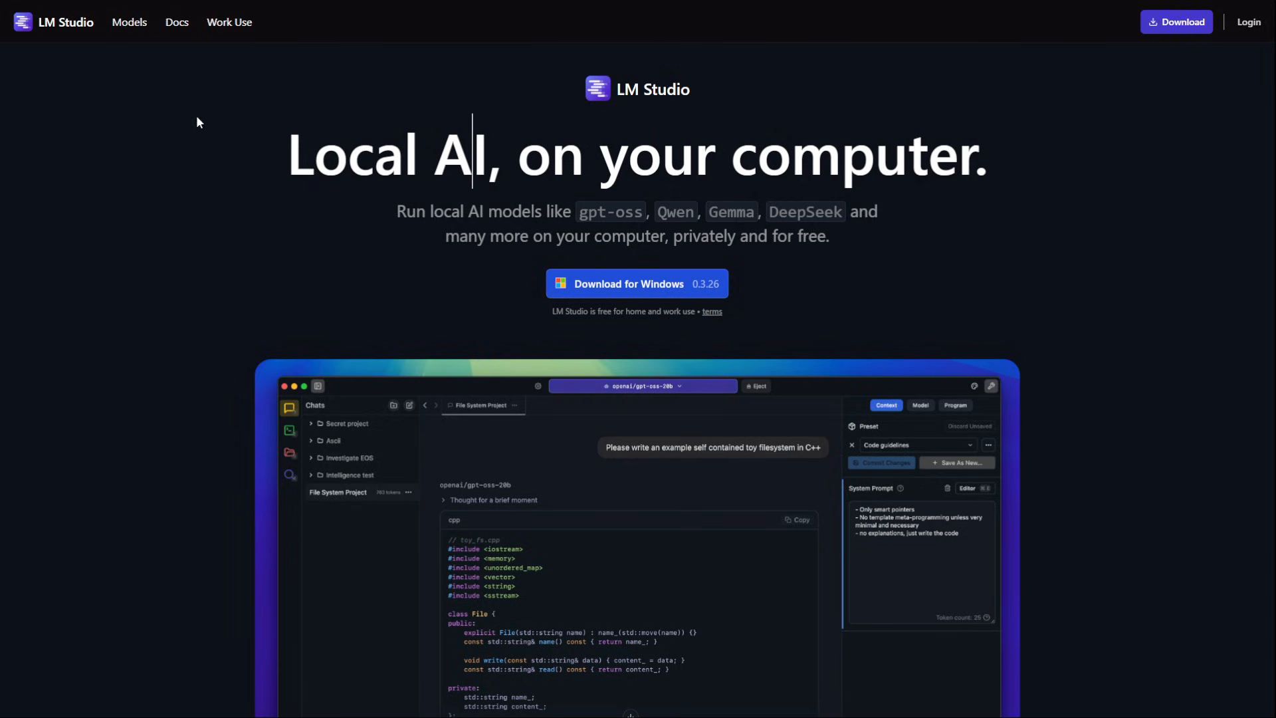
Step: Browse the LM Studio Model Catalog of downloadable models
click(129, 22)
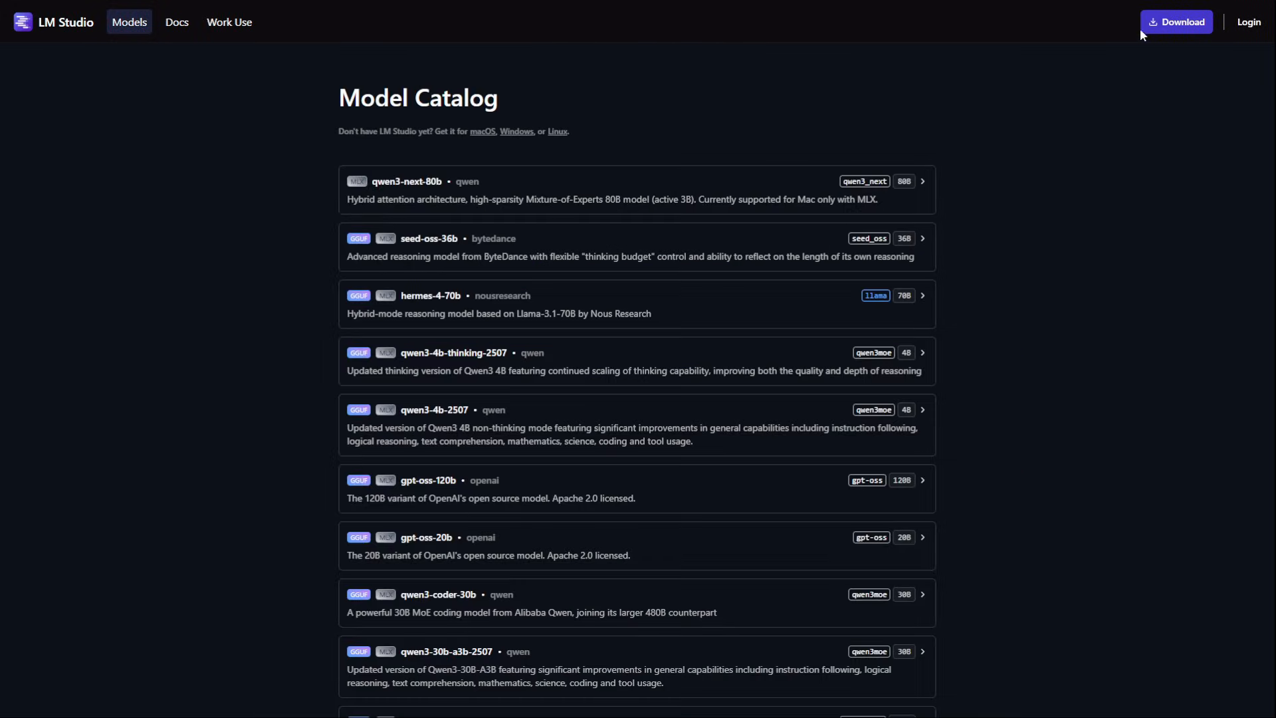
mouse_move(1138, 60)
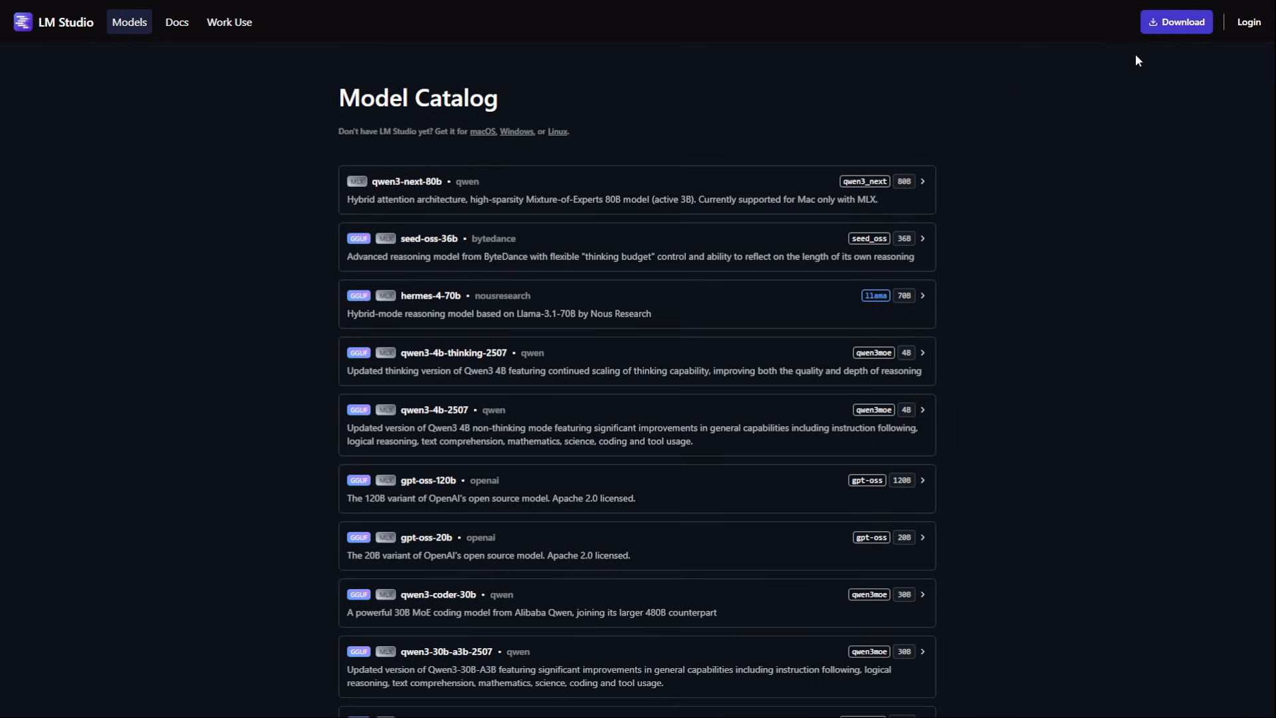
scroll(down, 3)
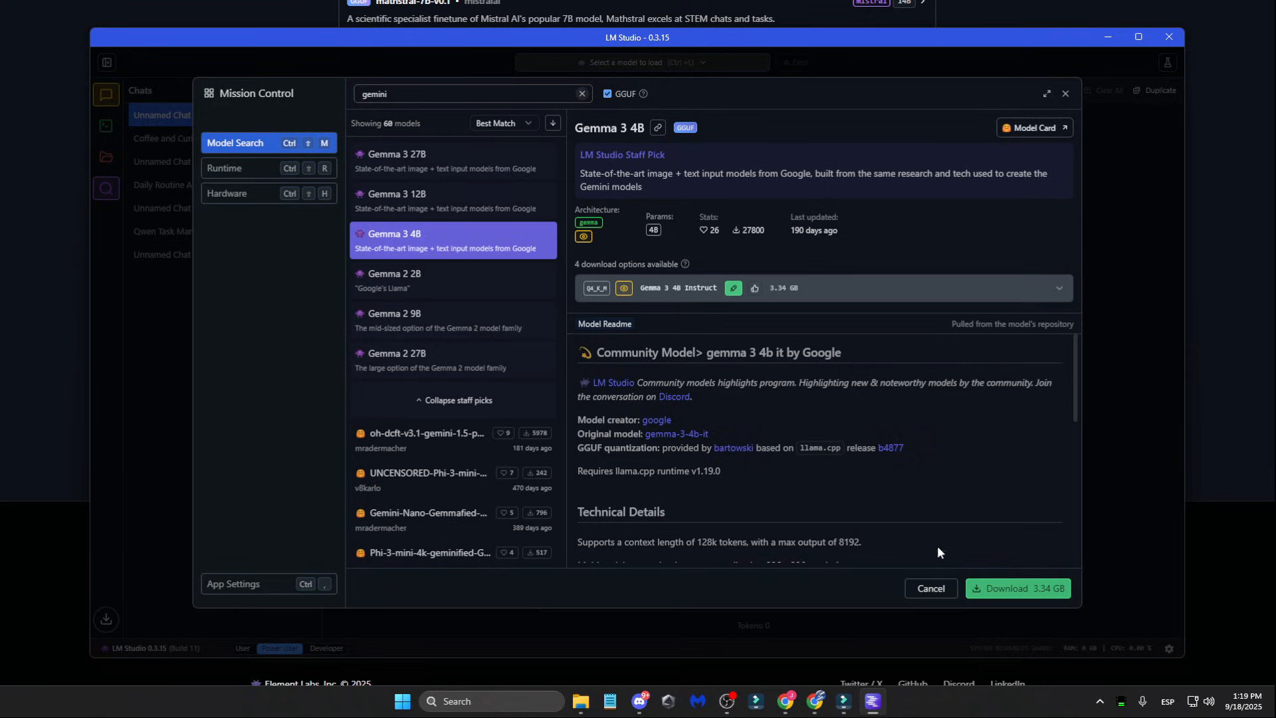
Step: Send Gemma 3 4B the strategist prompt with the Q3 summary and read its three-point Q4 strategy
click(1016, 587)
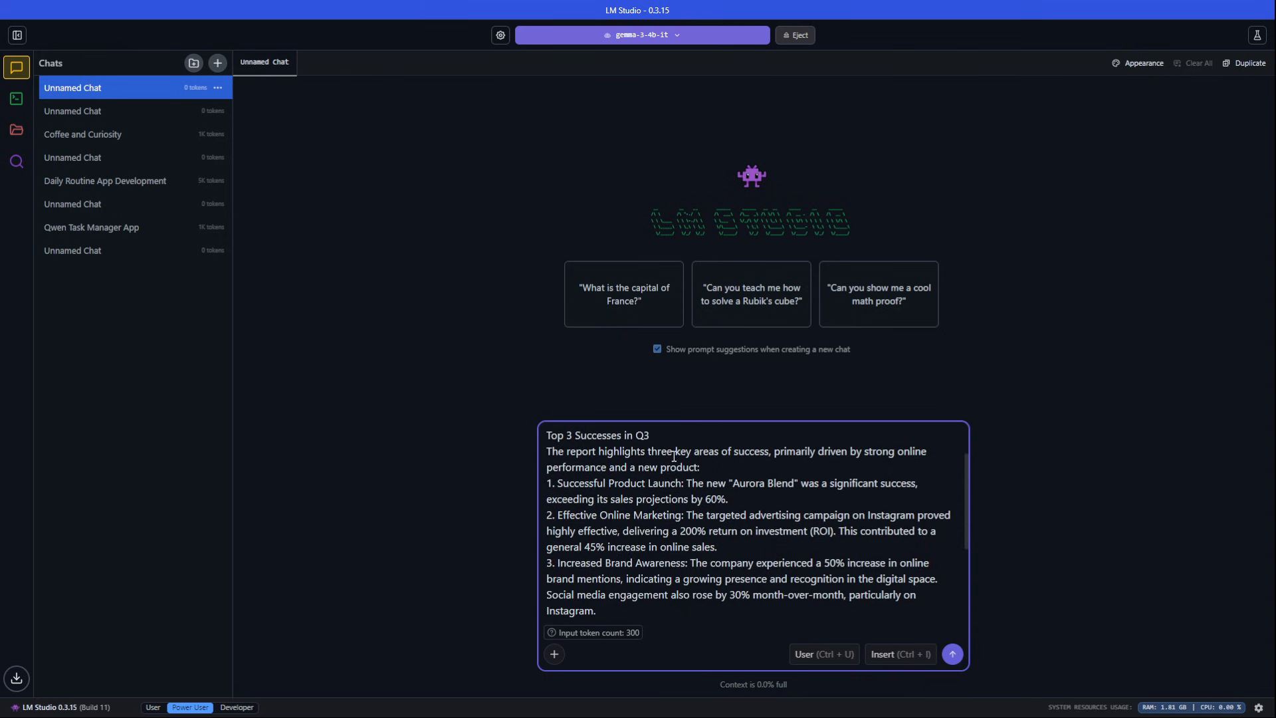
click(950, 654)
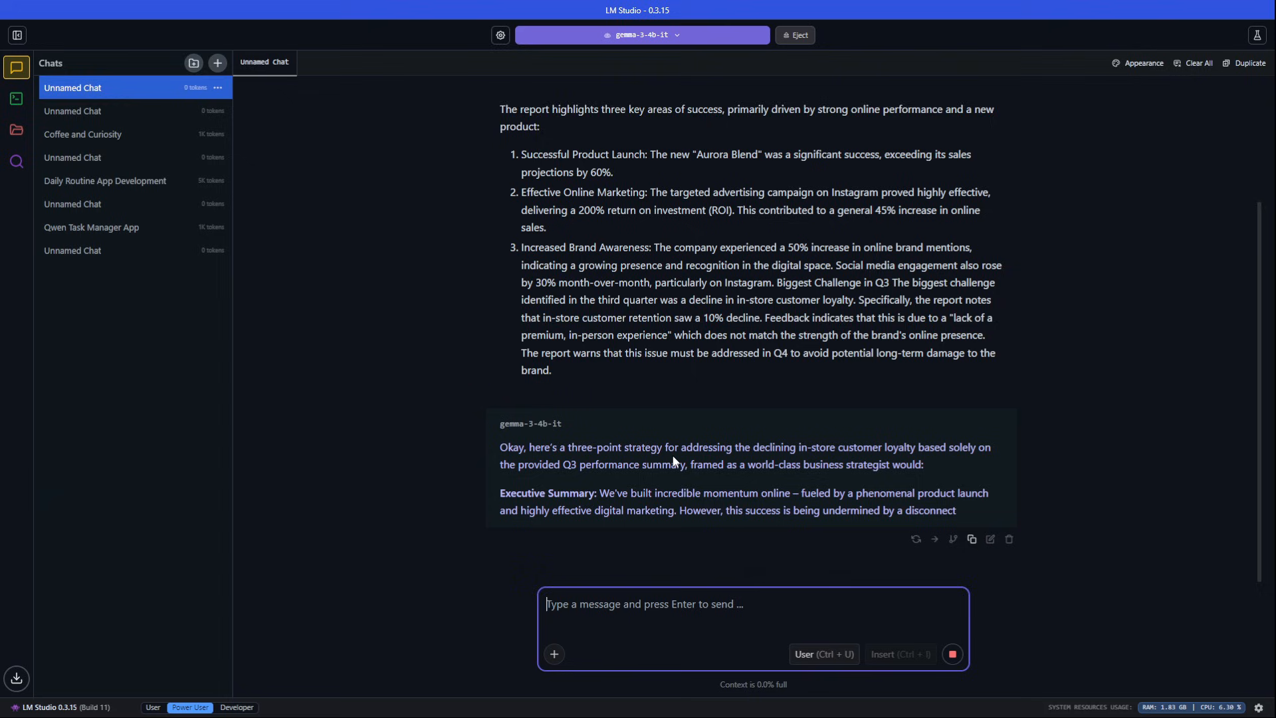
scroll(down, 3)
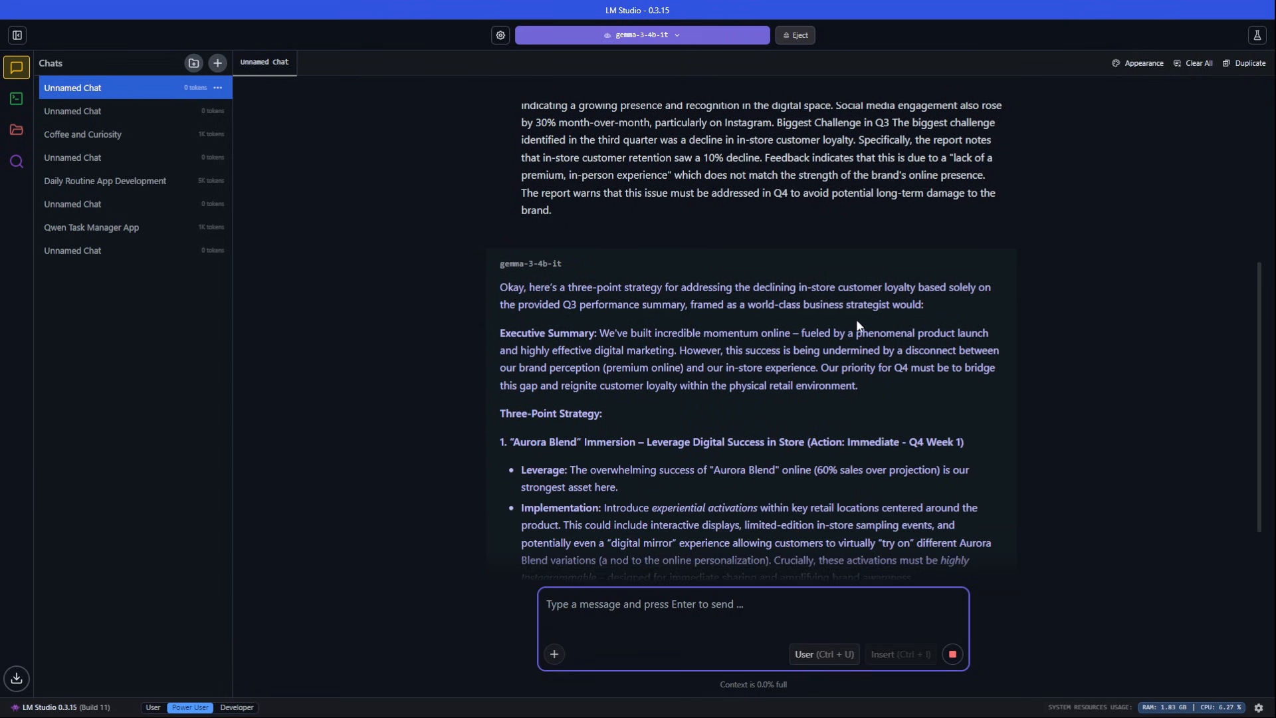
scroll(up, 3)
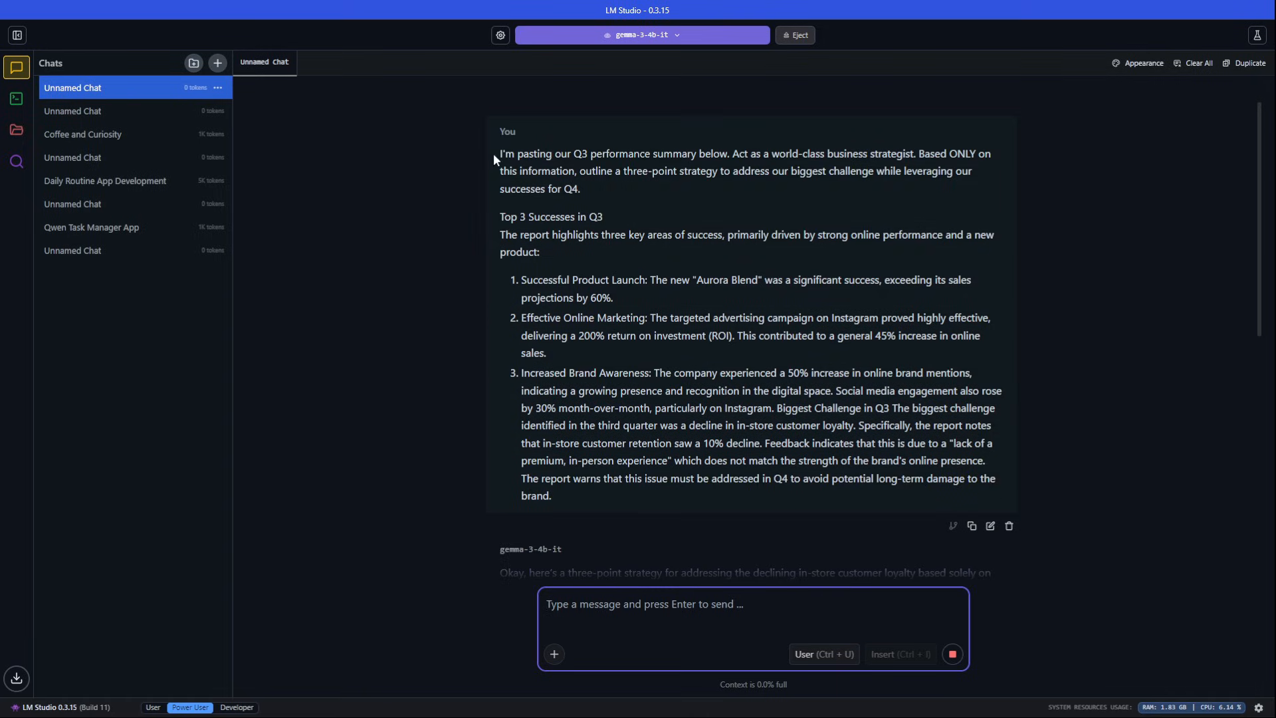
mouse_move(697, 221)
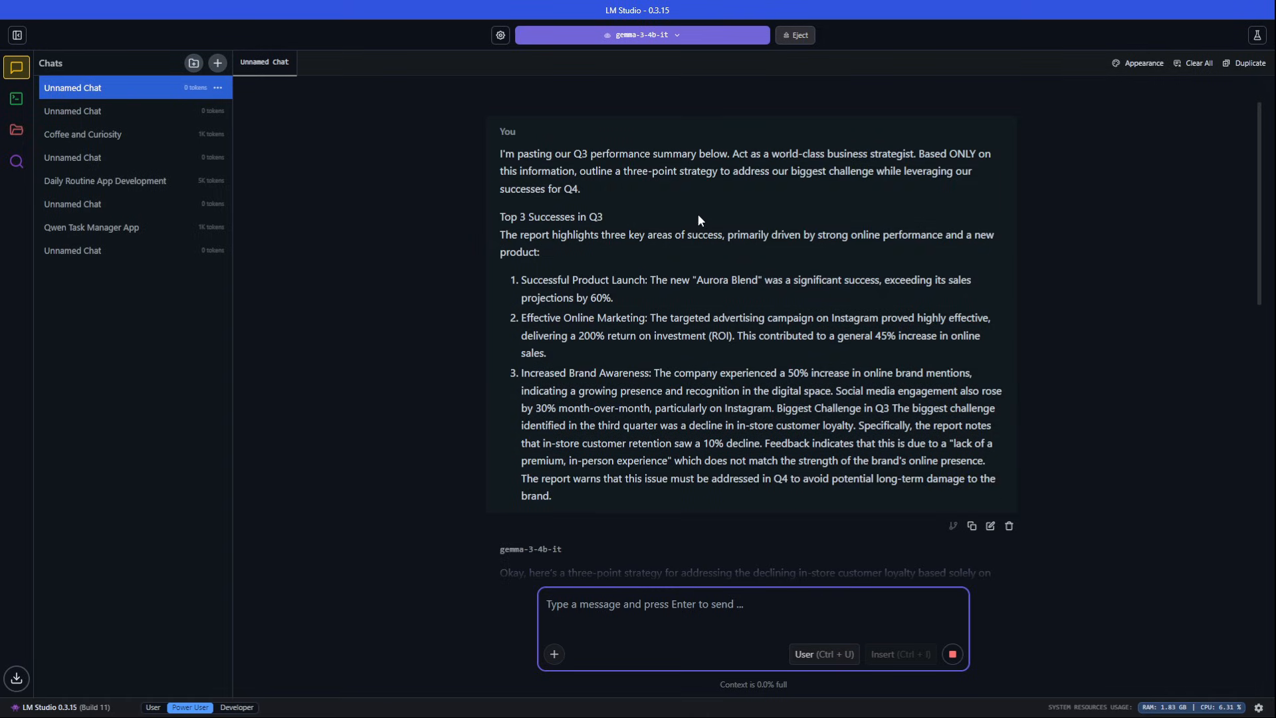
scroll(down, 3)
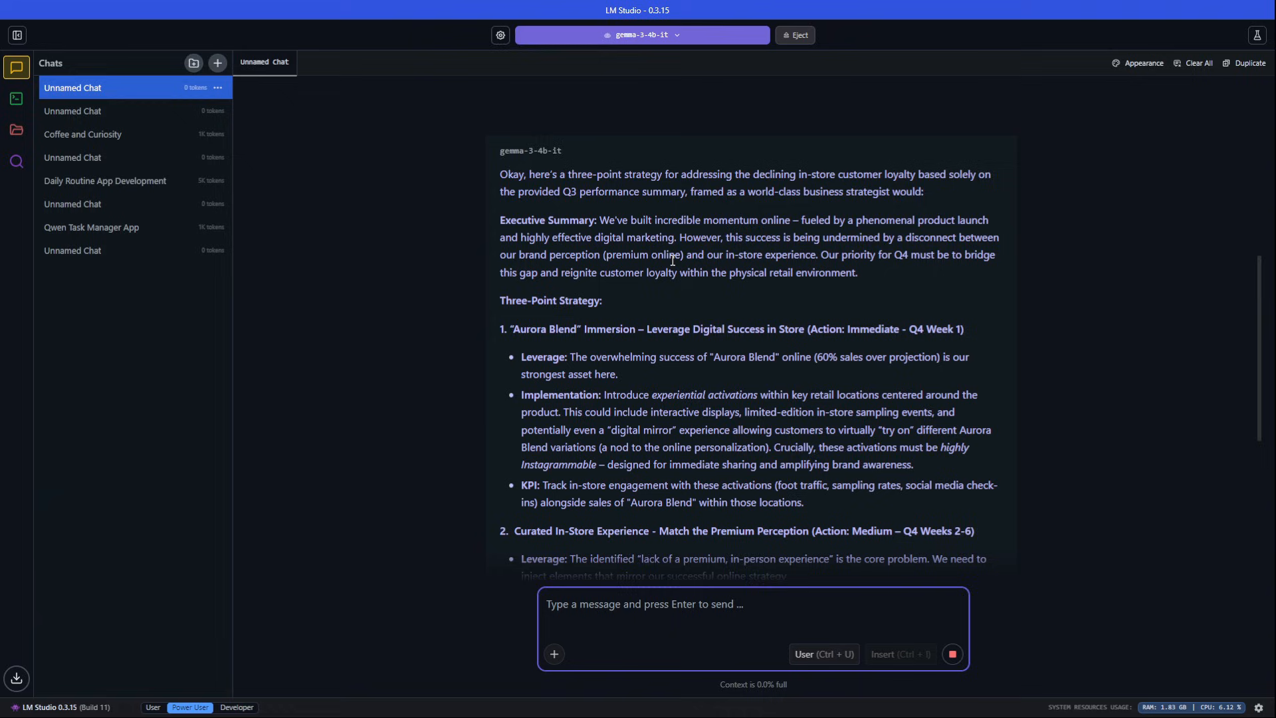
scroll(down, 3)
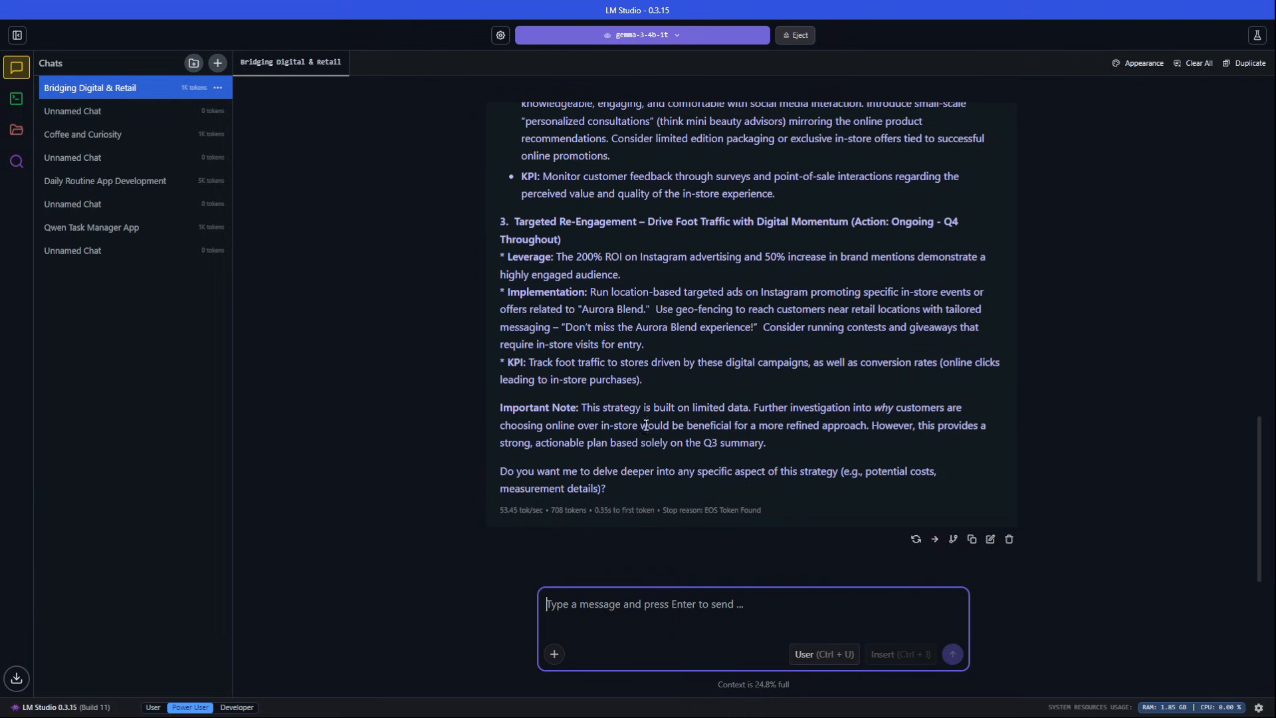
mouse_move(683, 488)
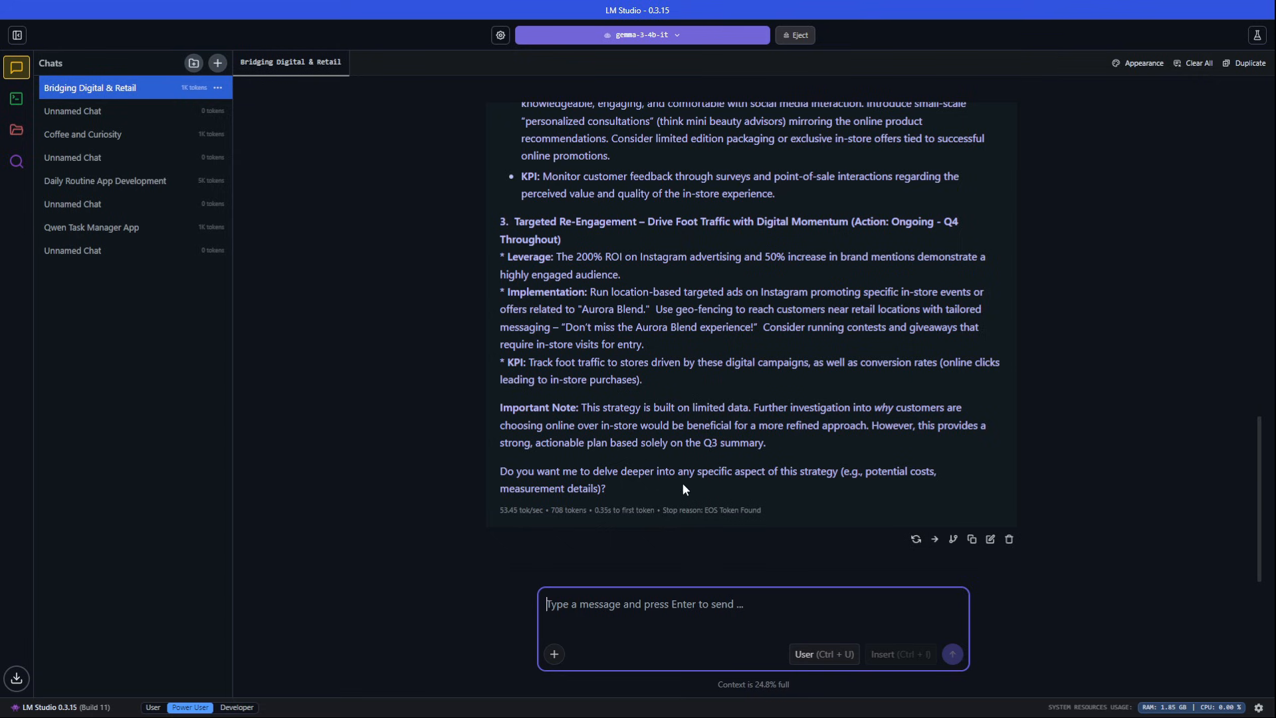
mouse_move(664, 411)
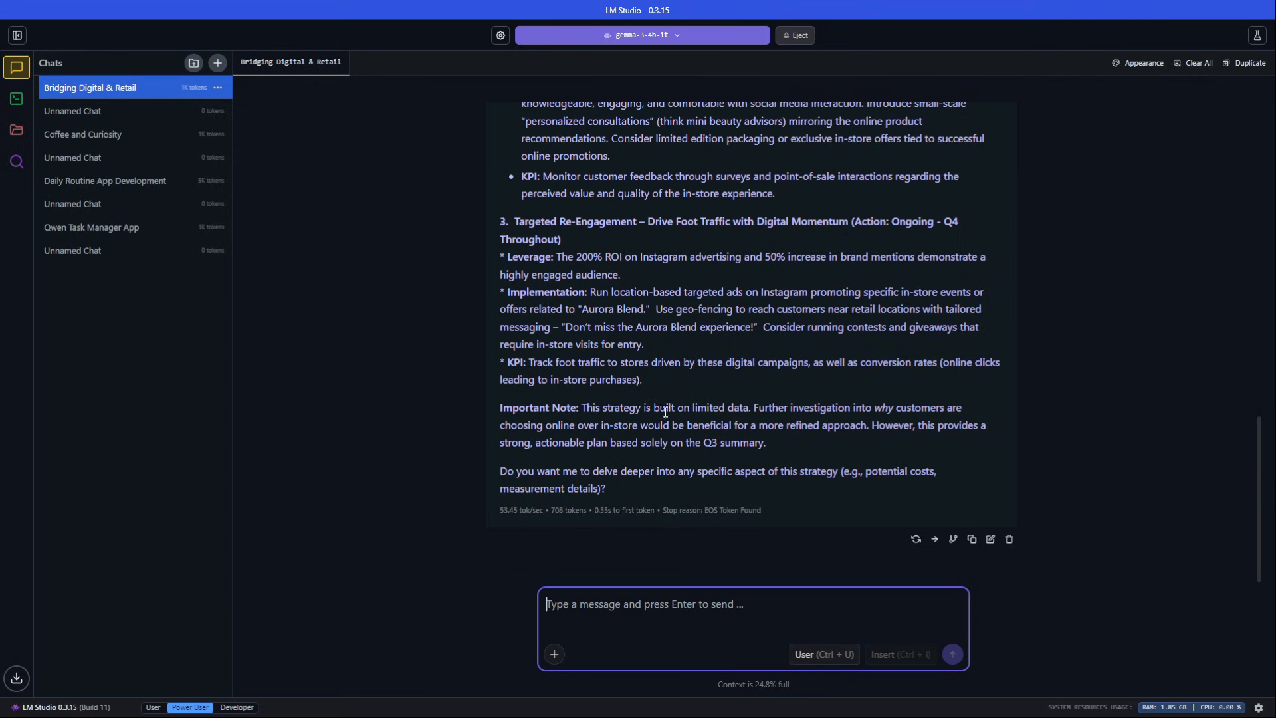
scroll(up, 3)
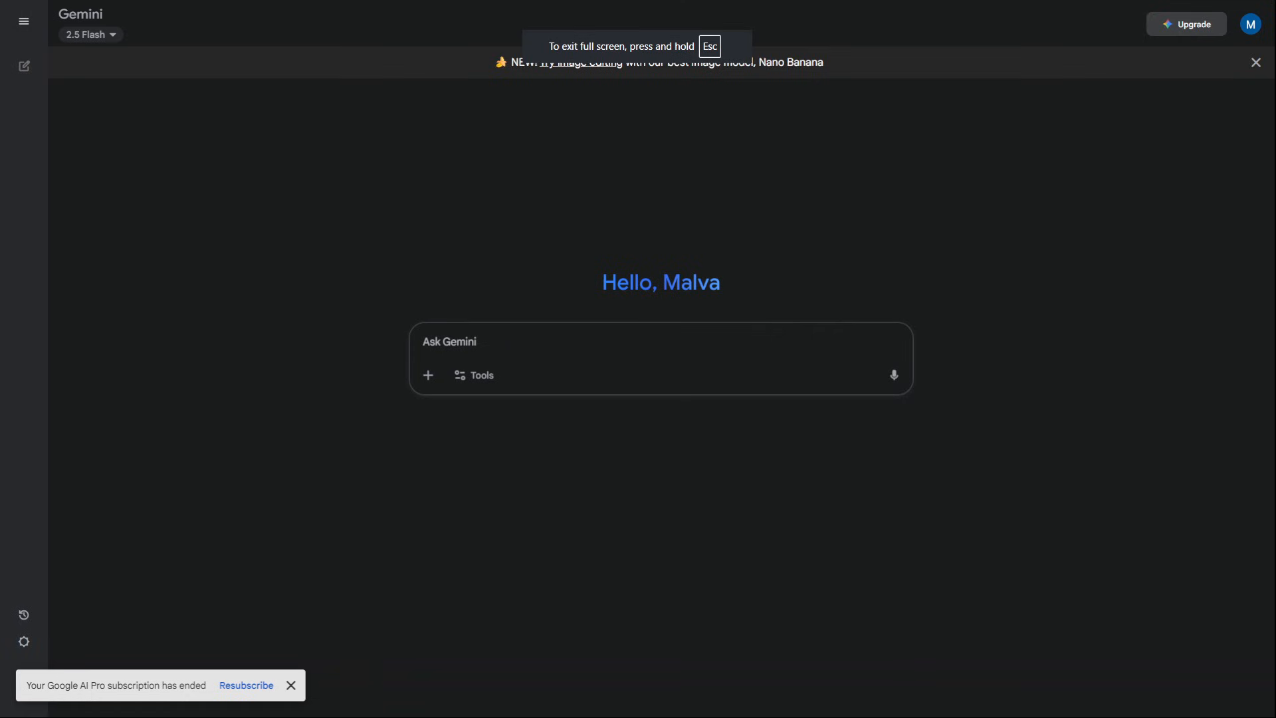
Step: Write the starbucks.com landing-page marketing-consultant prompt with Deep Research enabled
text(Act as a world-class marketing consultant. Analyze the landing page at www.starbucks.com. What is their main value proposition, who are they targeting, and what are the three weakest points in their messaging?)
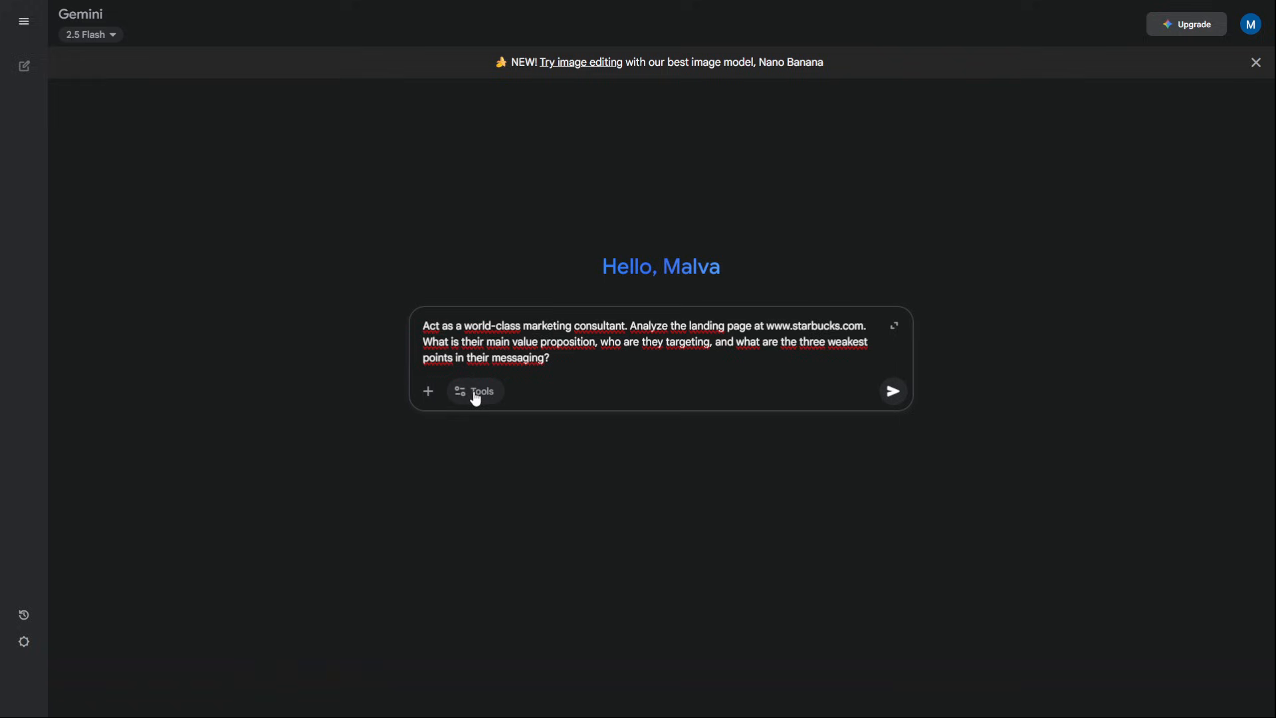
click(474, 390)
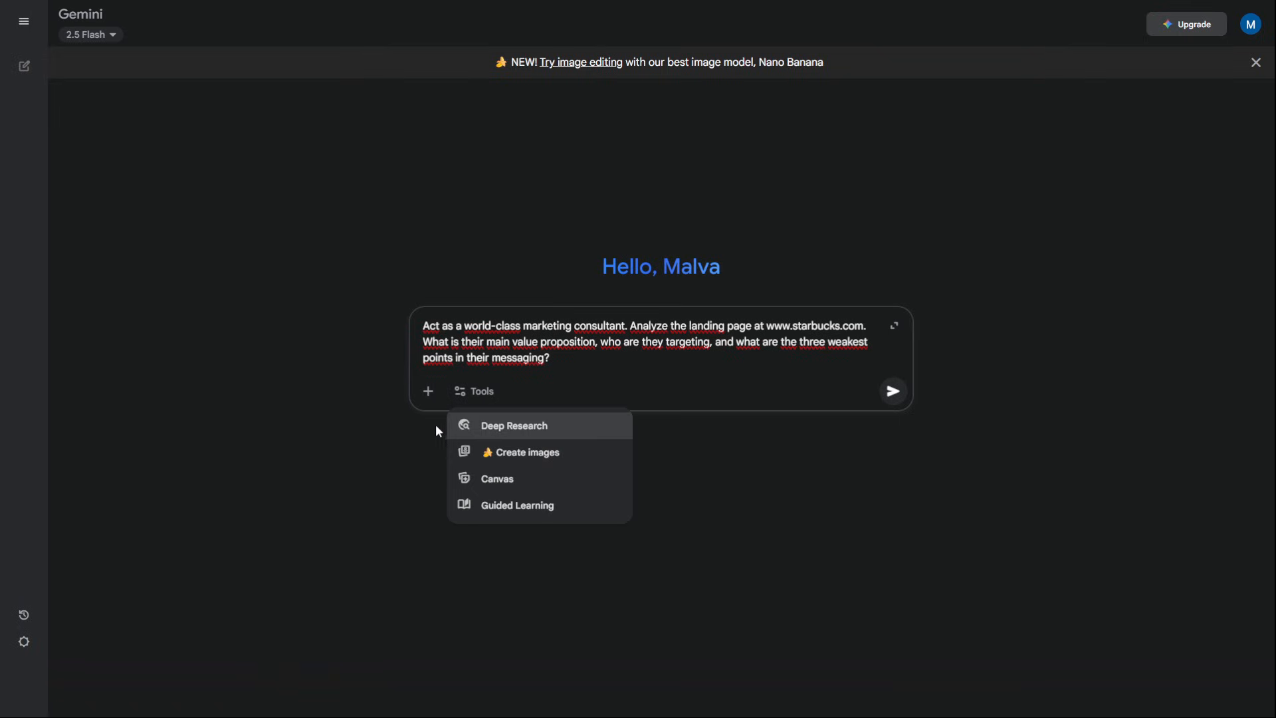
mouse_move(492, 433)
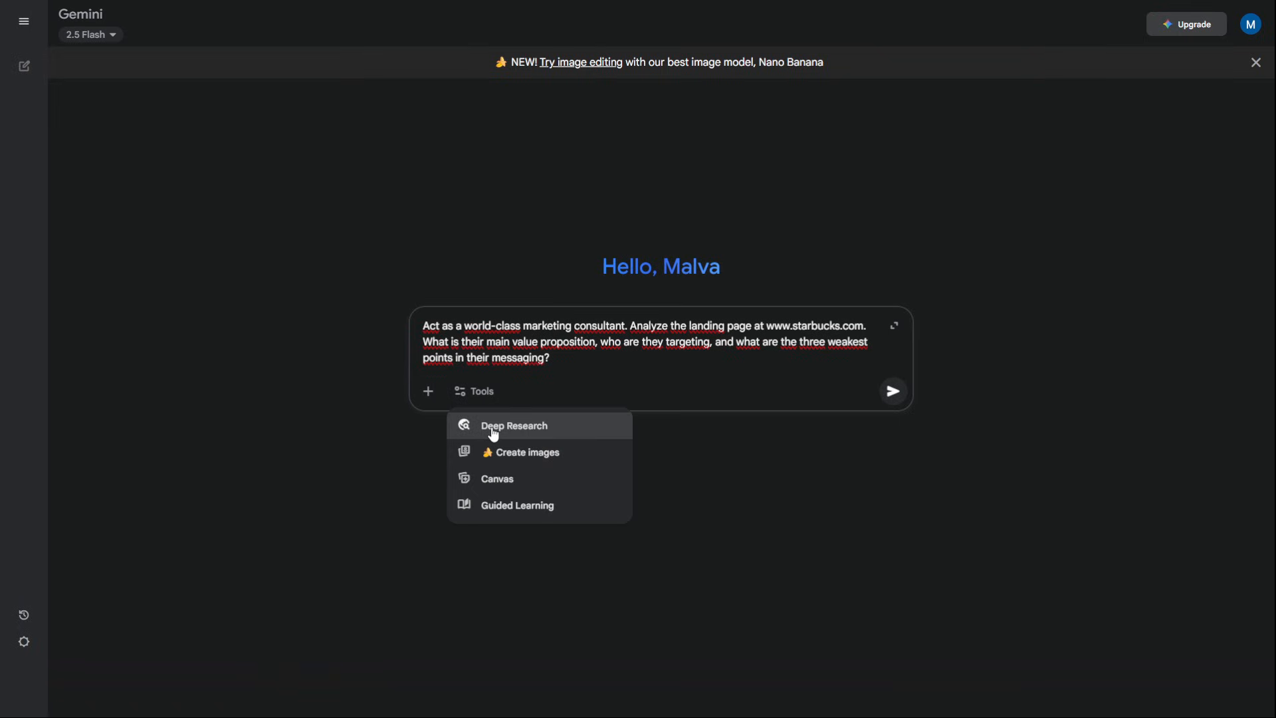
click(513, 425)
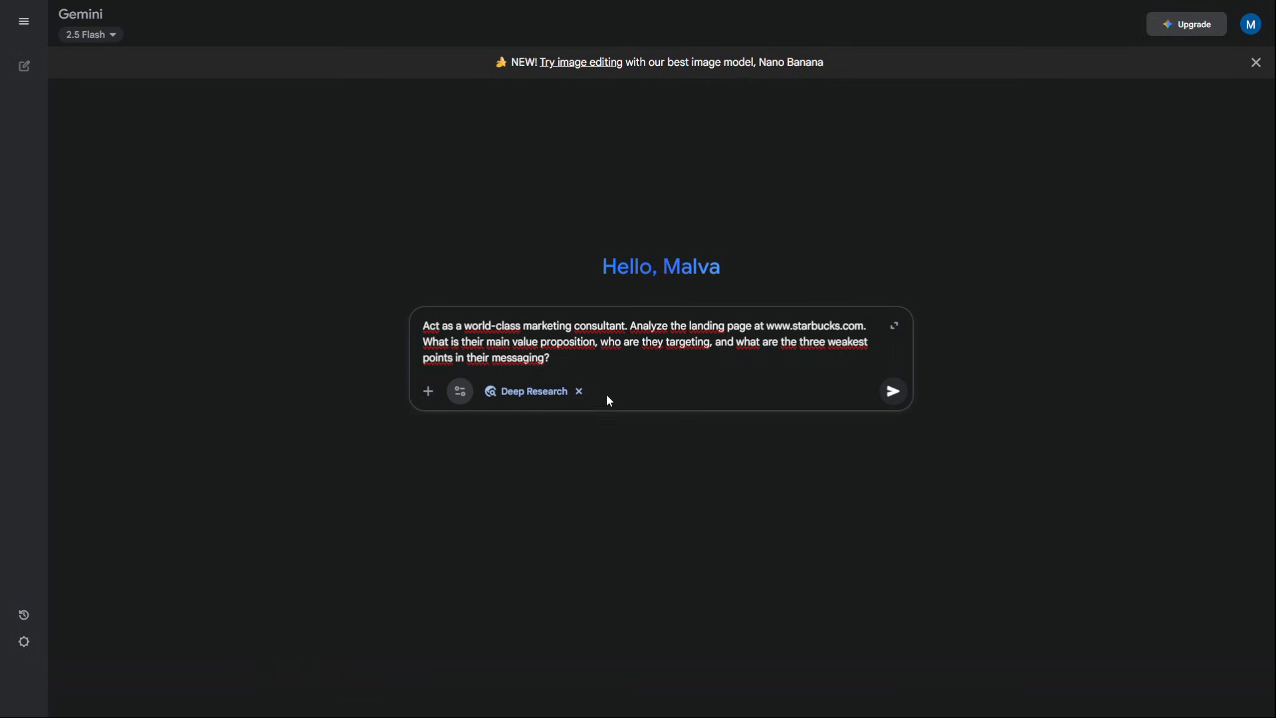
click(590, 356)
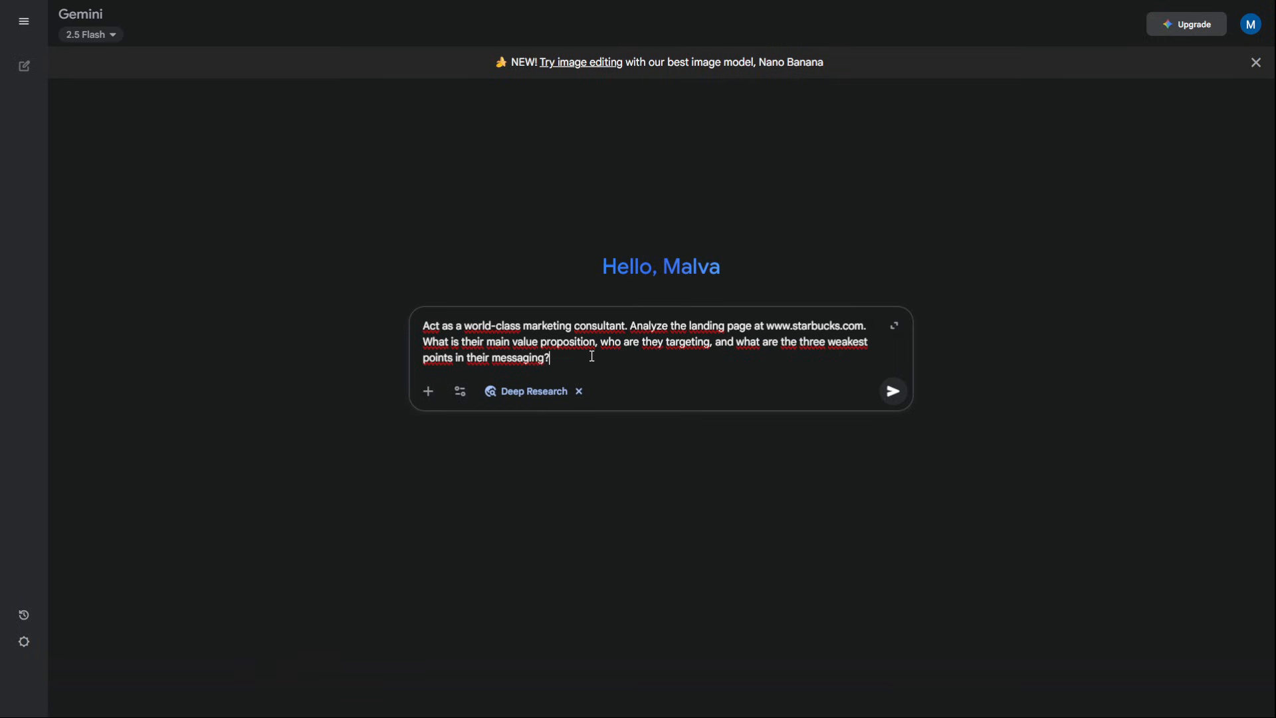
click(891, 391)
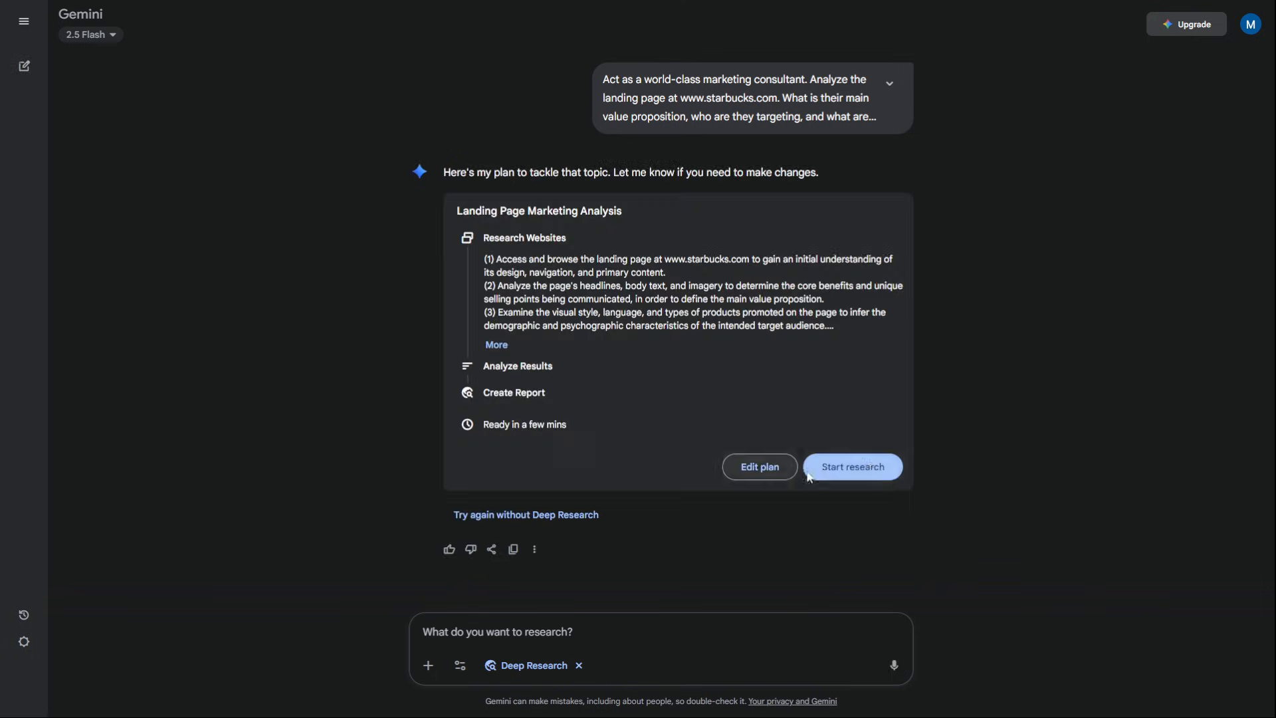
Step: Run the proposed research plan and view the Landing Page Marketing Analysis report
click(850, 466)
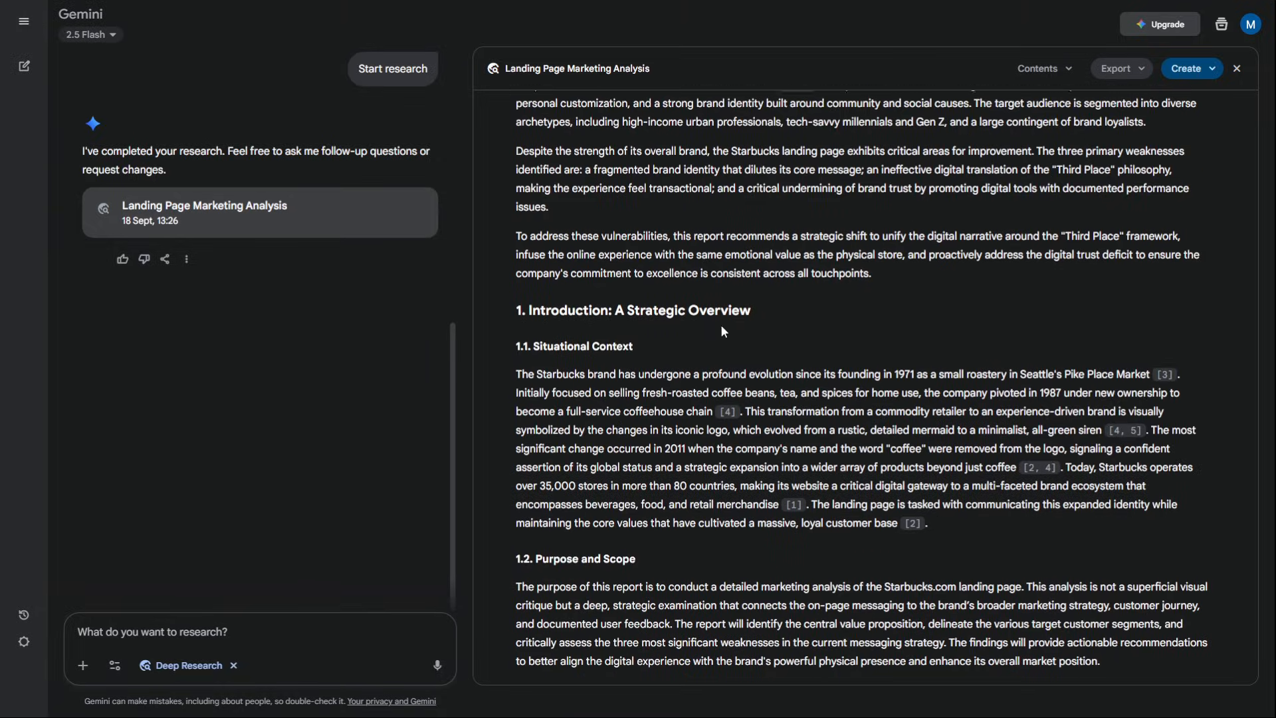
scroll(down, 3)
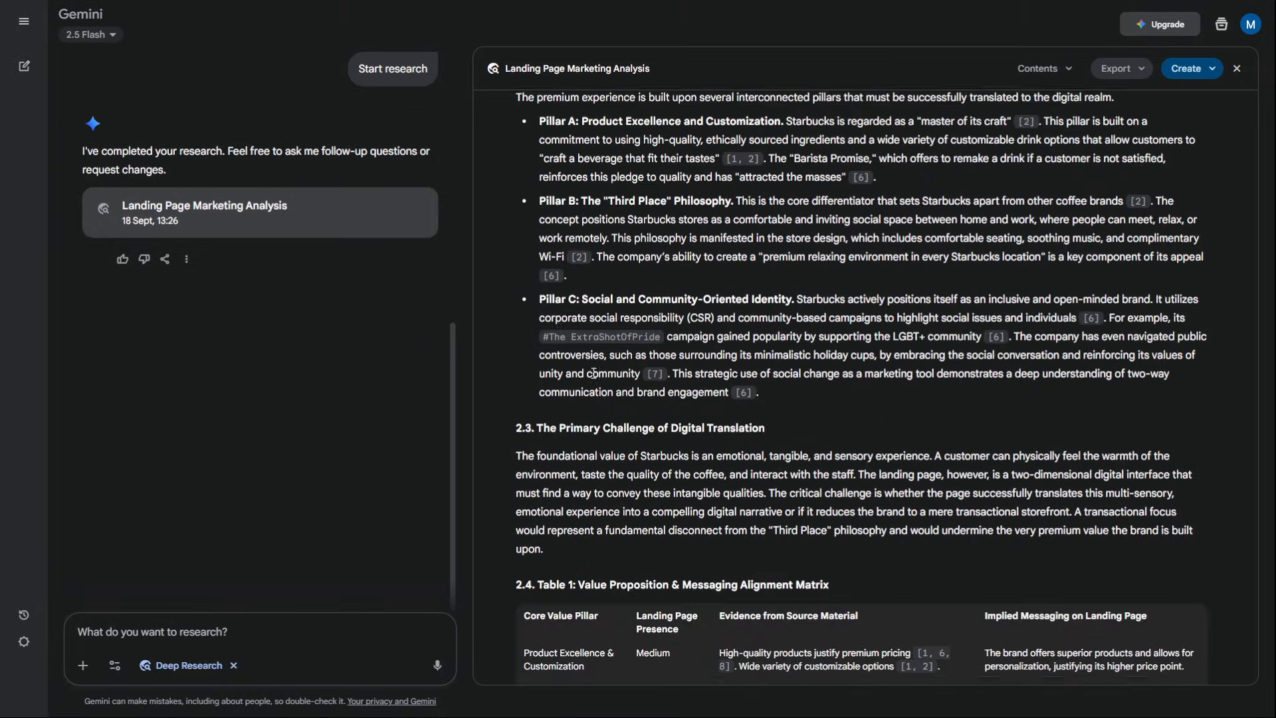
Step: Ask about the Hypernova Brew ad's visual strategy and emotions, with Deep Research off
scroll(down, 3)
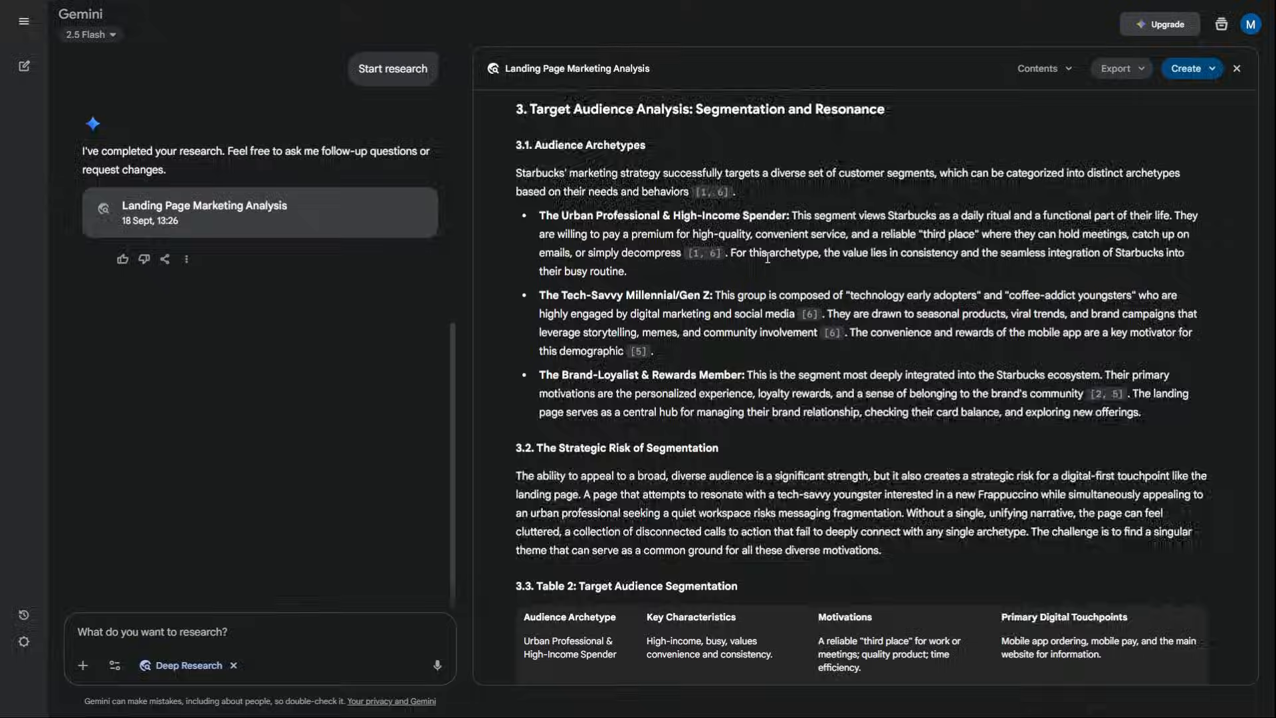
click(1235, 67)
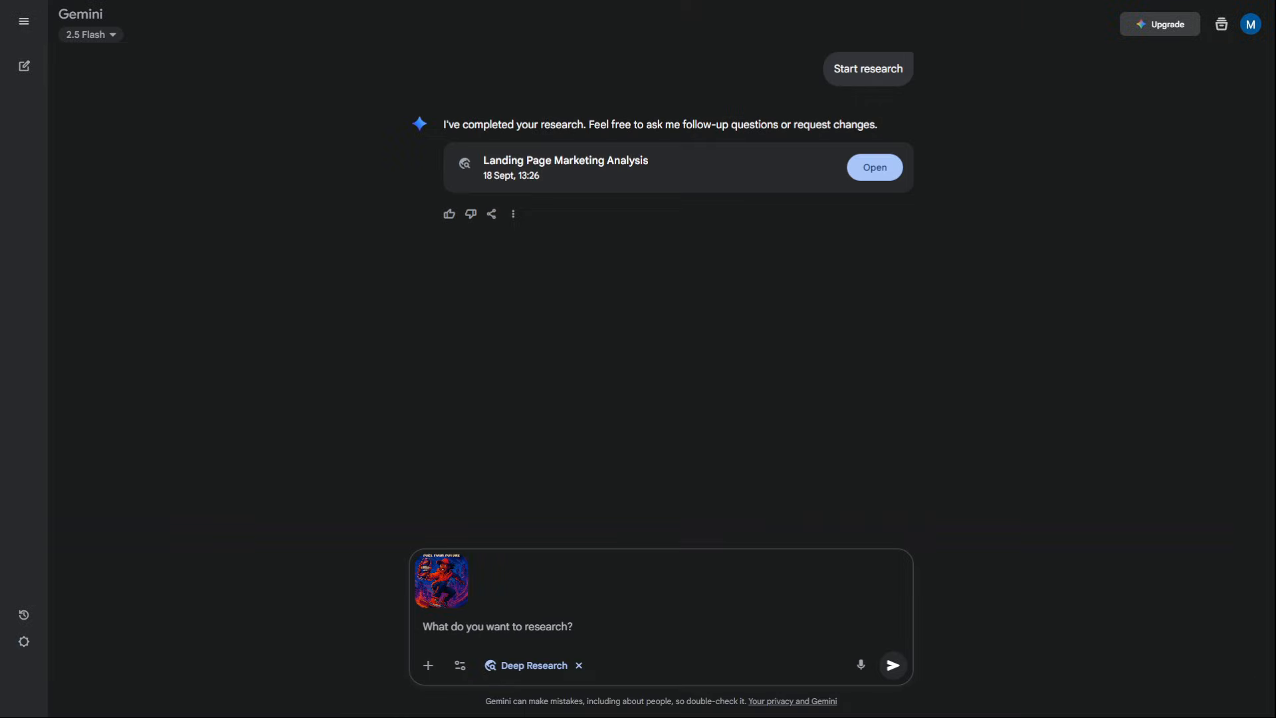
text(Analyze the visual strategy of this ad for "Hypernova Brew". What emotions are they trying to evoke with these colors and the high-energy imagery?)
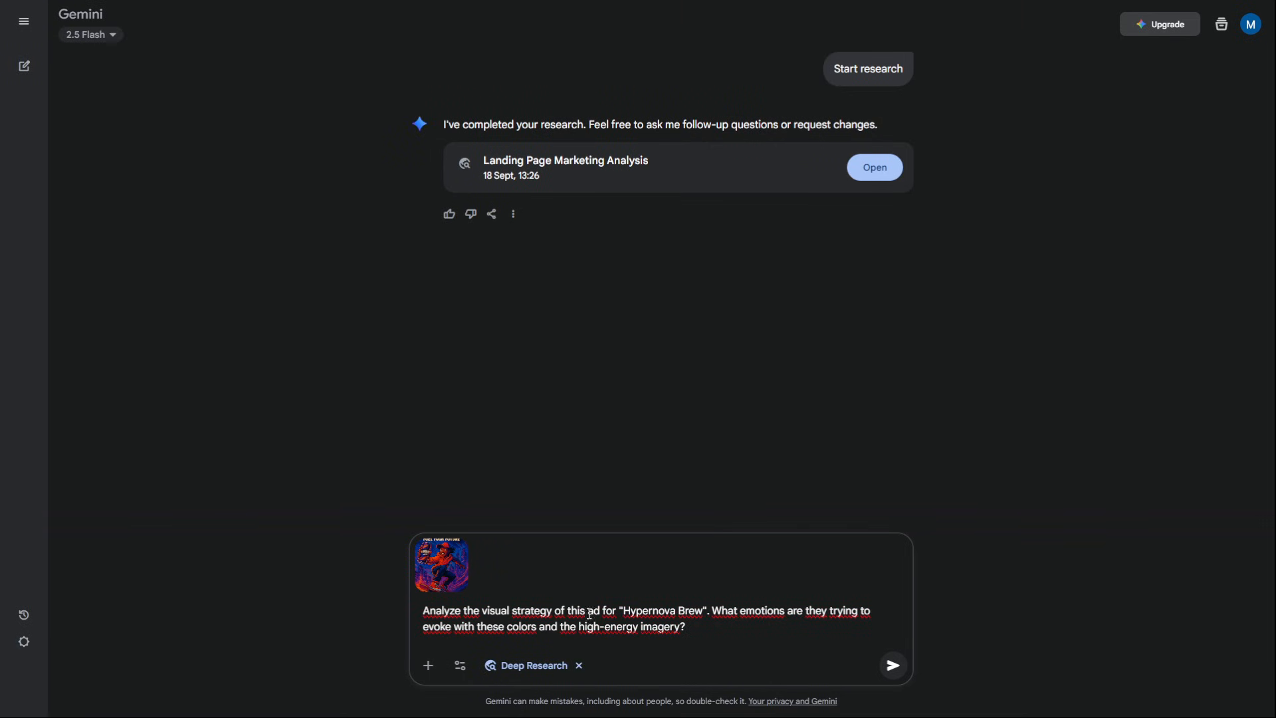
mouse_move(441, 566)
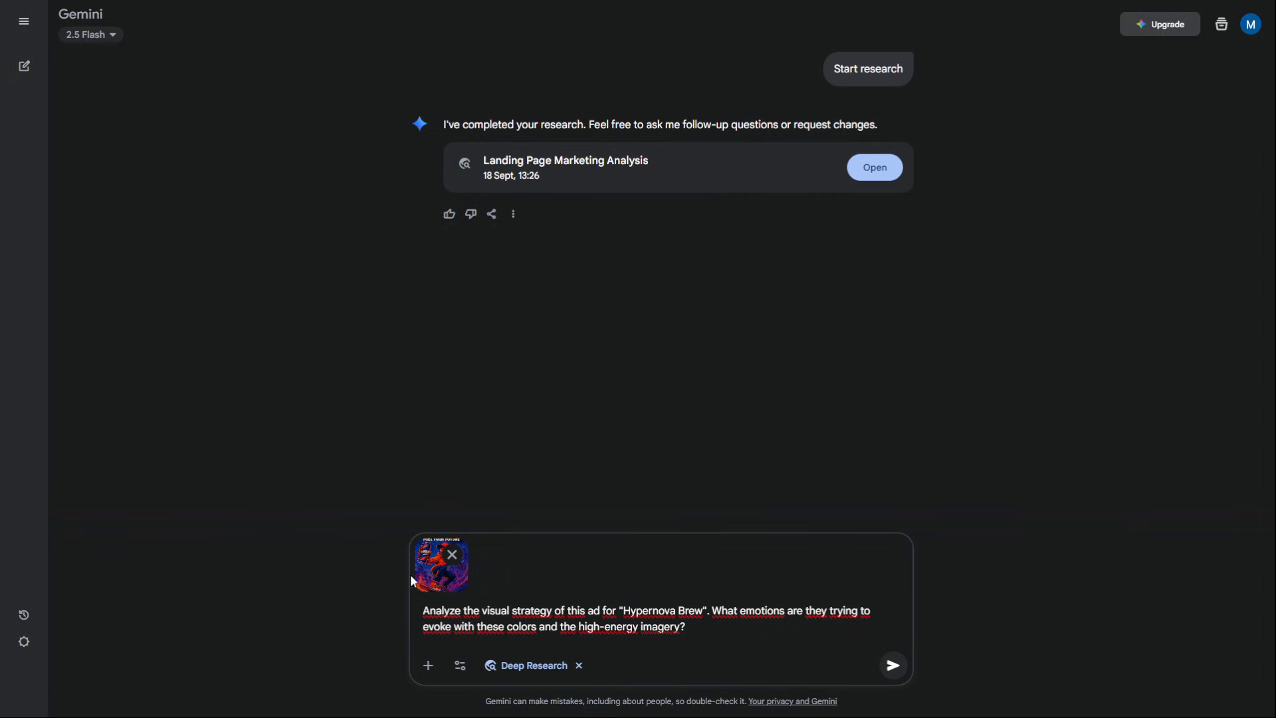
click(578, 665)
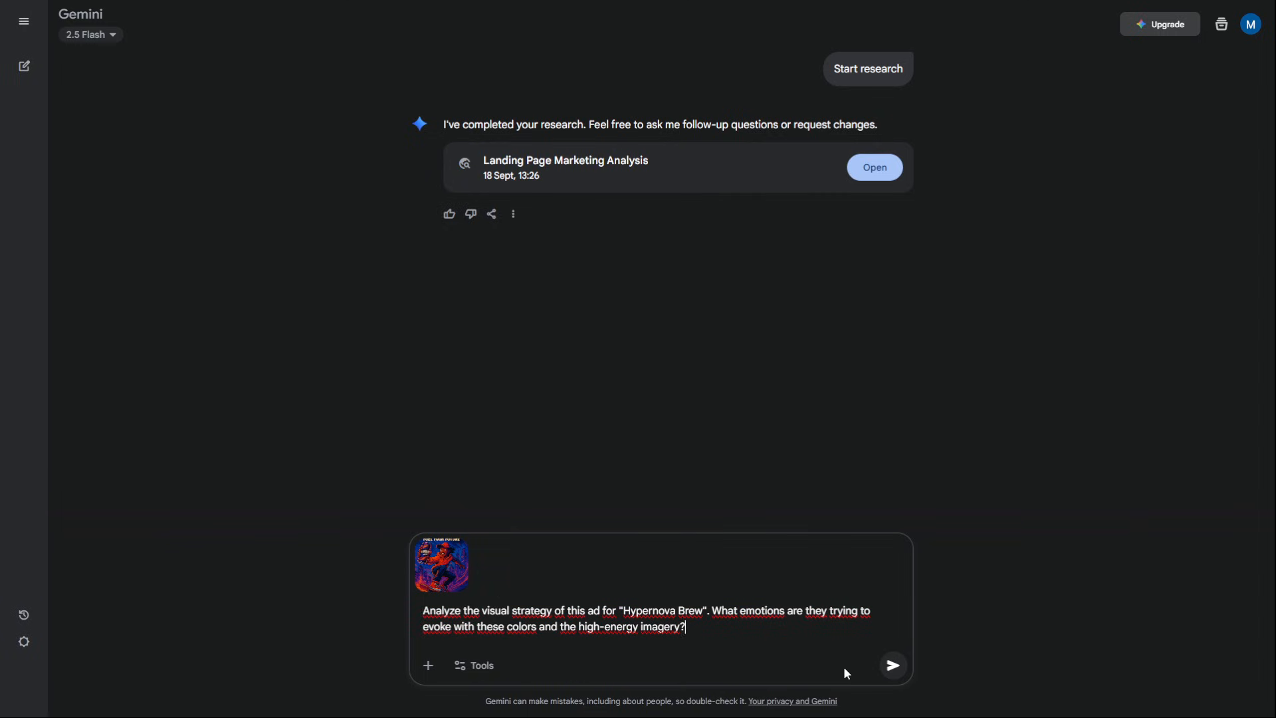
click(892, 664)
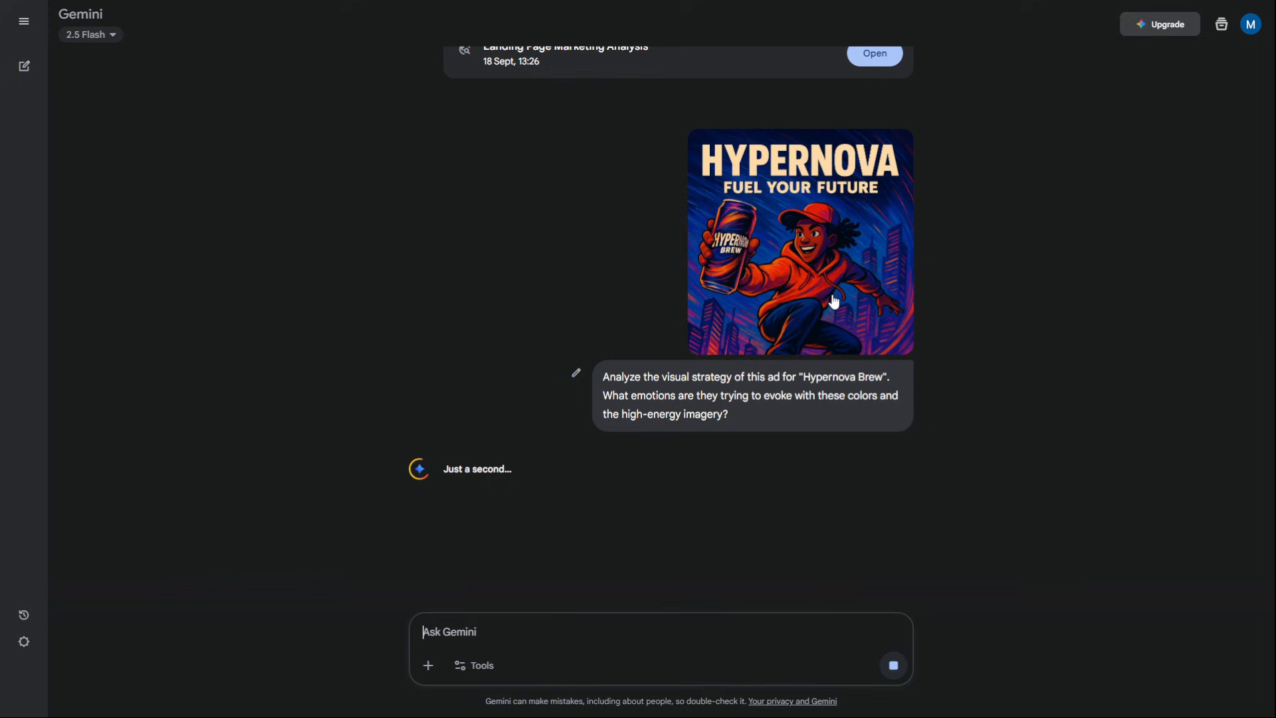
Step: Read through Gemini's marketing analysis of the Hypernova Brew ad
click(800, 241)
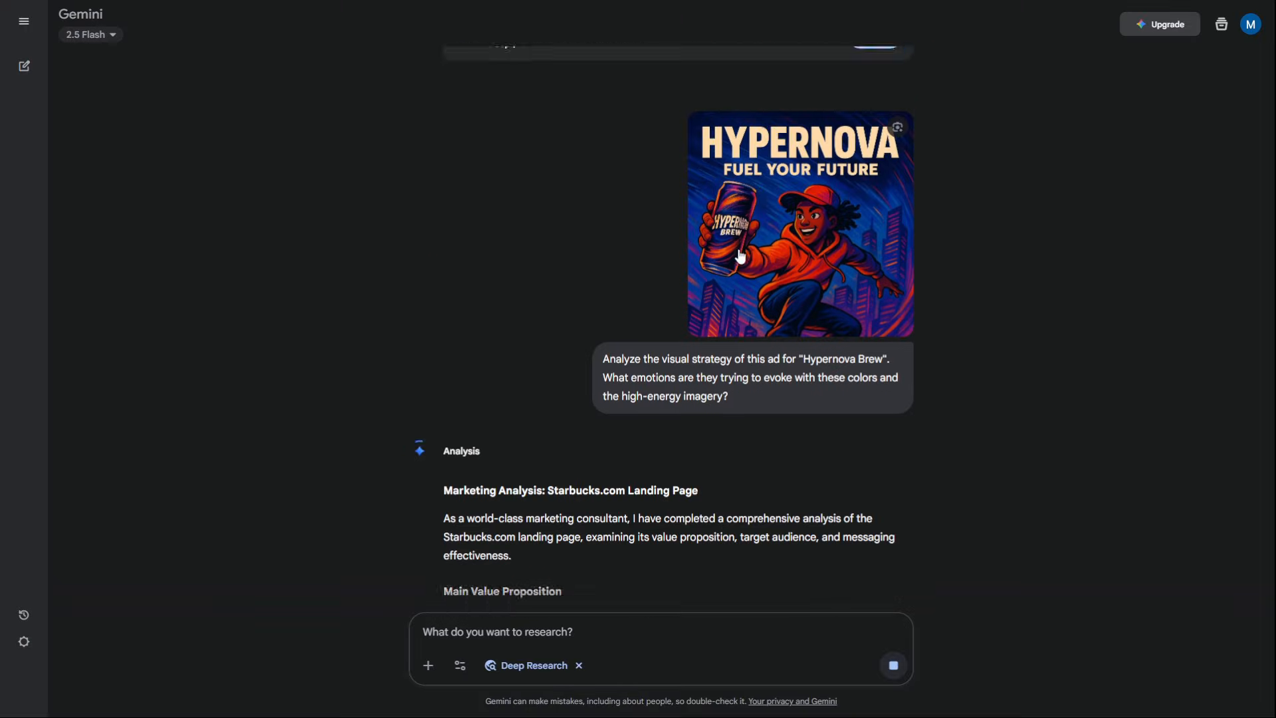
scroll(down, 3)
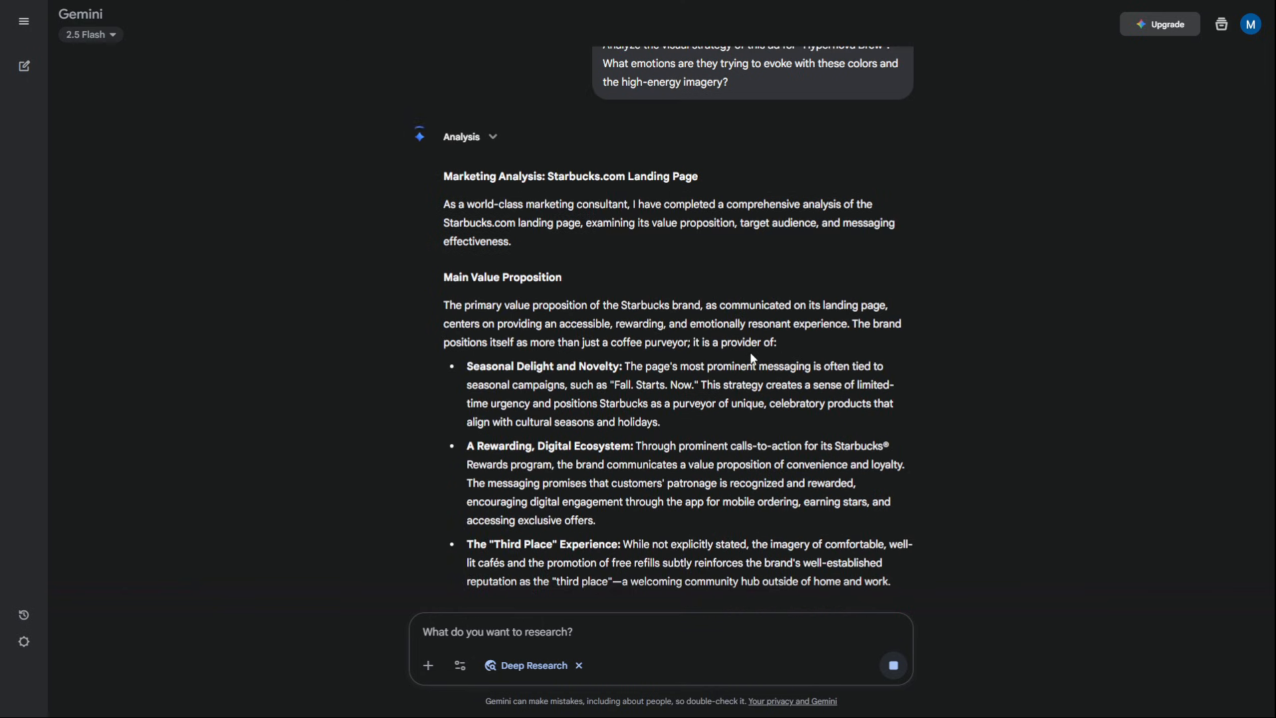
scroll(down, 3)
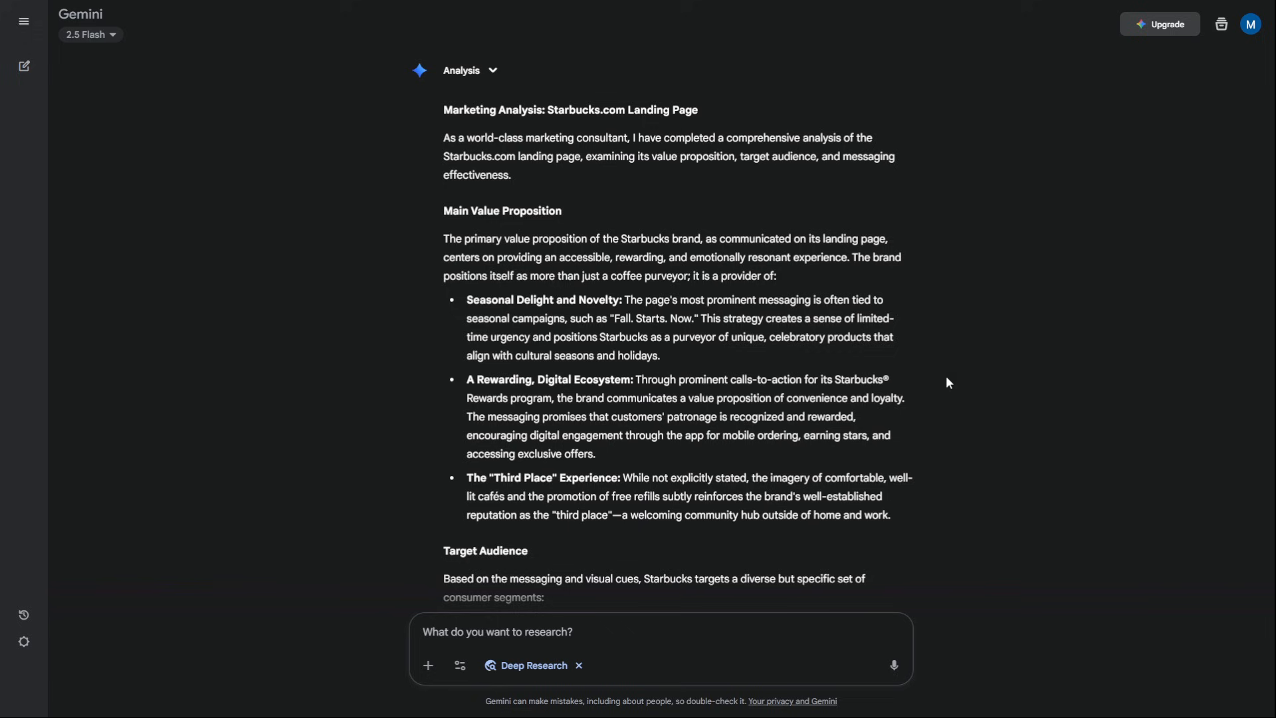
scroll(down, 3)
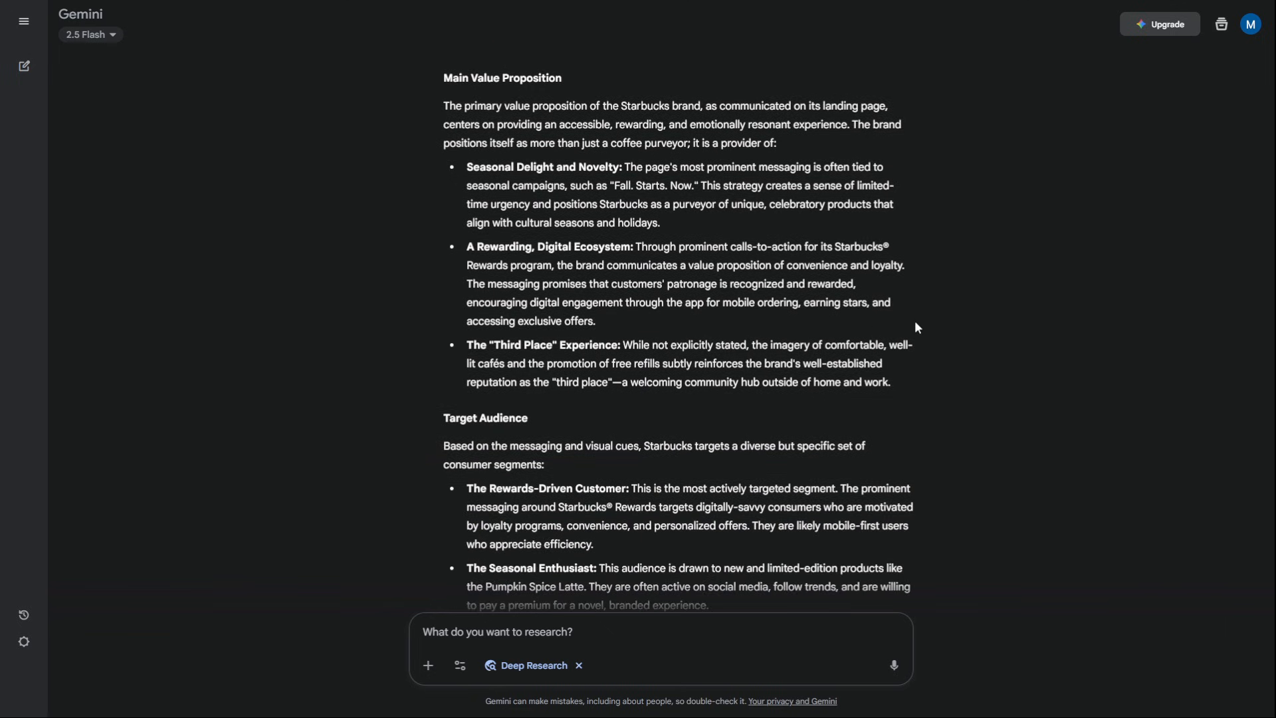
scroll(down, 3)
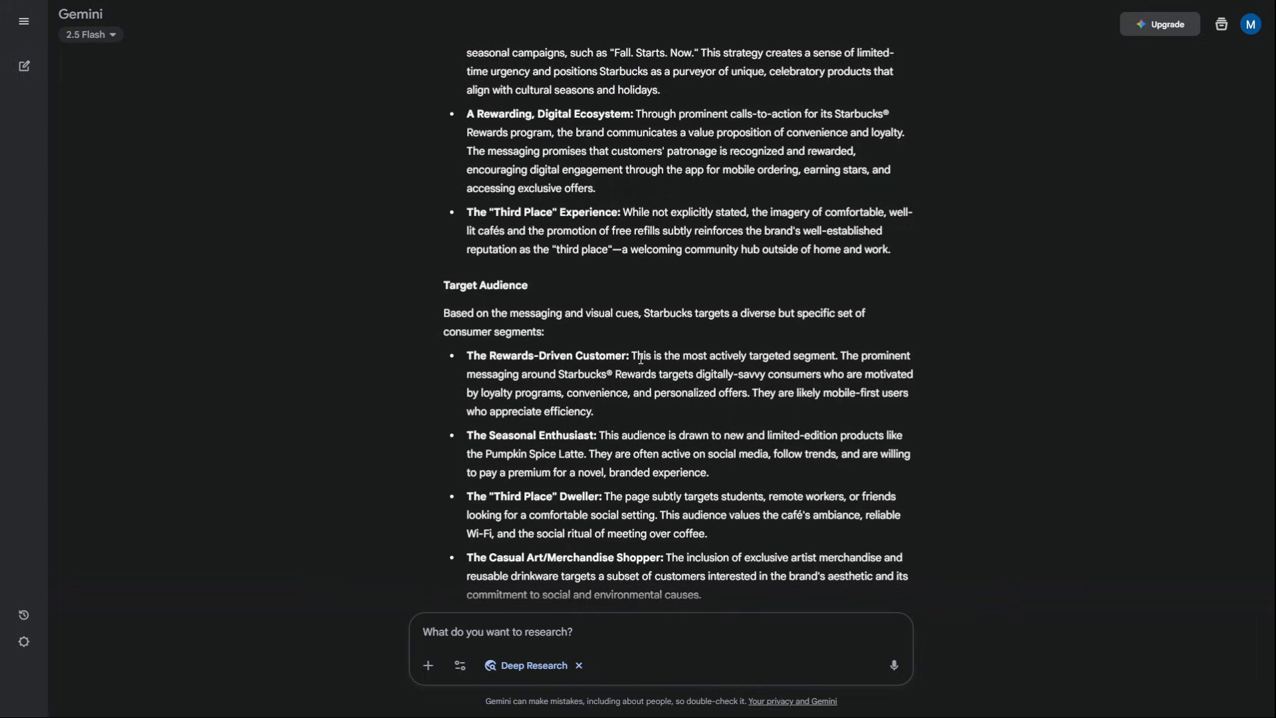
scroll(down, 3)
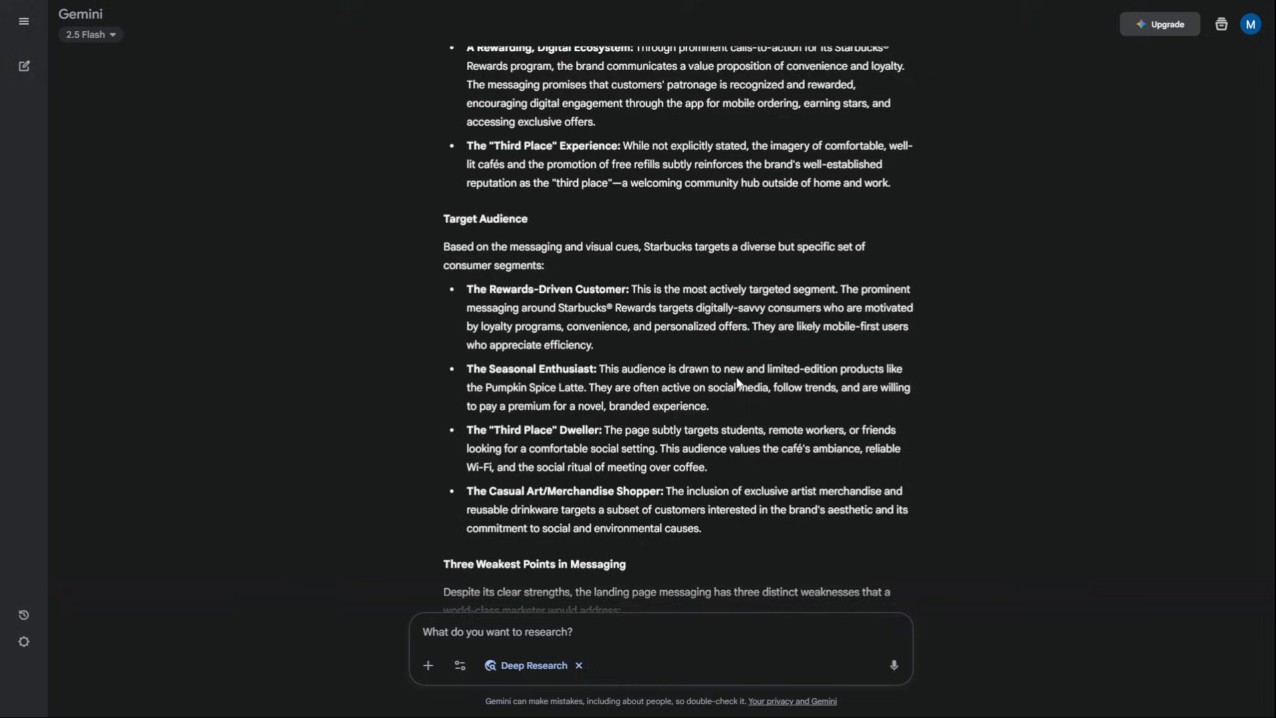
scroll(down, 3)
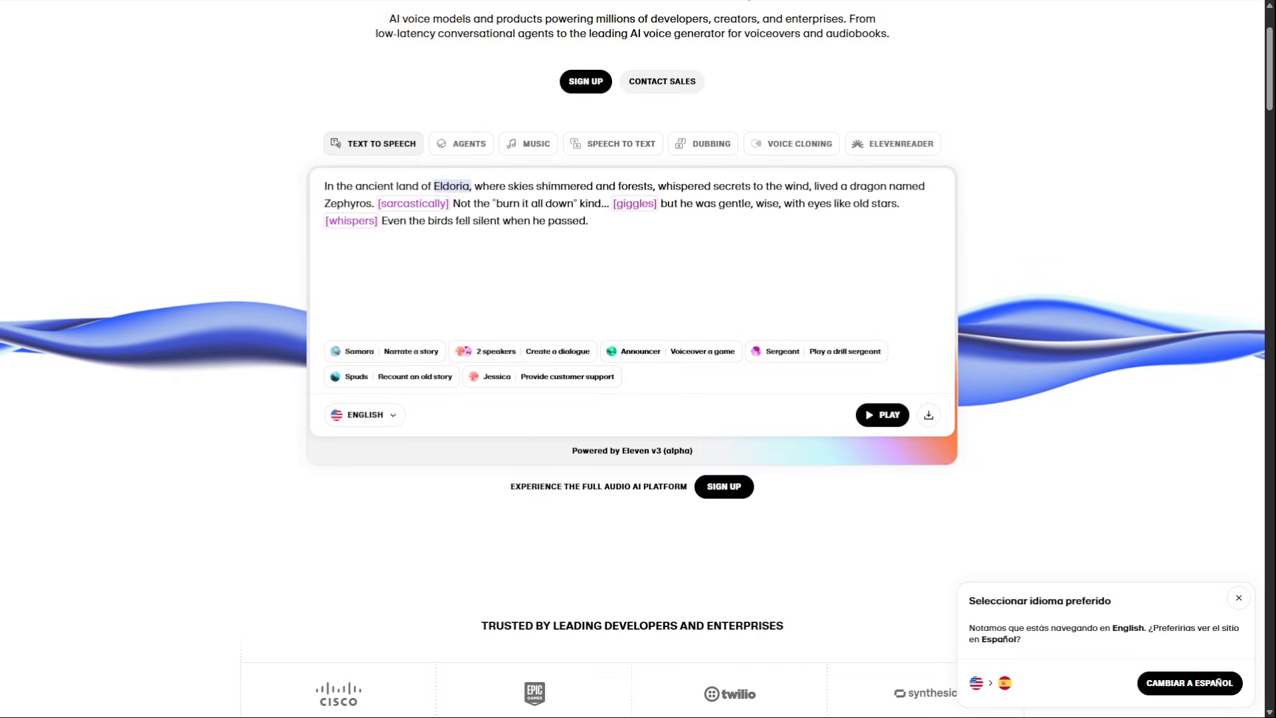
mouse_move(263, 387)
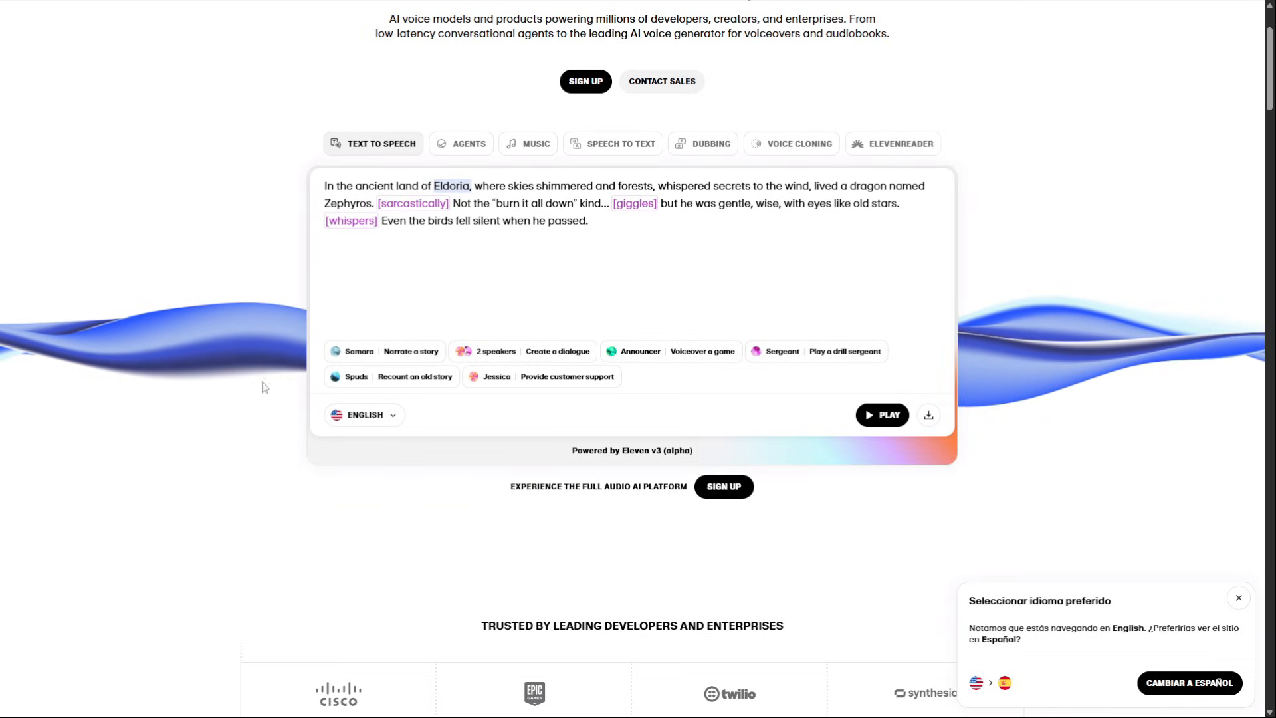
click(881, 415)
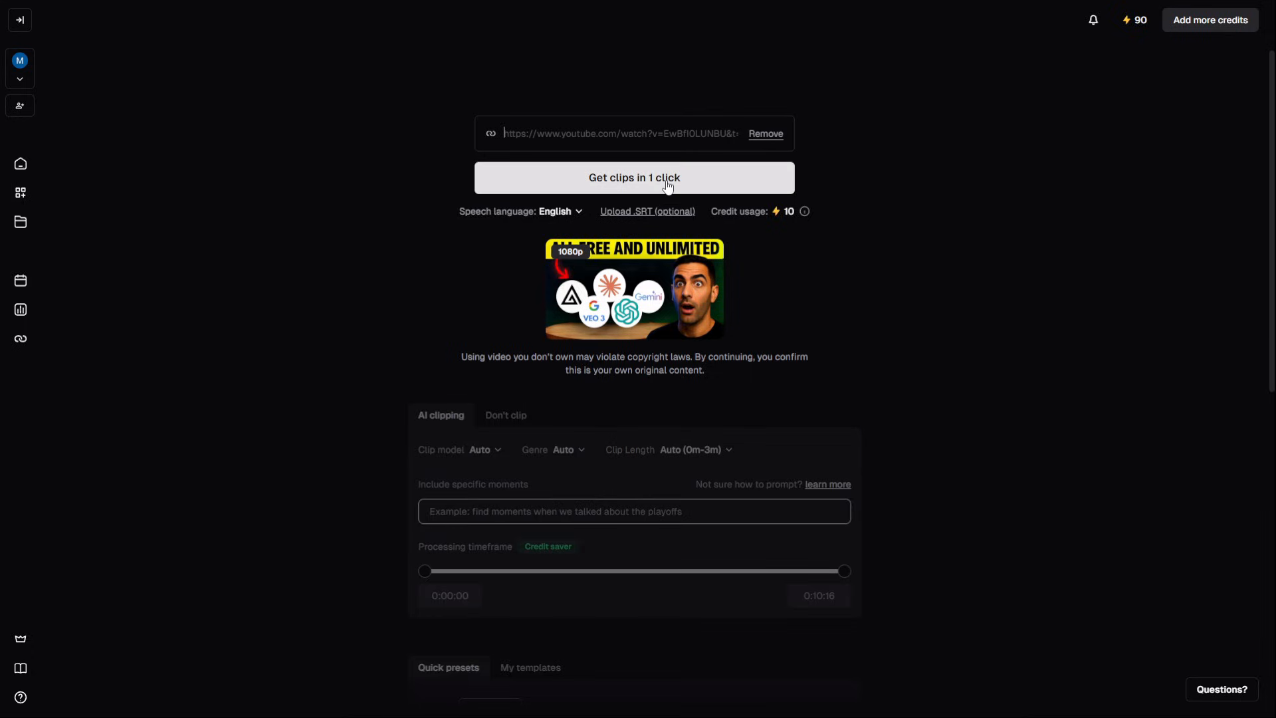
Step: Generate clips from the pasted YouTube video and view the new OpusClip project
click(634, 176)
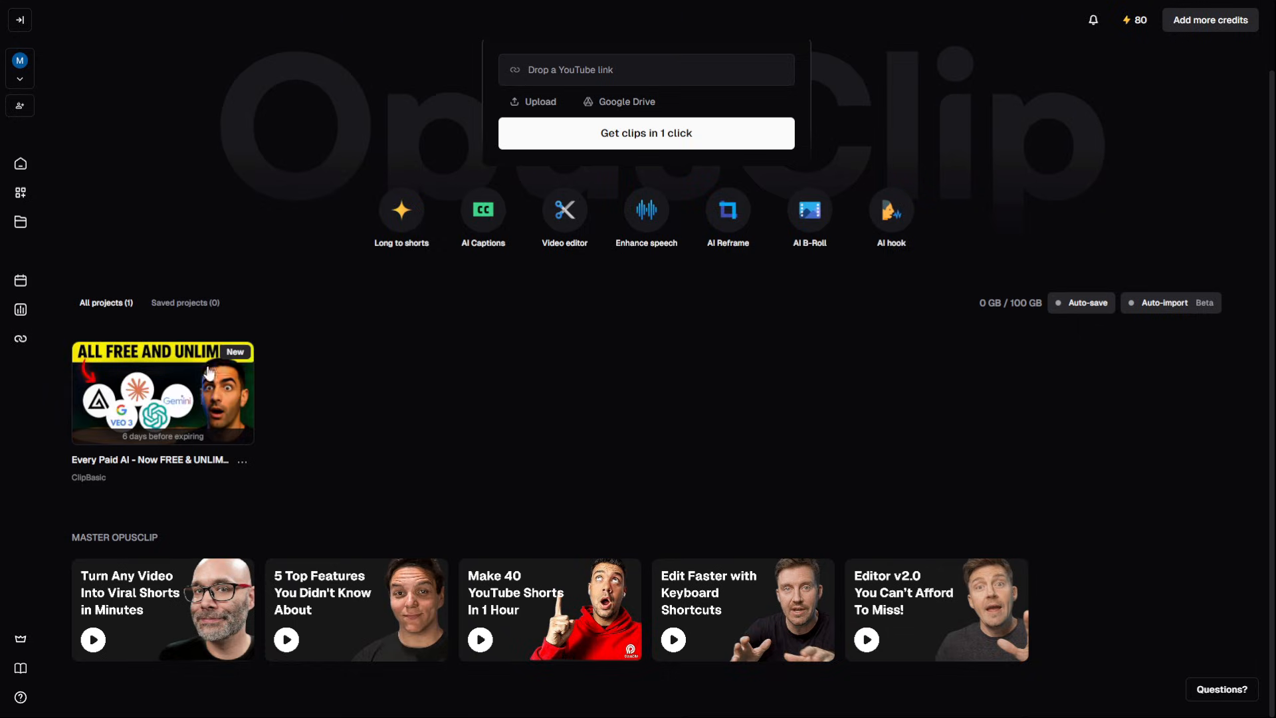
click(162, 393)
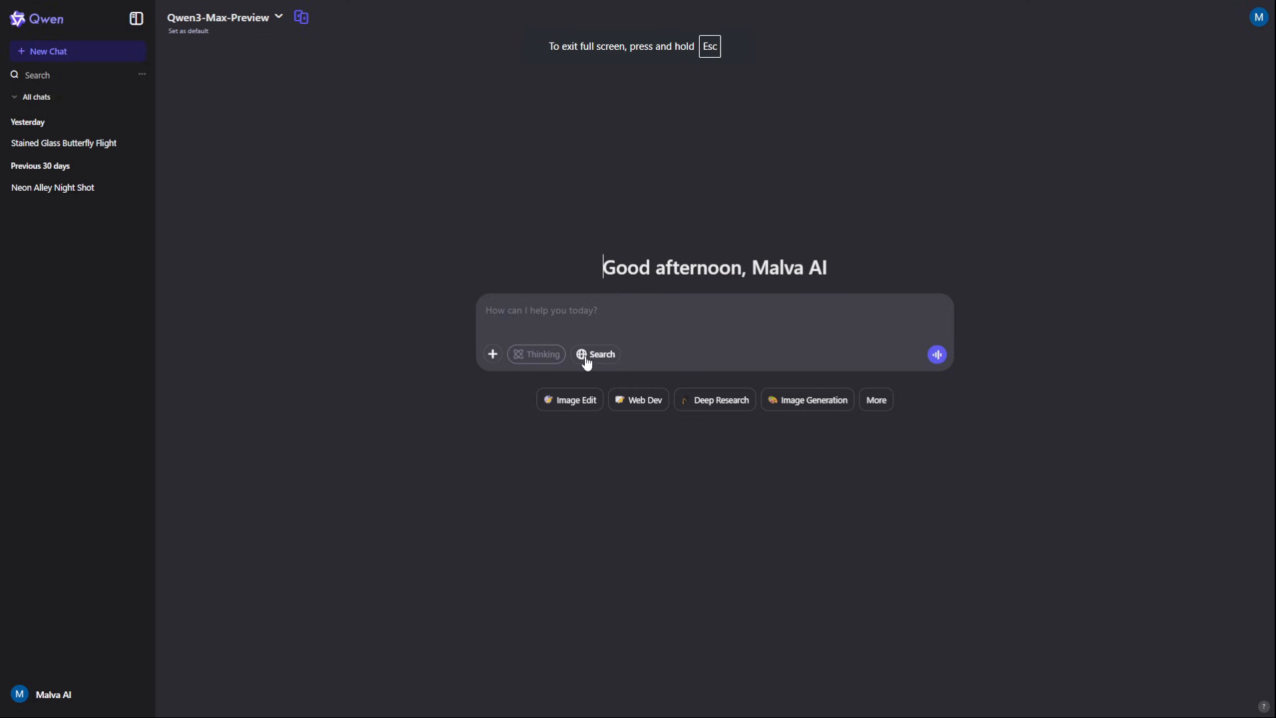
mouse_move(491, 356)
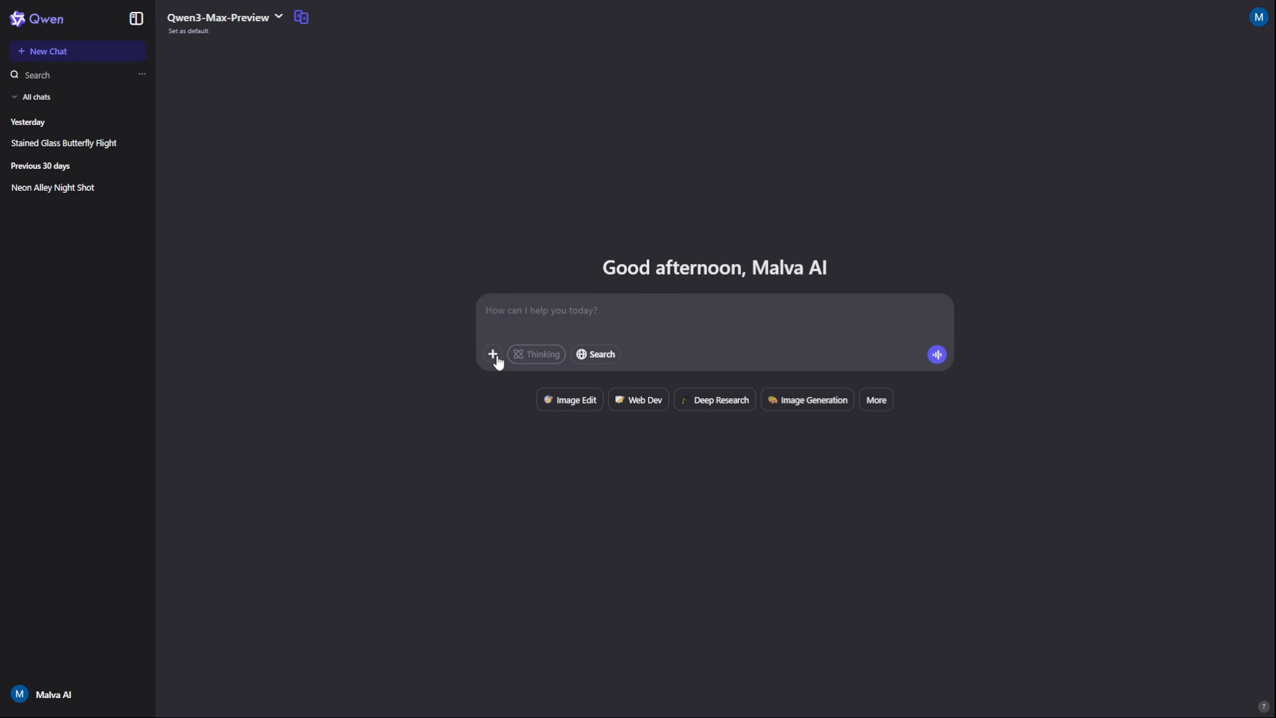
Step: Play the Digital Data Streams Art video, then switch to the Neon Alley Night Shot chat
click(875, 400)
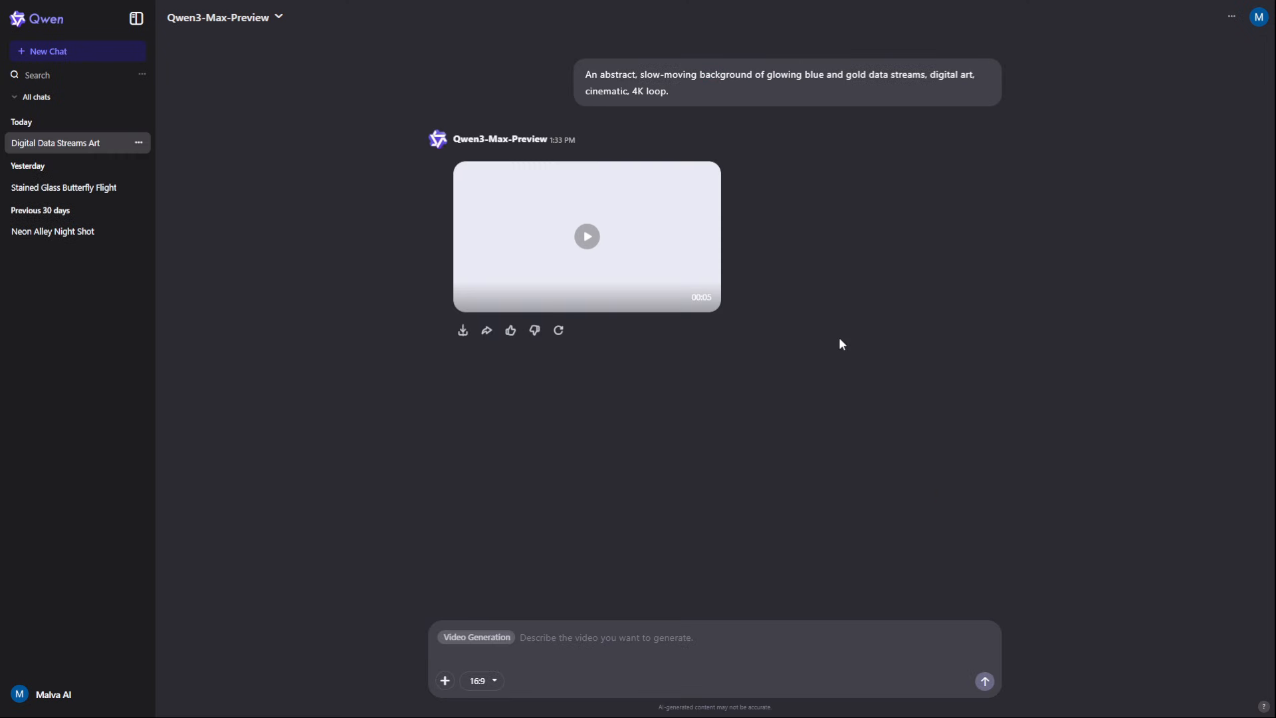
click(586, 236)
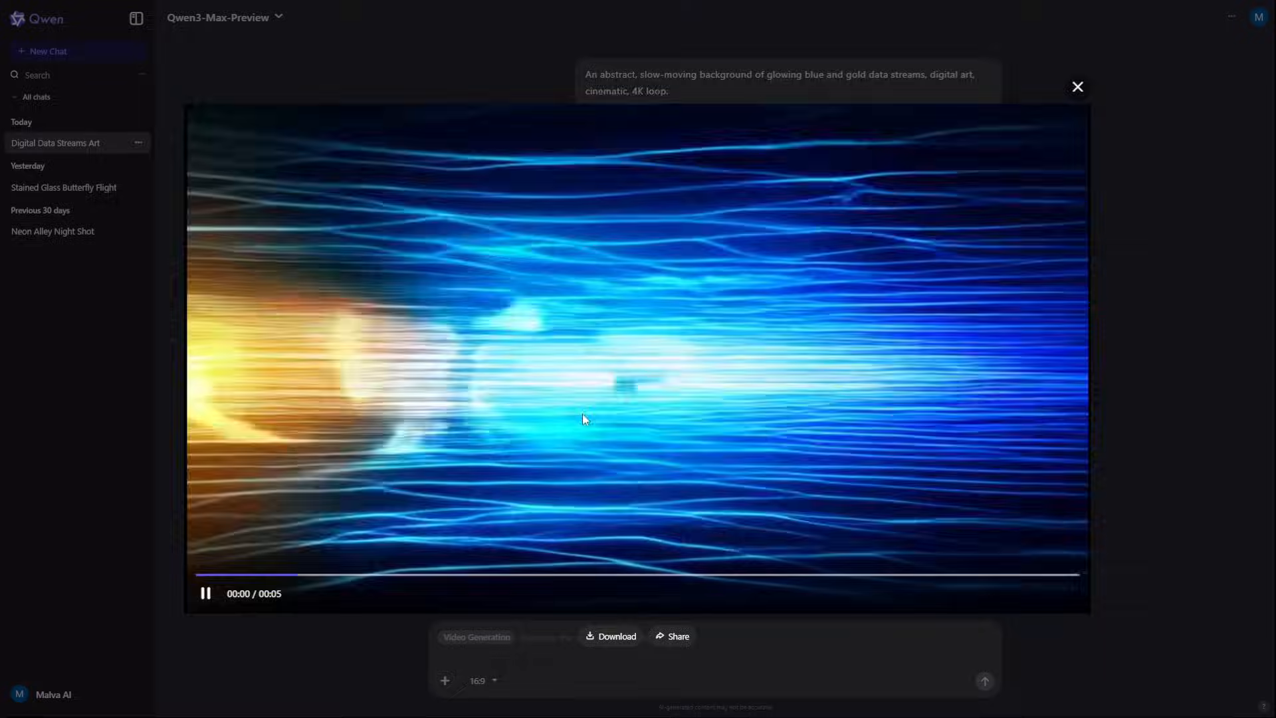
click(1076, 88)
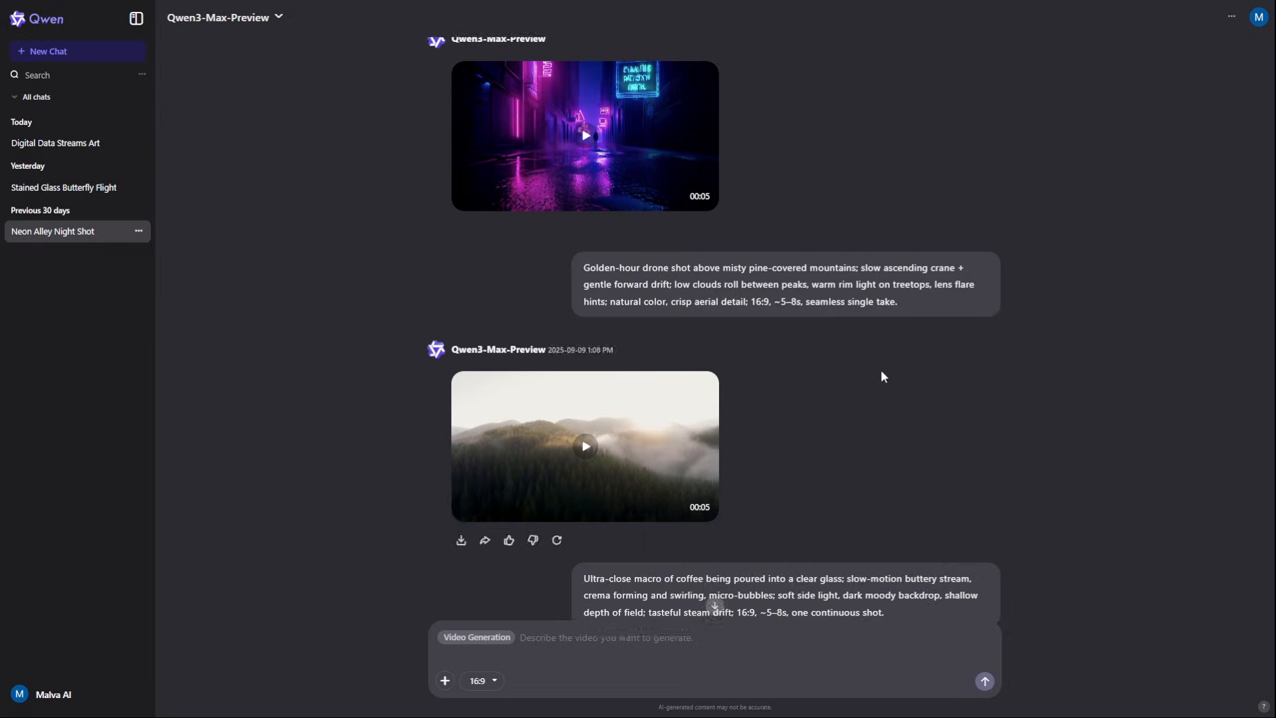
Step: Play the misty-mountain drone clip and close the video preview
click(583, 135)
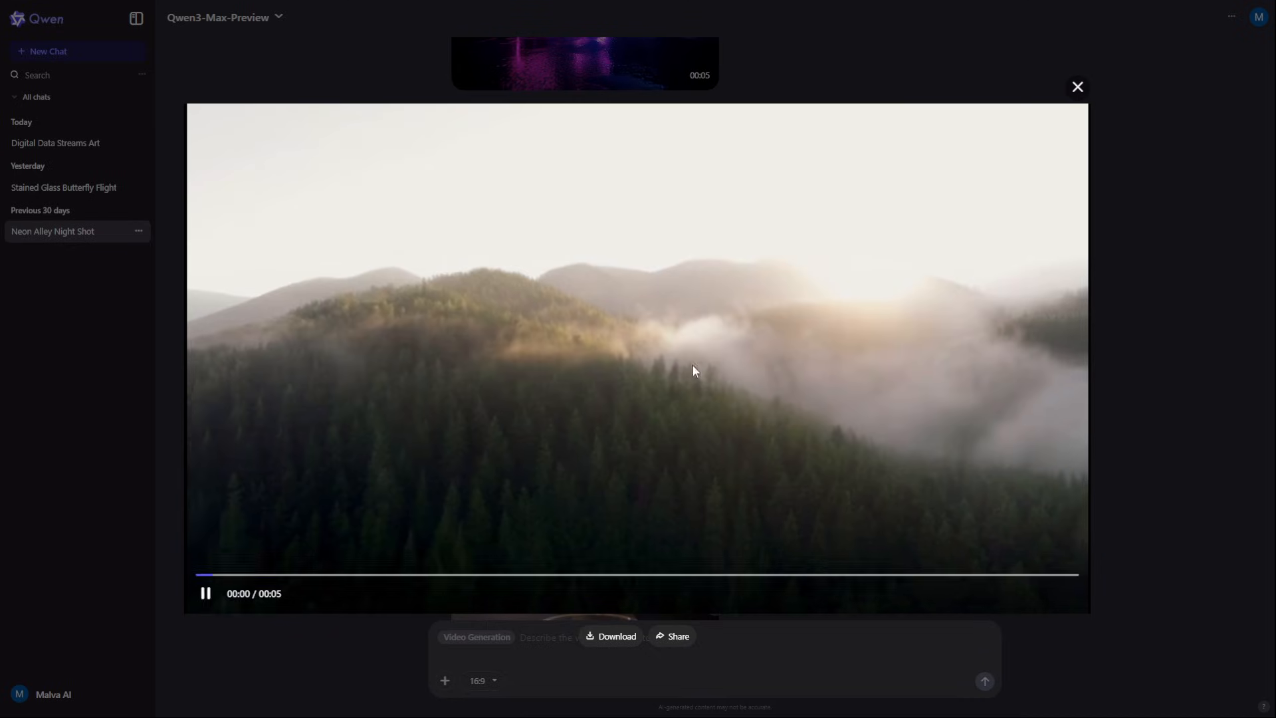
mouse_move(1187, 432)
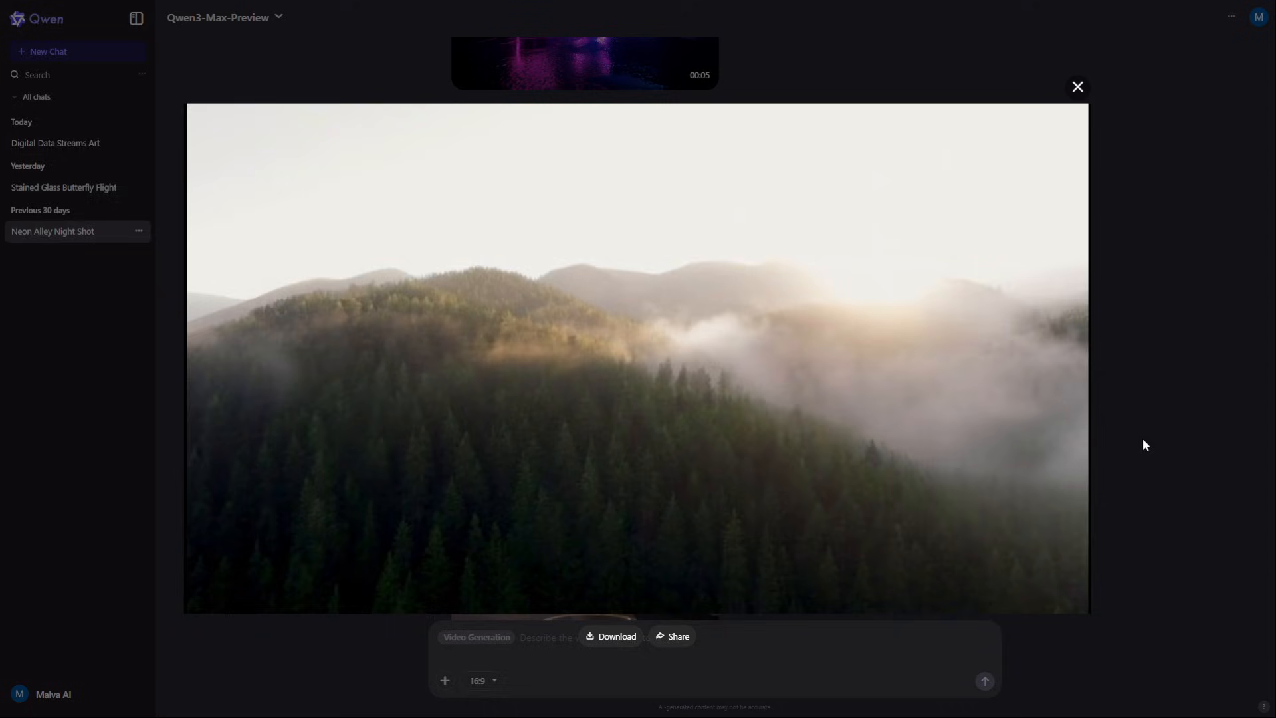
click(1076, 88)
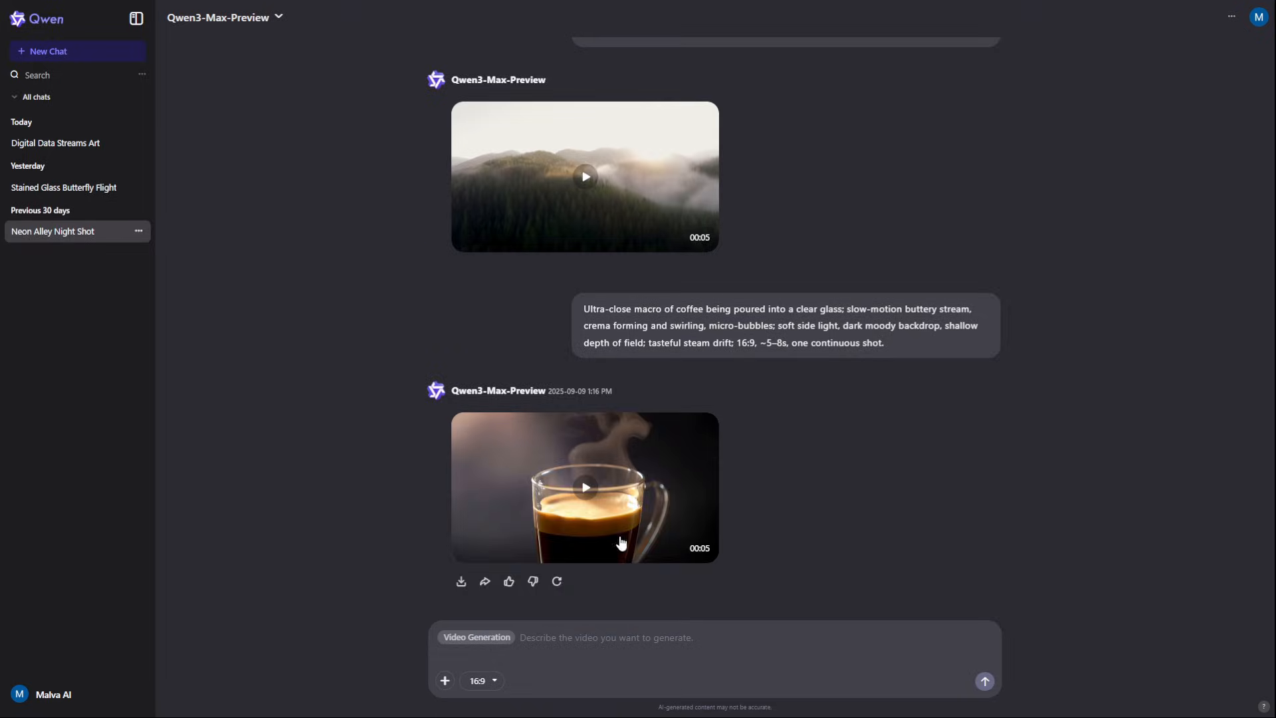
click(584, 486)
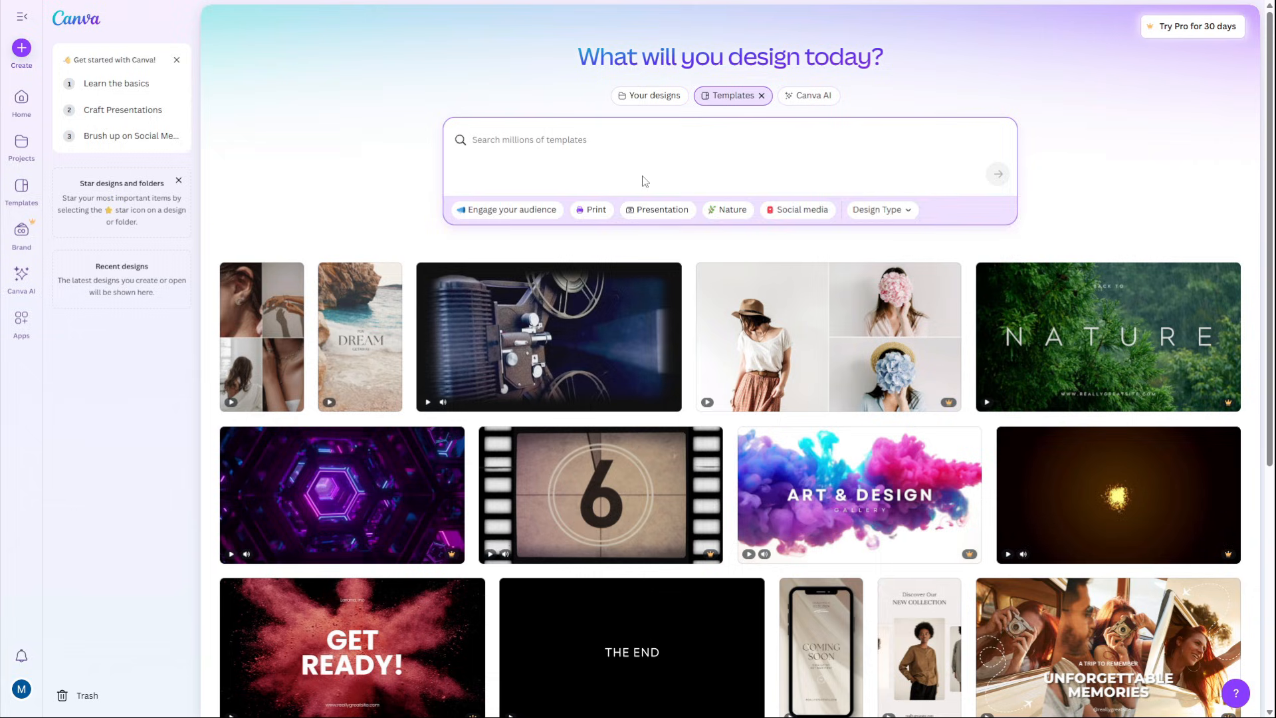
Step: Generate minimalist 'Zenith Coffee' premium brand logos with Canva AI and preview the framed one
text(A minimalist logo for a premium coffee brand called "Zenith Coffee")
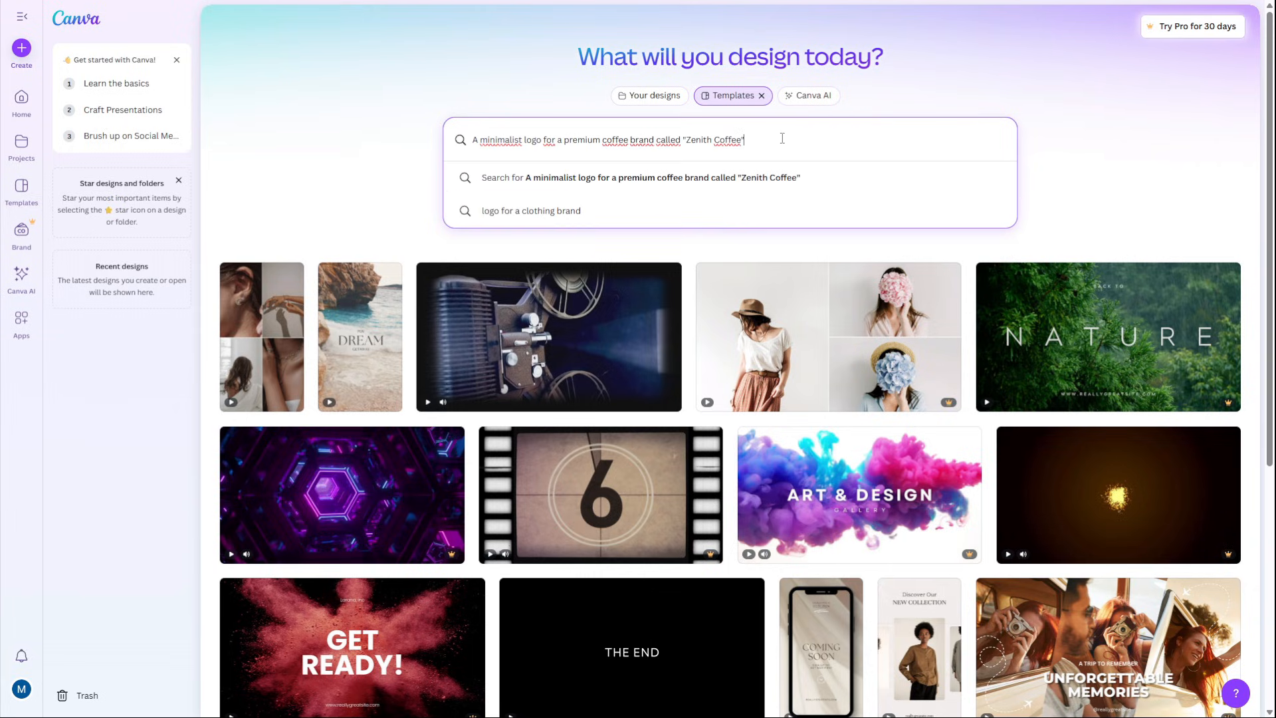
click(806, 96)
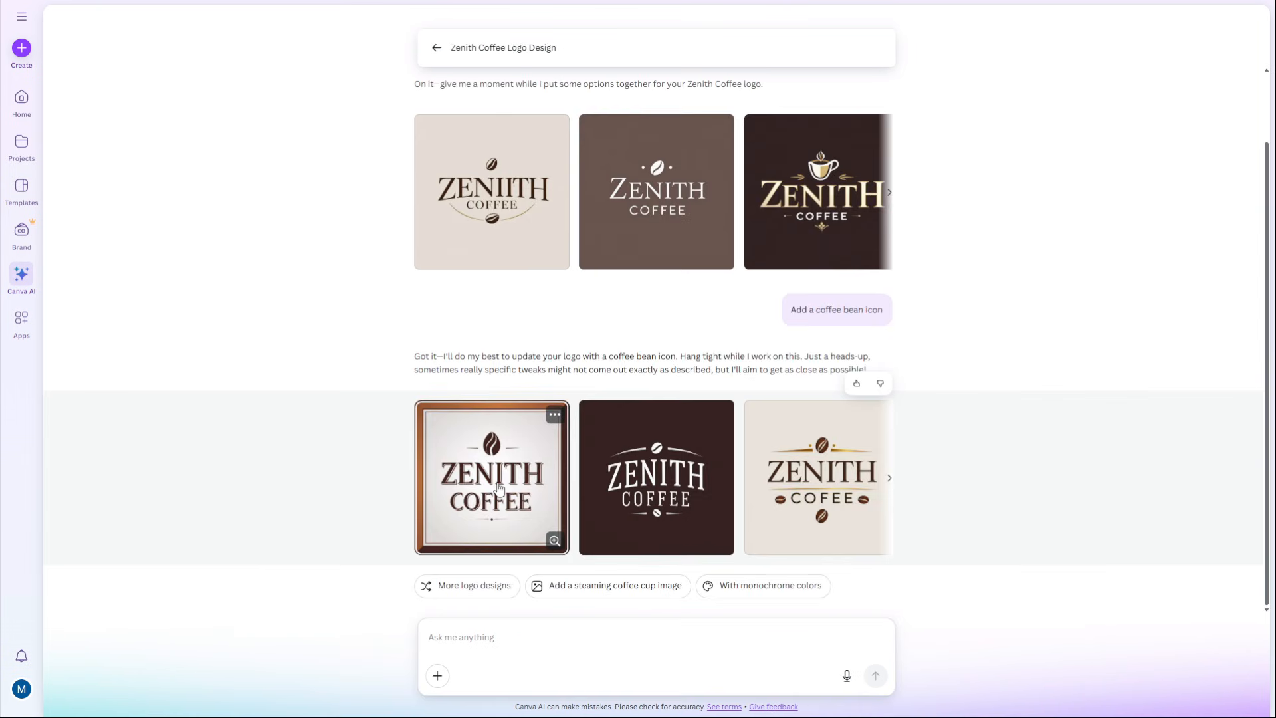
click(492, 477)
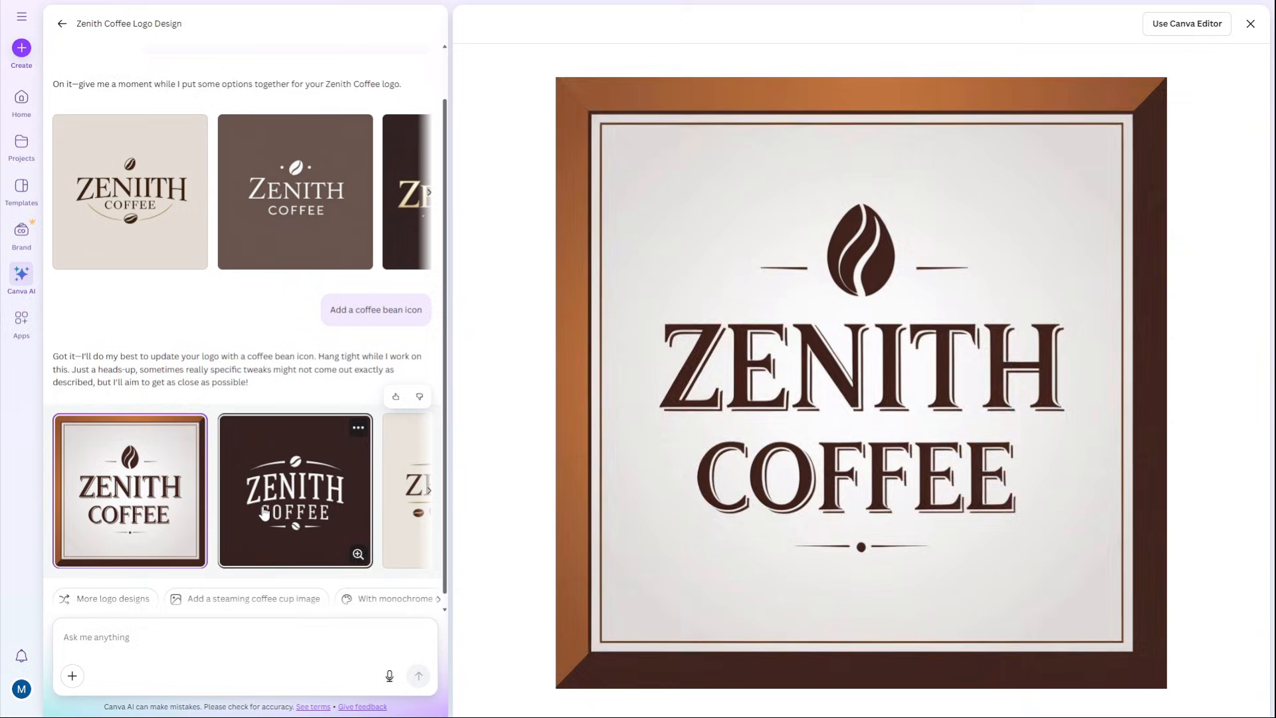
click(411, 488)
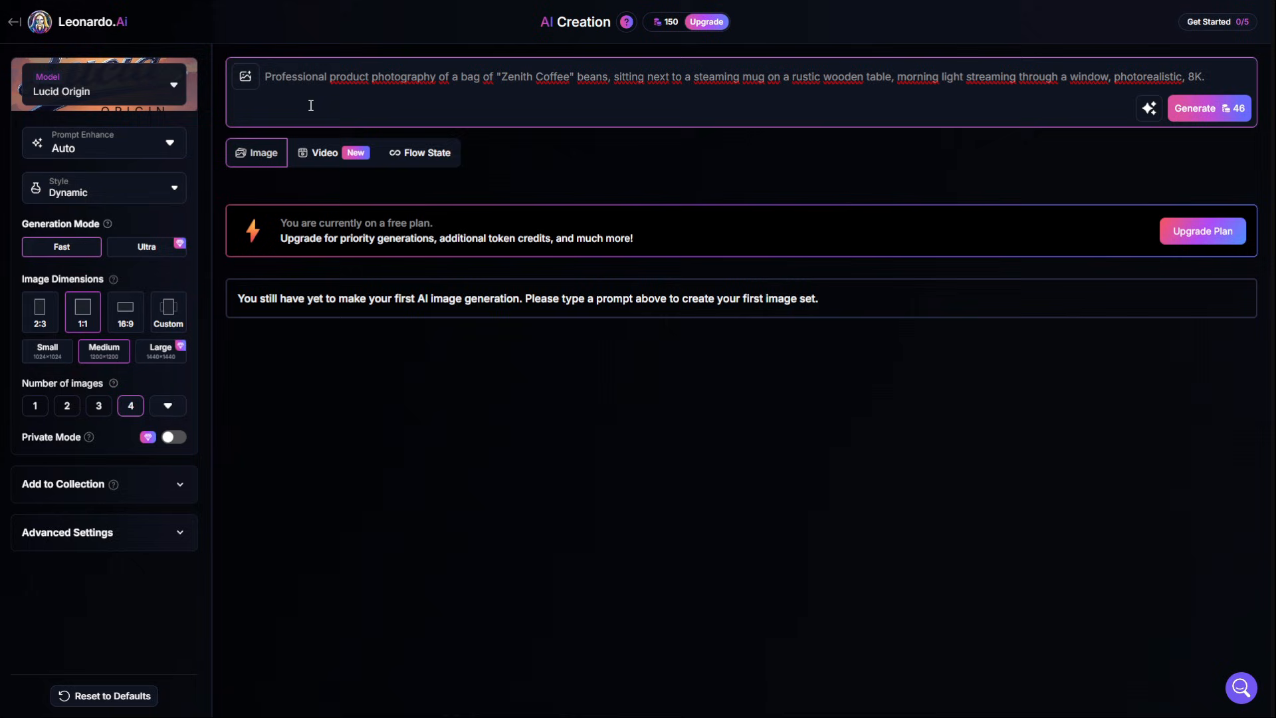
mouse_move(1224, 128)
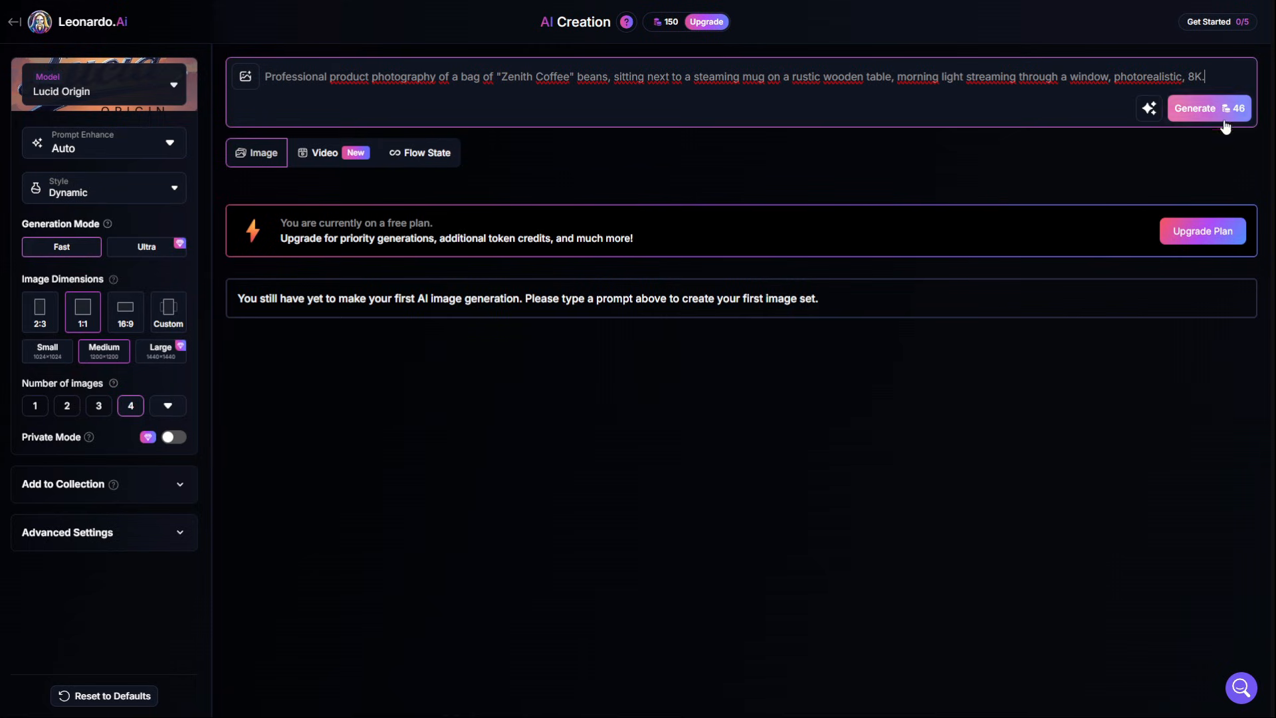
Step: Generate the Zenith Coffee bag-and-mug photos and browse the results one by one
click(1208, 108)
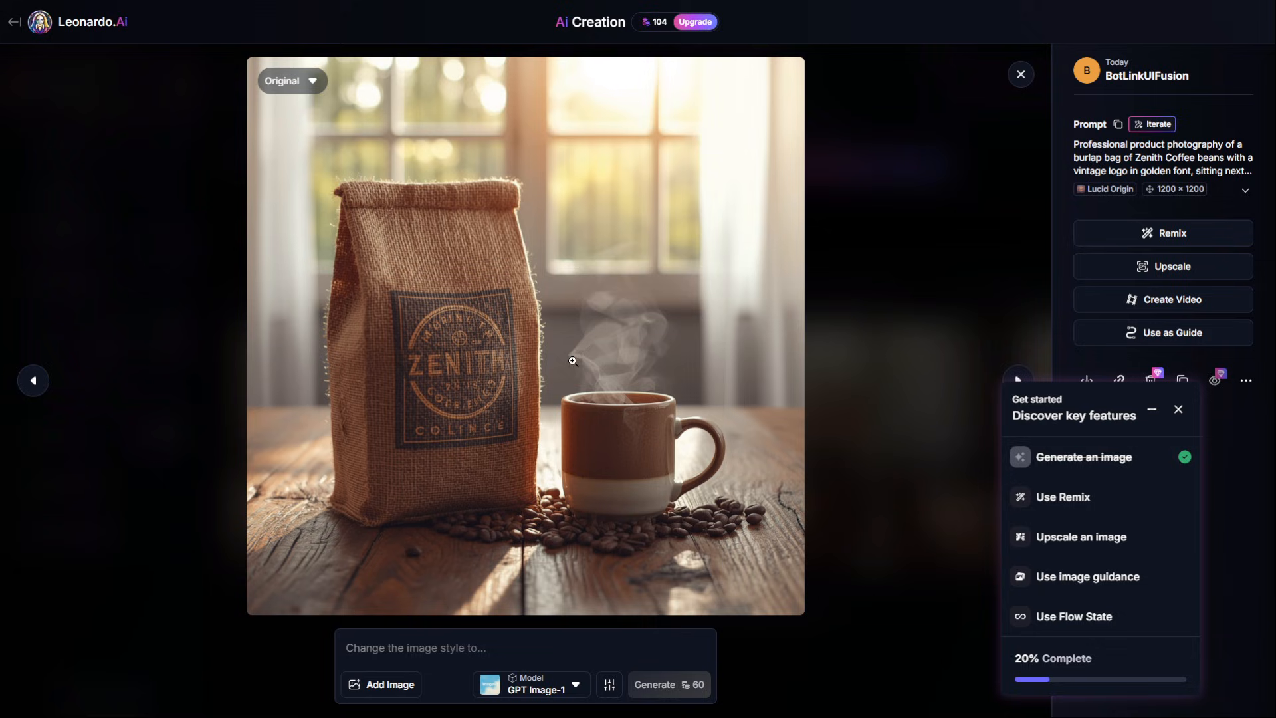
click(1019, 75)
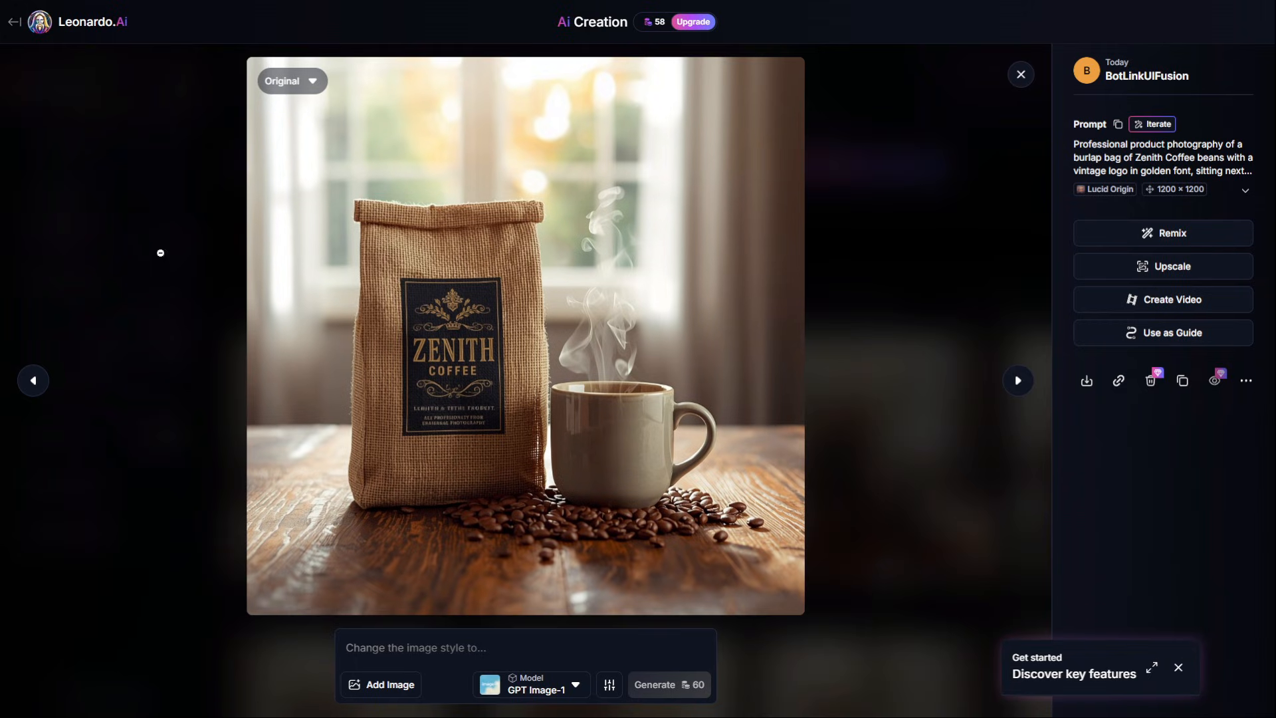
mouse_move(35, 380)
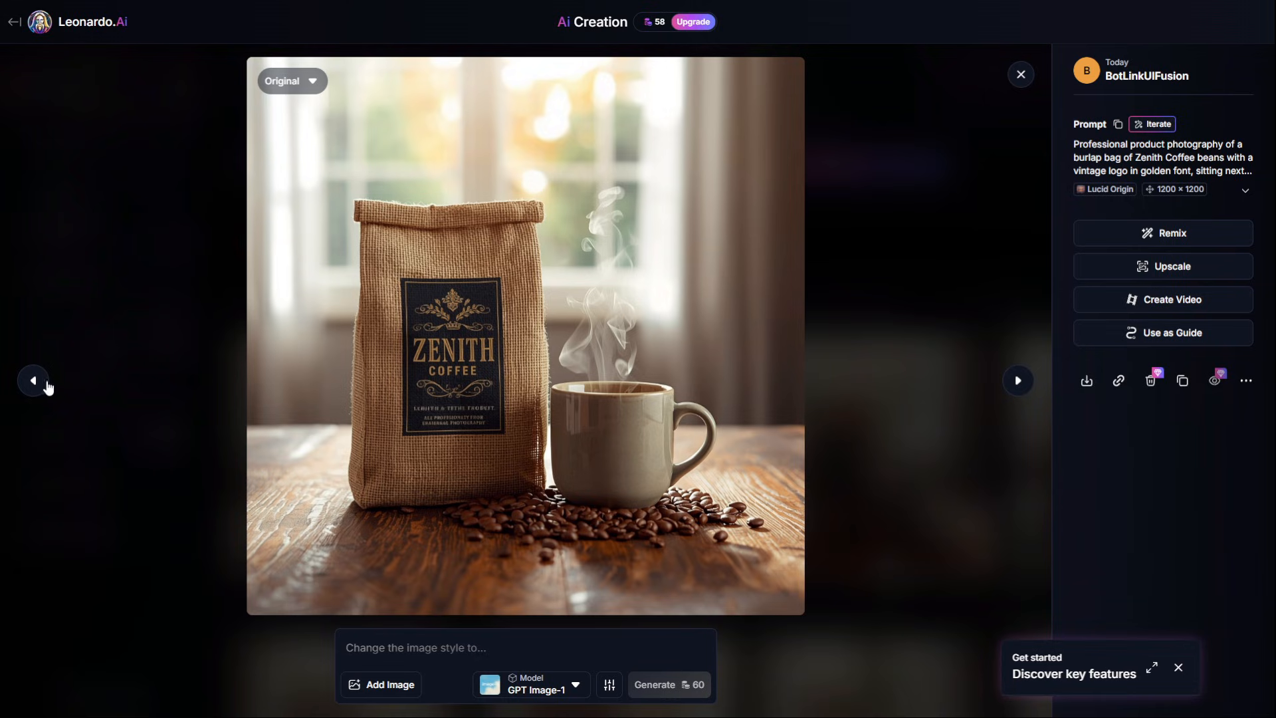
click(32, 380)
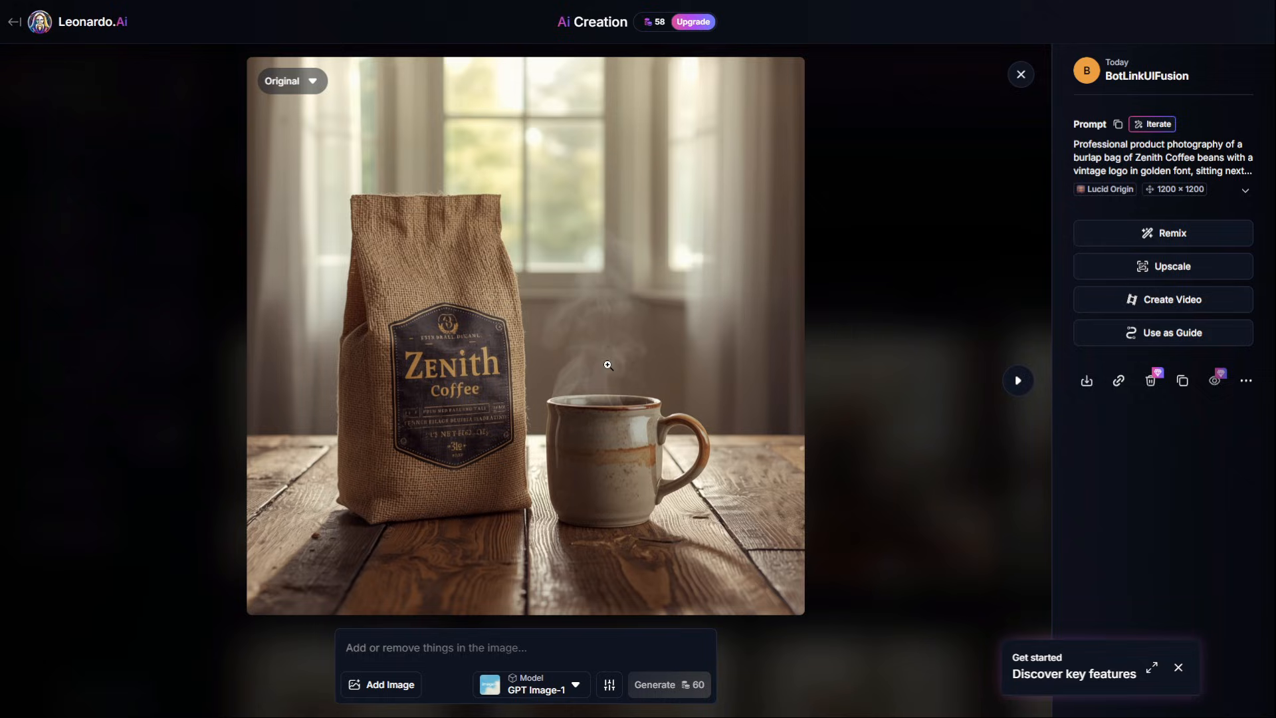
click(1017, 380)
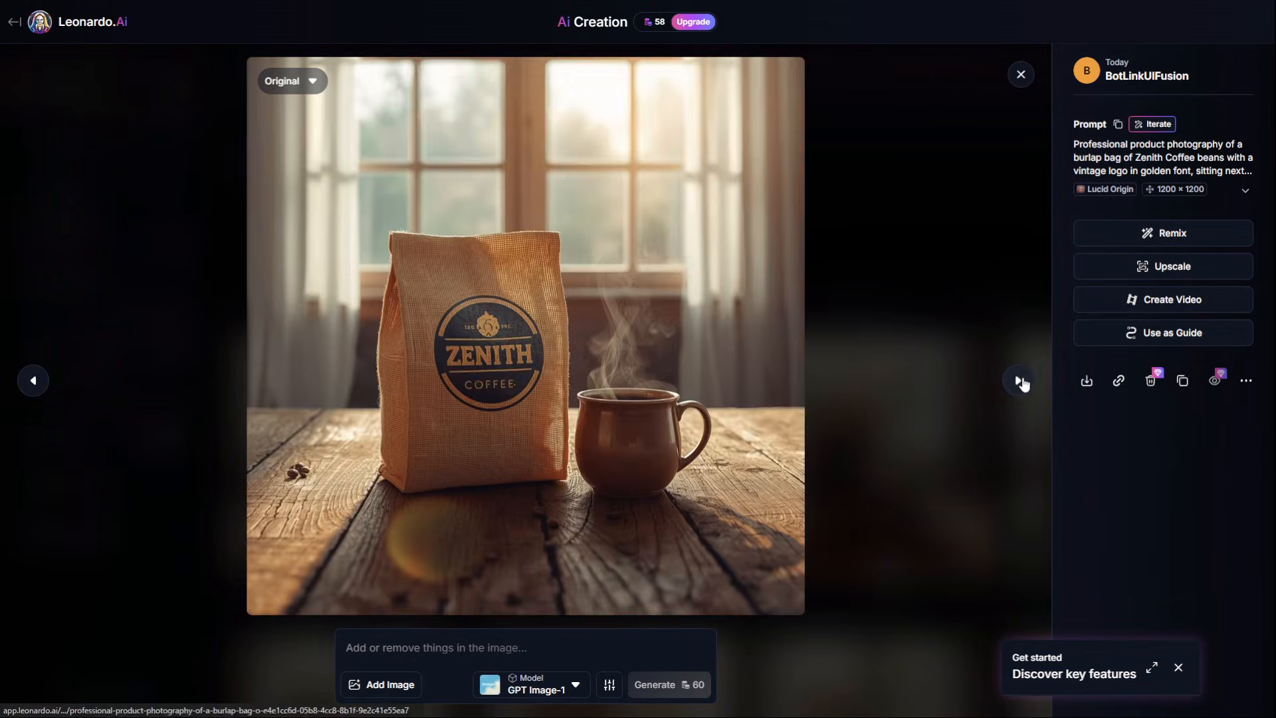
click(1019, 380)
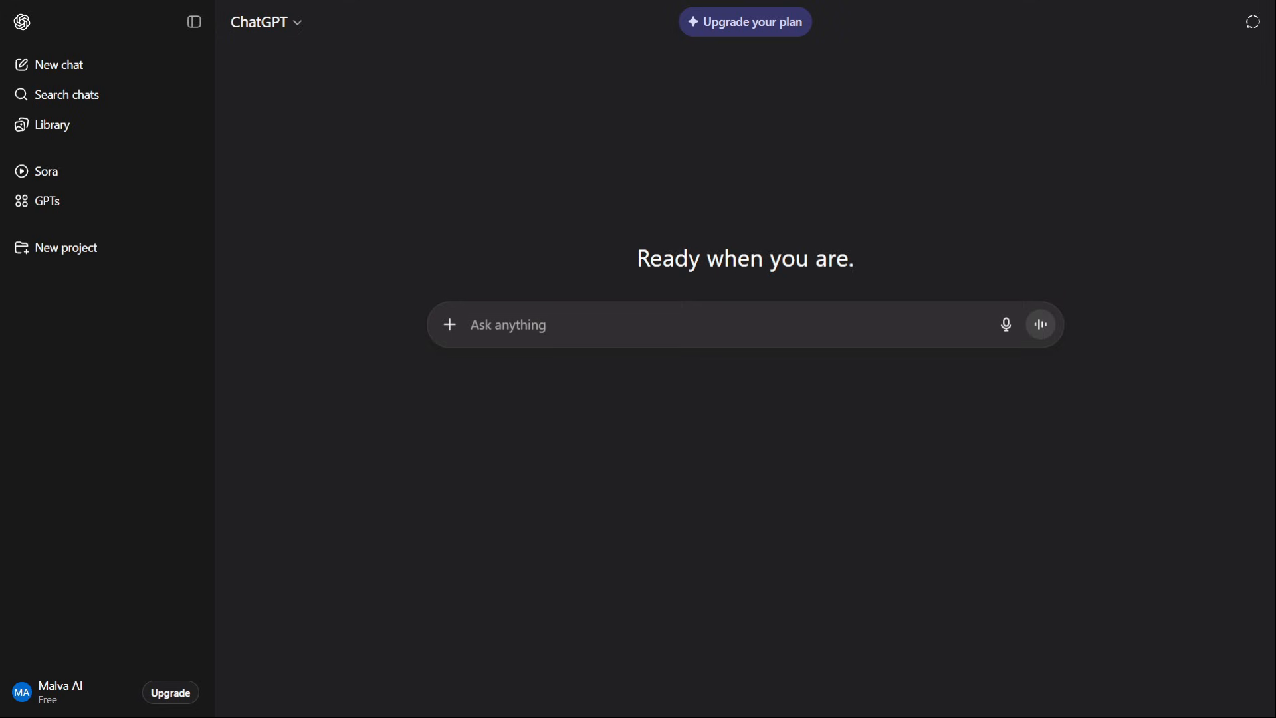
mouse_move(247, 322)
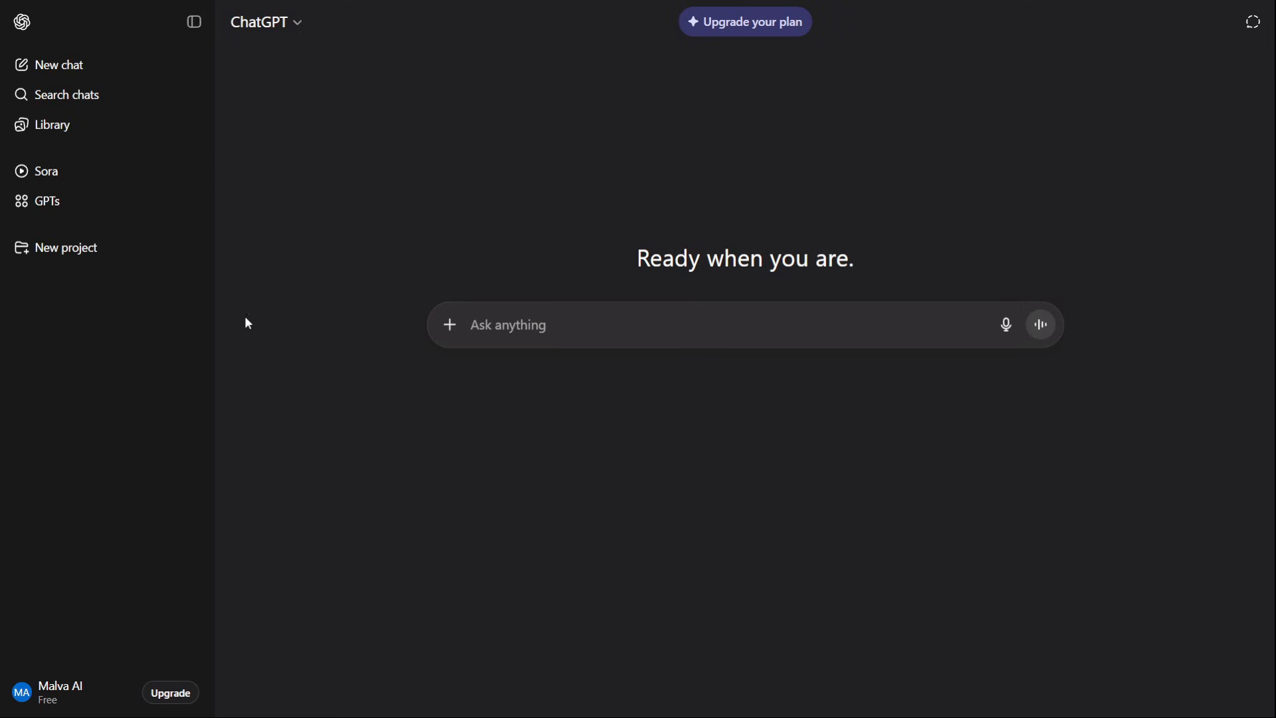
Step: Send the Aurora Blend email with 'Identify the three core issues in this angry customer email.'
click(651, 324)
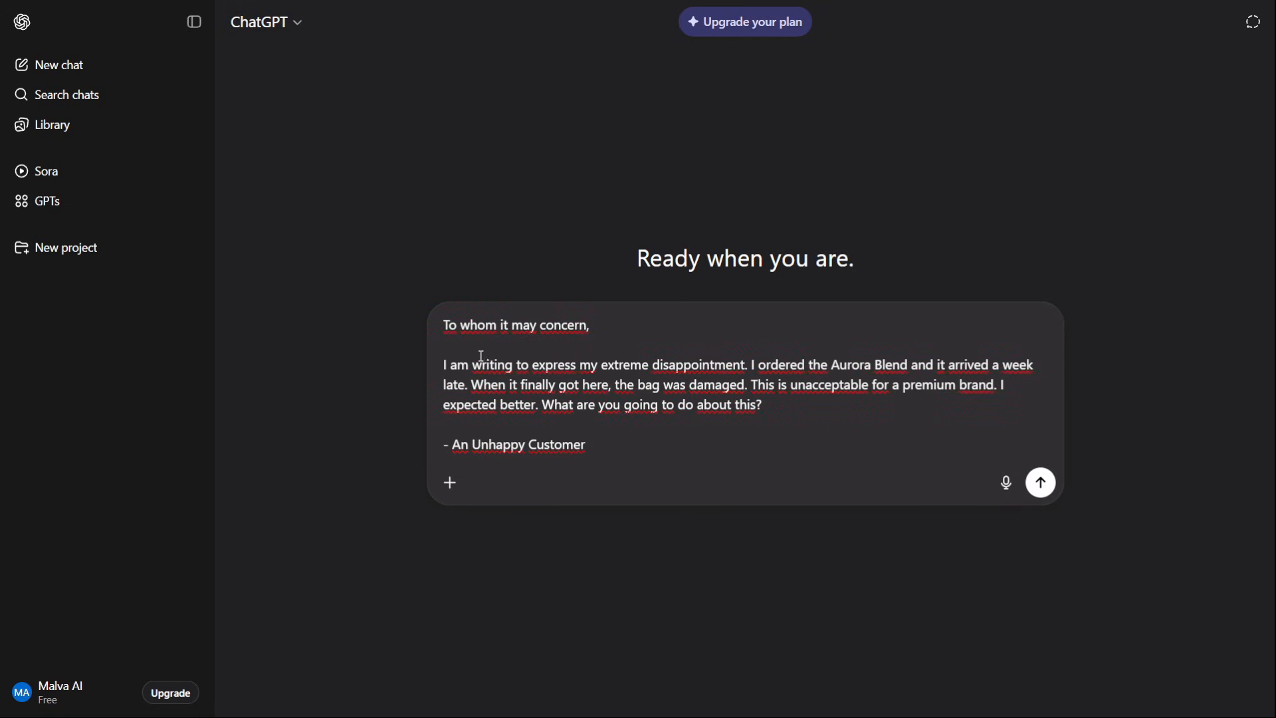
mouse_move(473, 436)
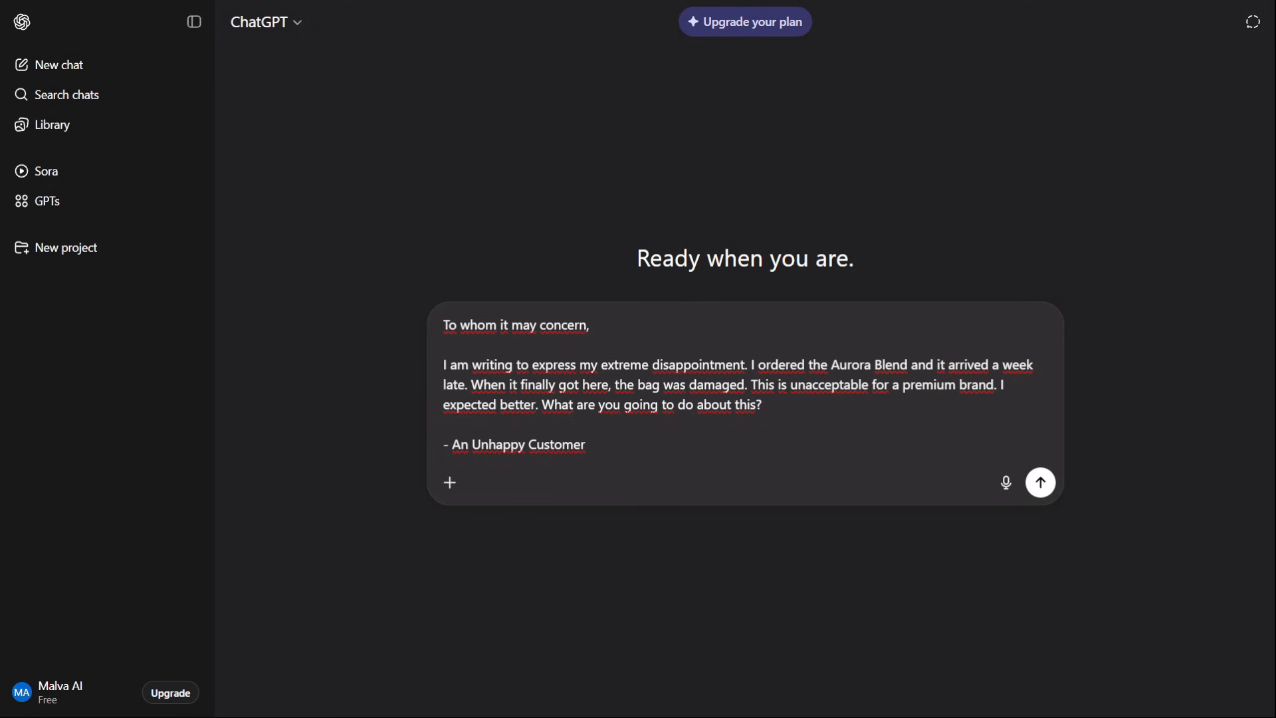
click(585, 443)
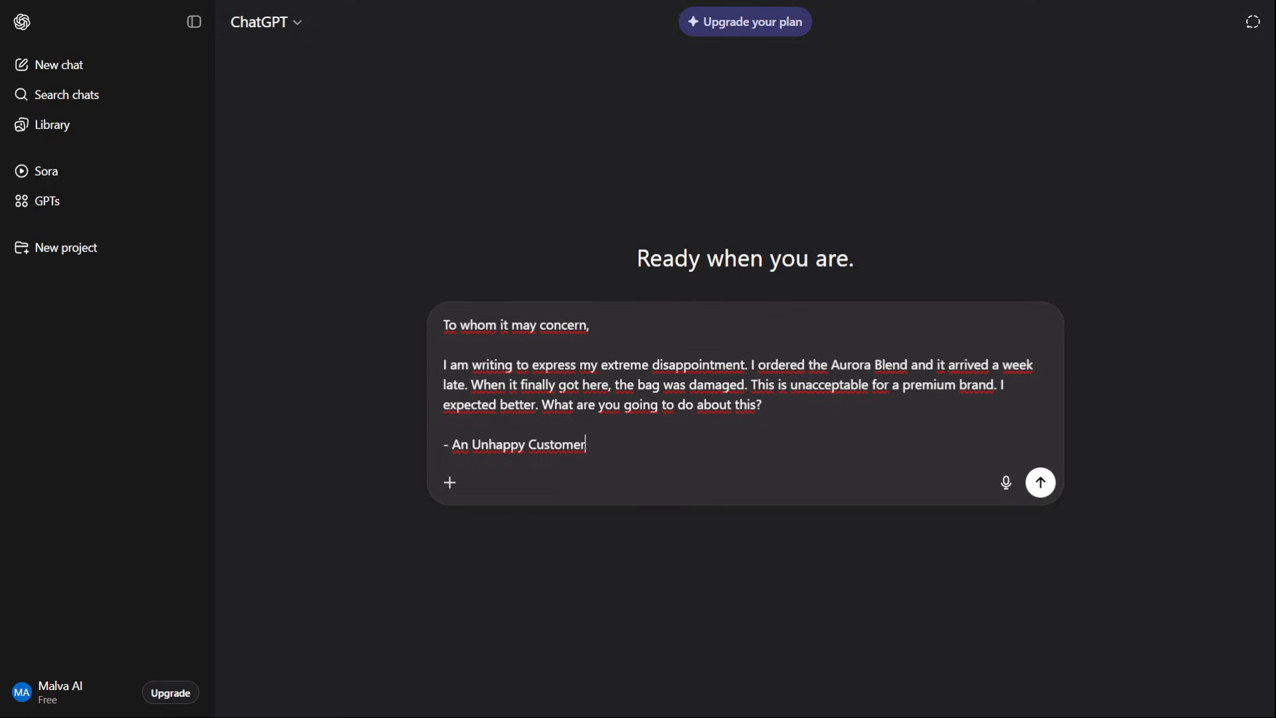
key(enter)
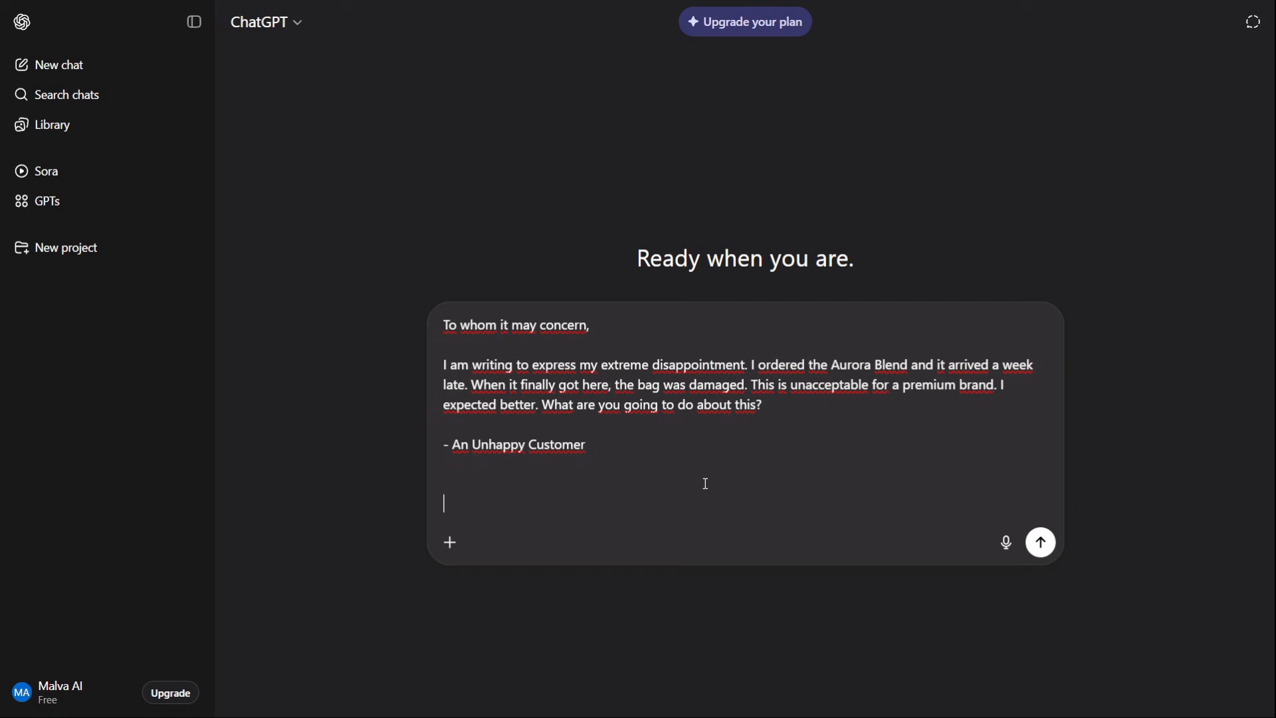
text(Identify the three core issues in this angry customer email.)
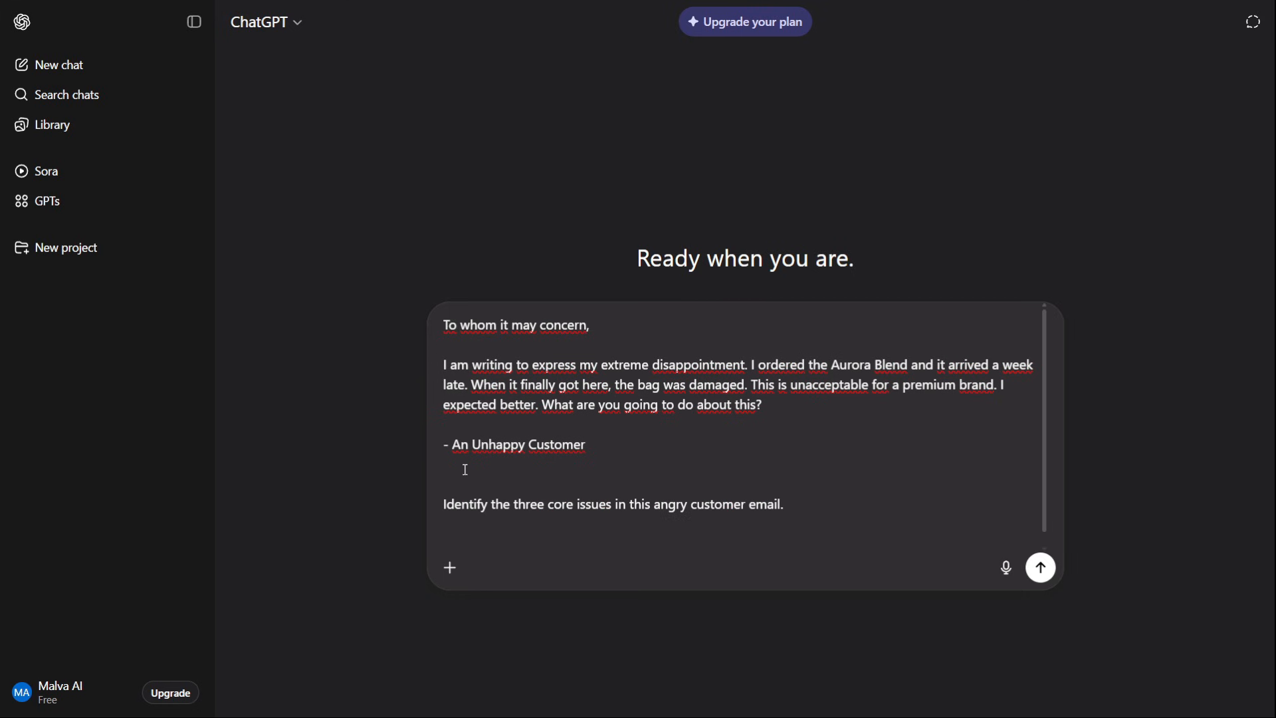
click(1039, 567)
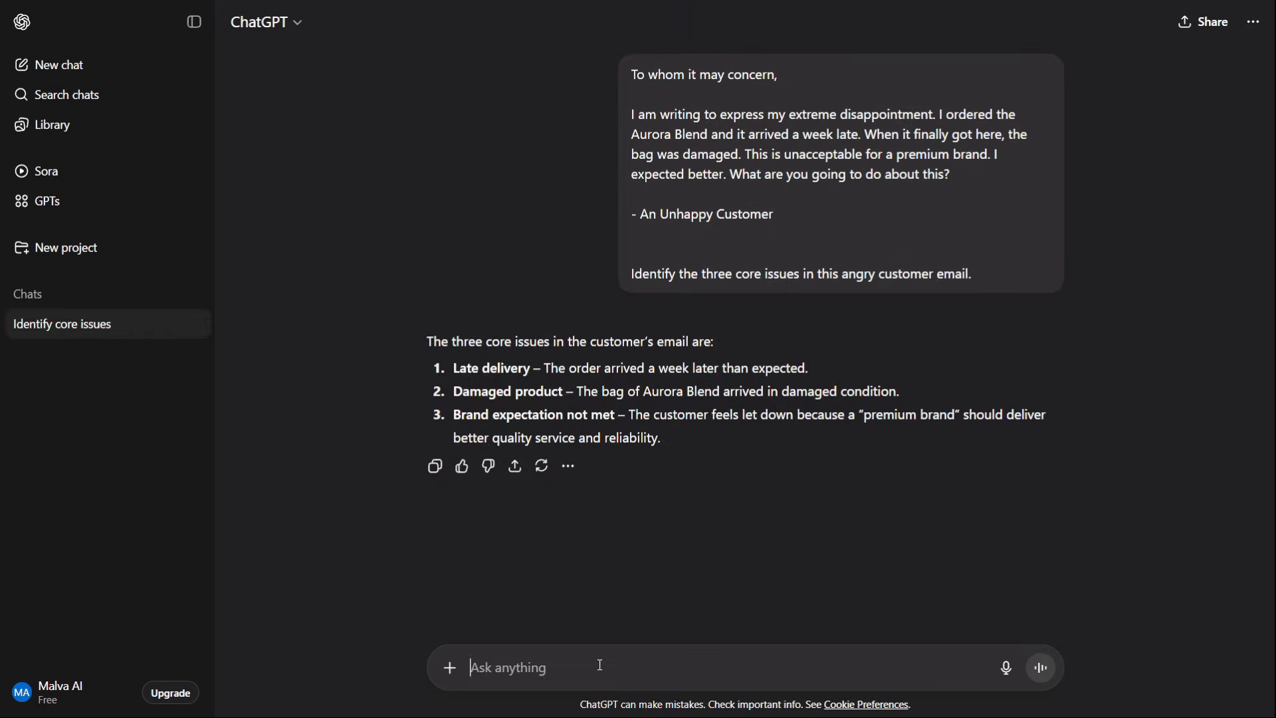
Step: Request a polite empathetic reply, then a 50% shorter casual DM version
text(Okay, now draft a polite and empathetic reply that acknowledges their frustration and offers a full refund plus a 20% discount on their next purchase as a solution.)
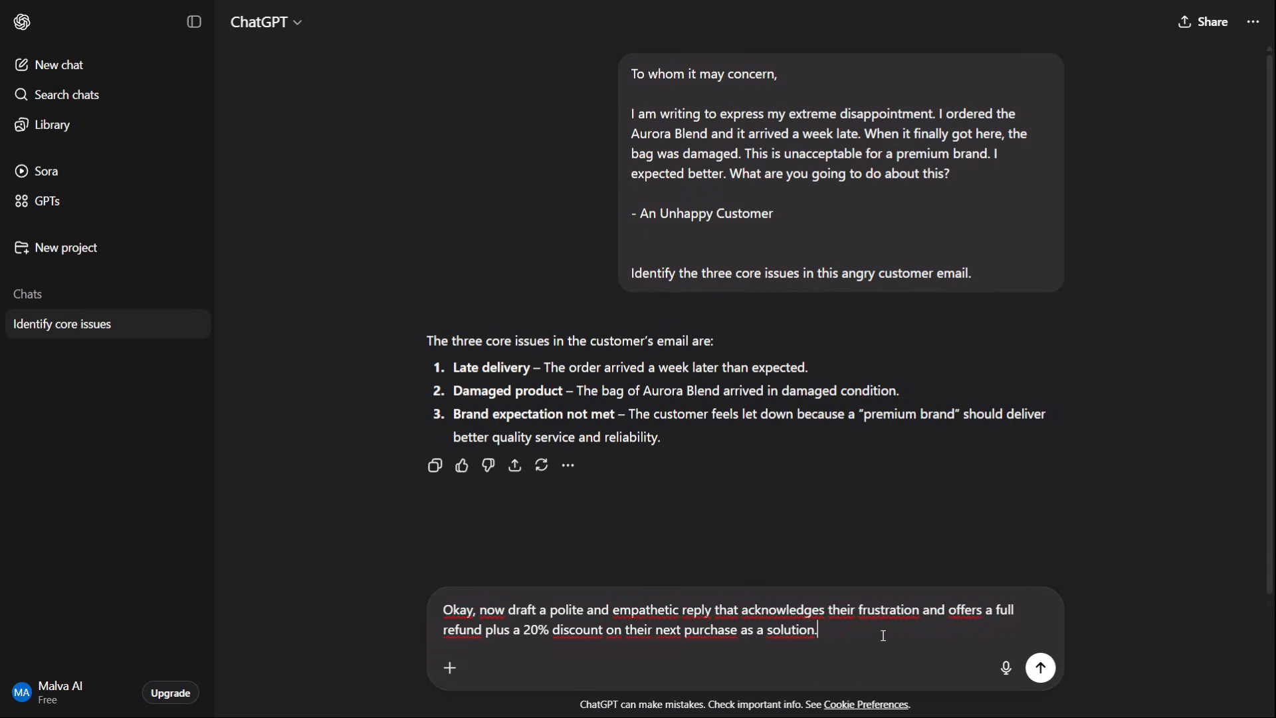
click(1039, 667)
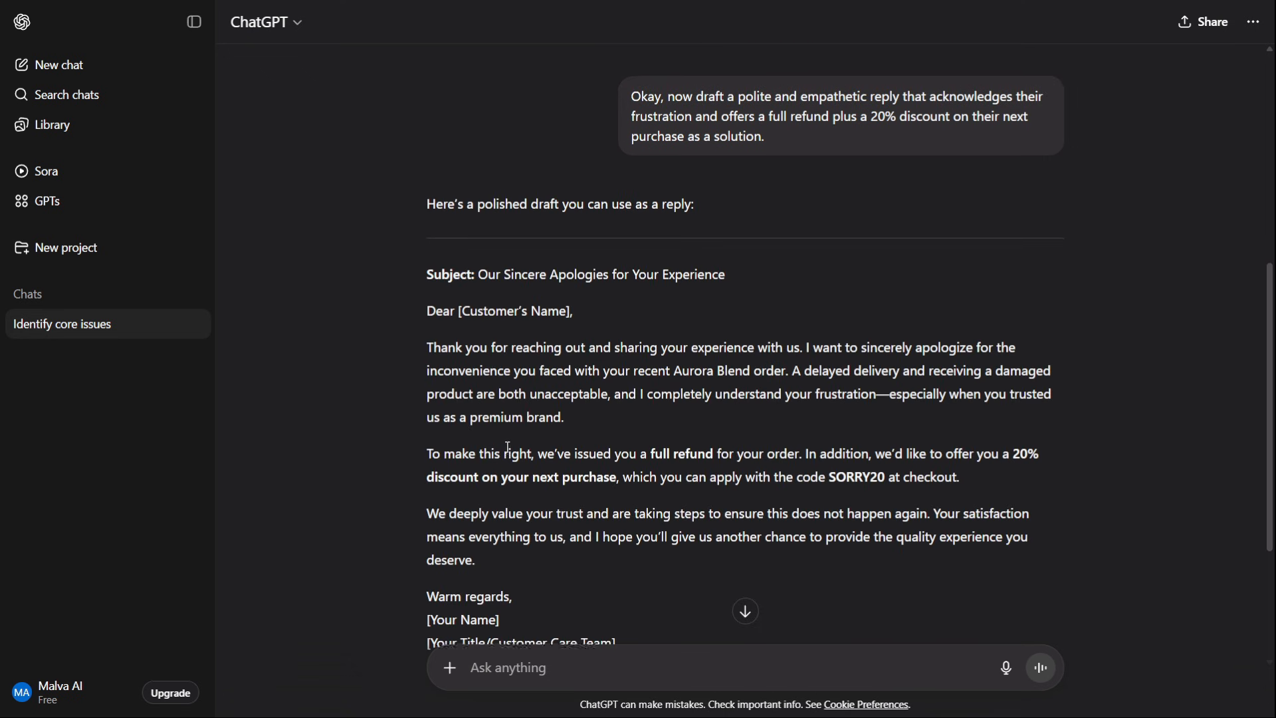
scroll(down, 3)
text(Perfect. Now make that 50% shorter and more casual for a social media DM reply.)
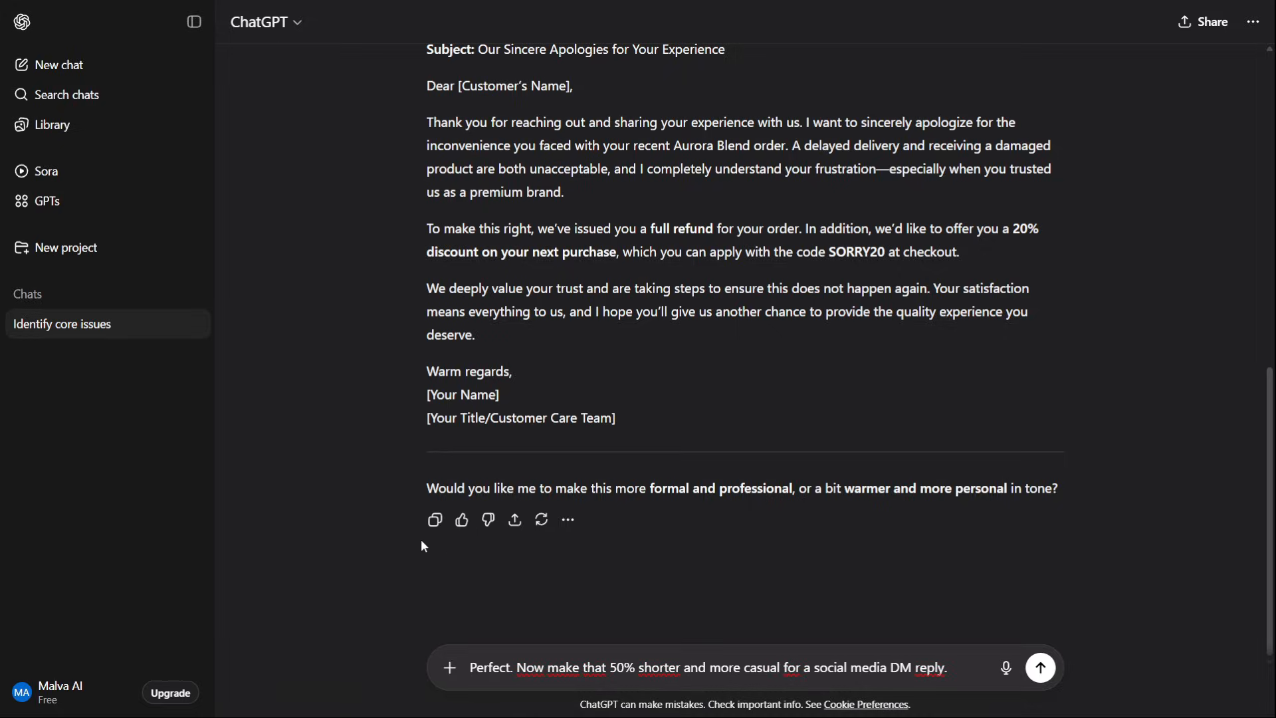
click(1039, 667)
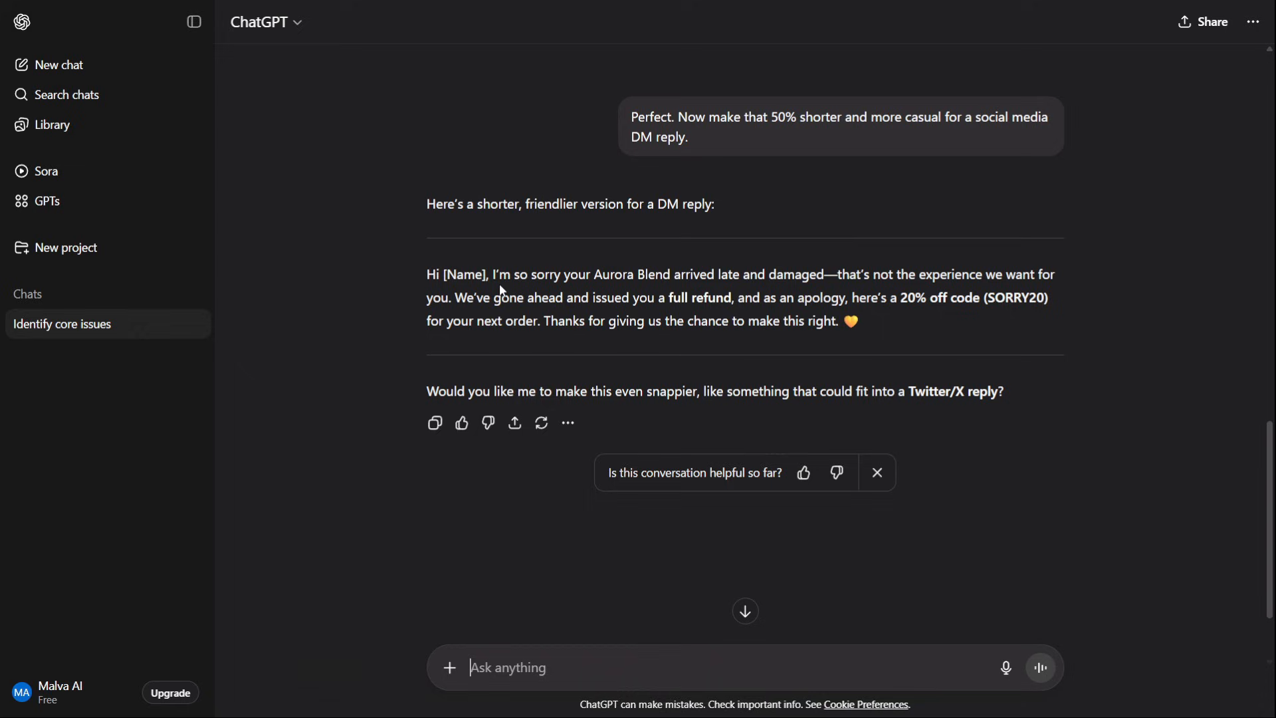
mouse_move(752, 291)
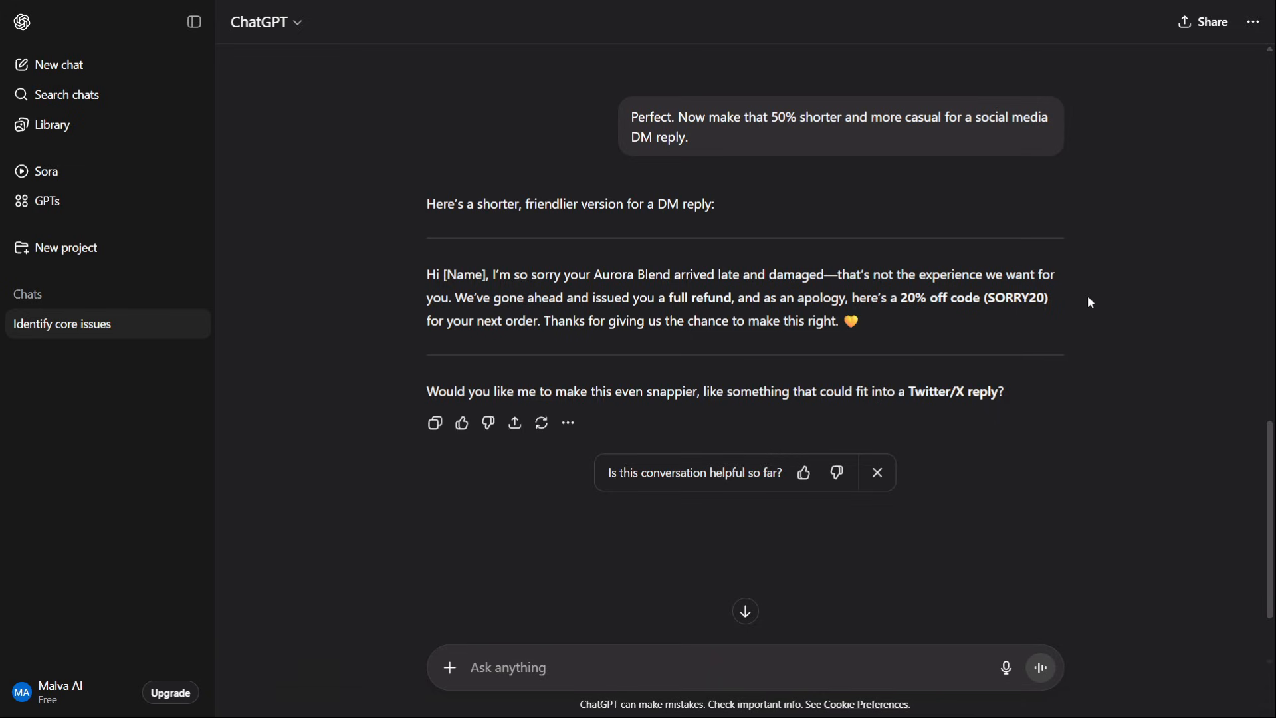
mouse_move(1010, 341)
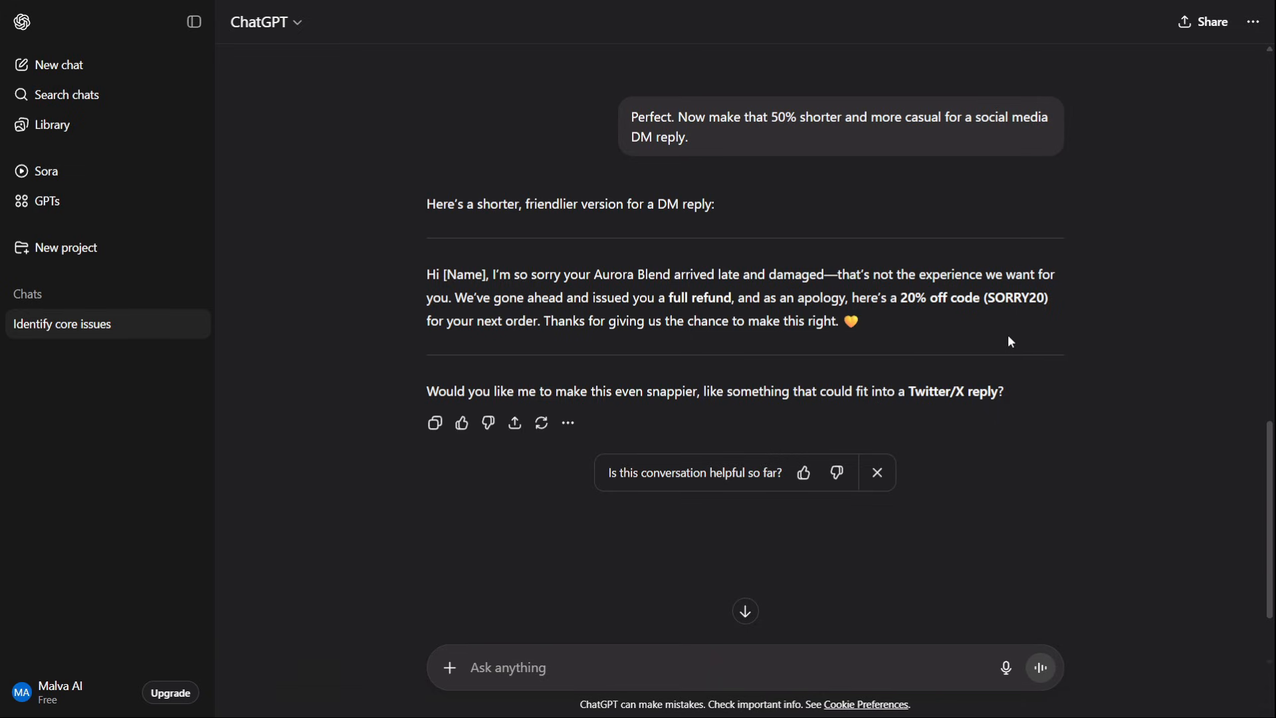
mouse_move(473, 336)
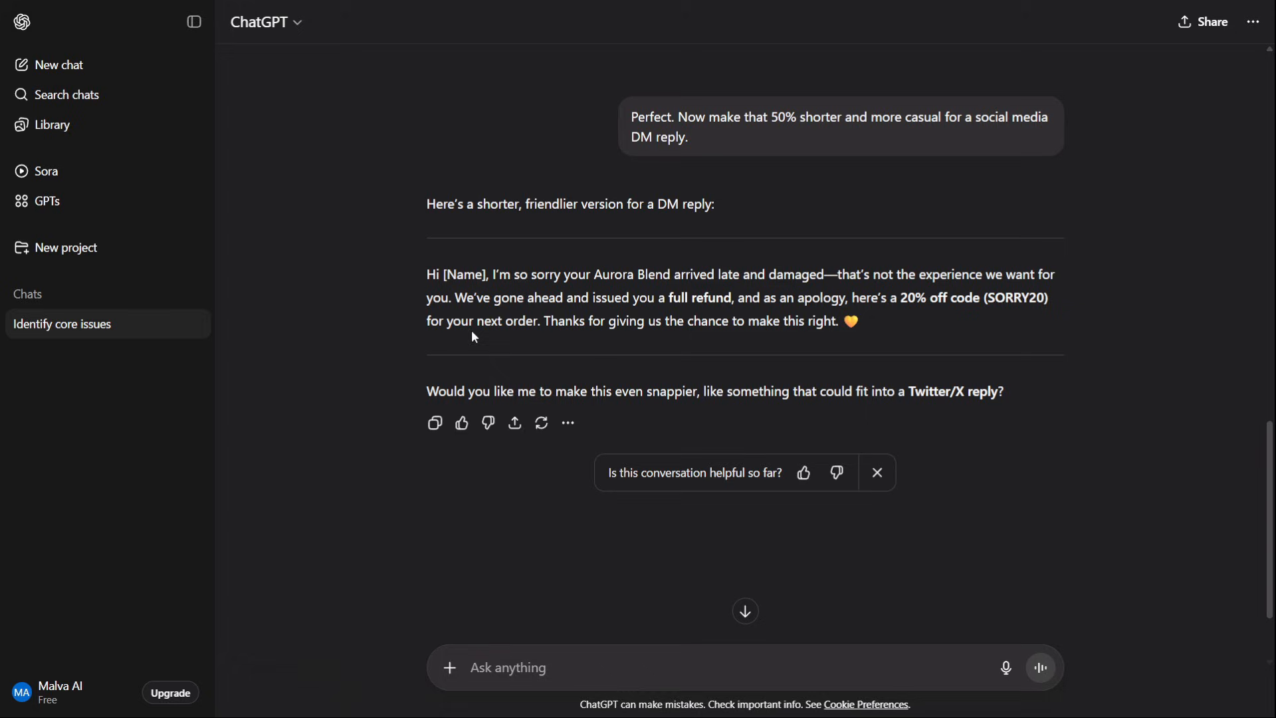
mouse_move(173, 543)
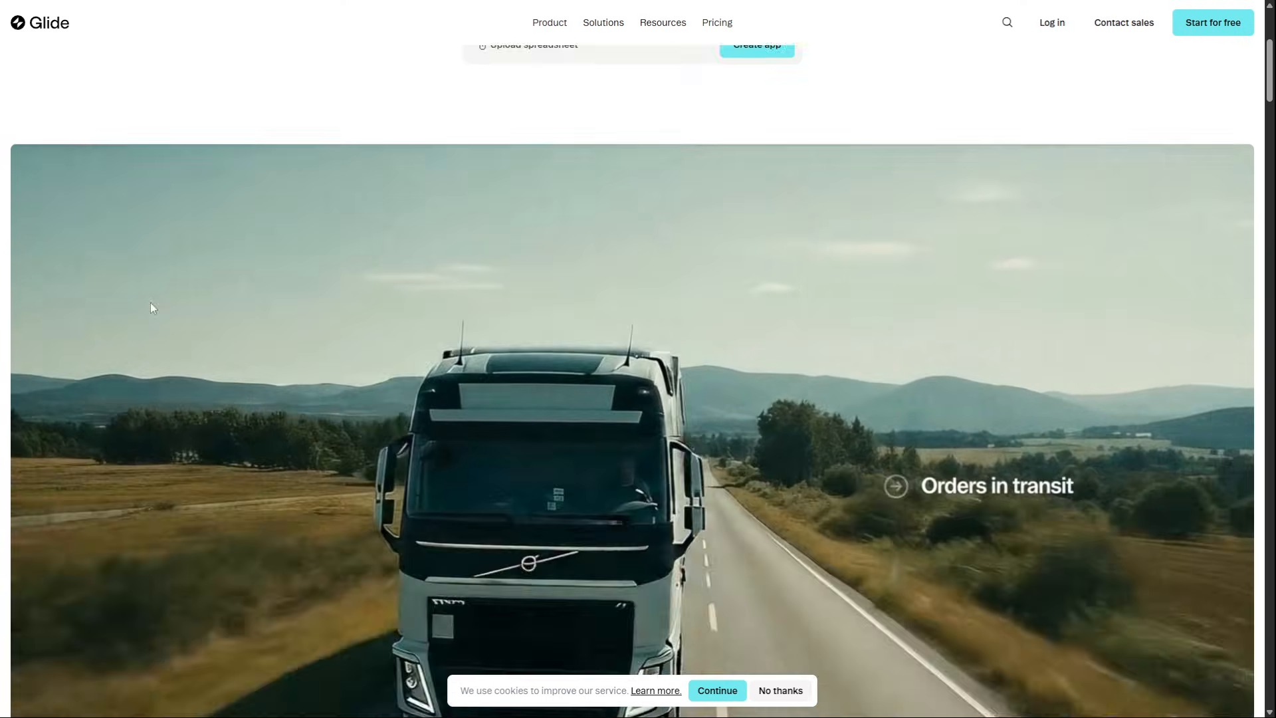
Step: Scroll through the Glide homepage's no-code feature sections
scroll(down, 3)
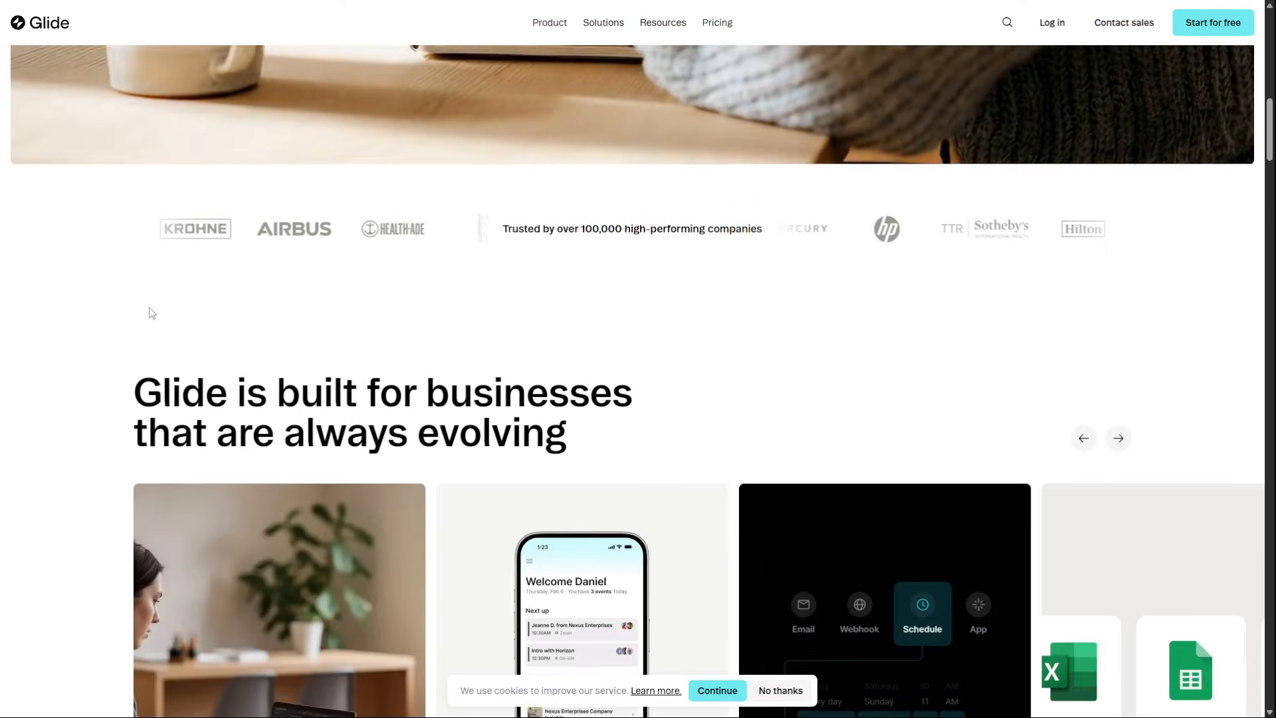
scroll(down, 3)
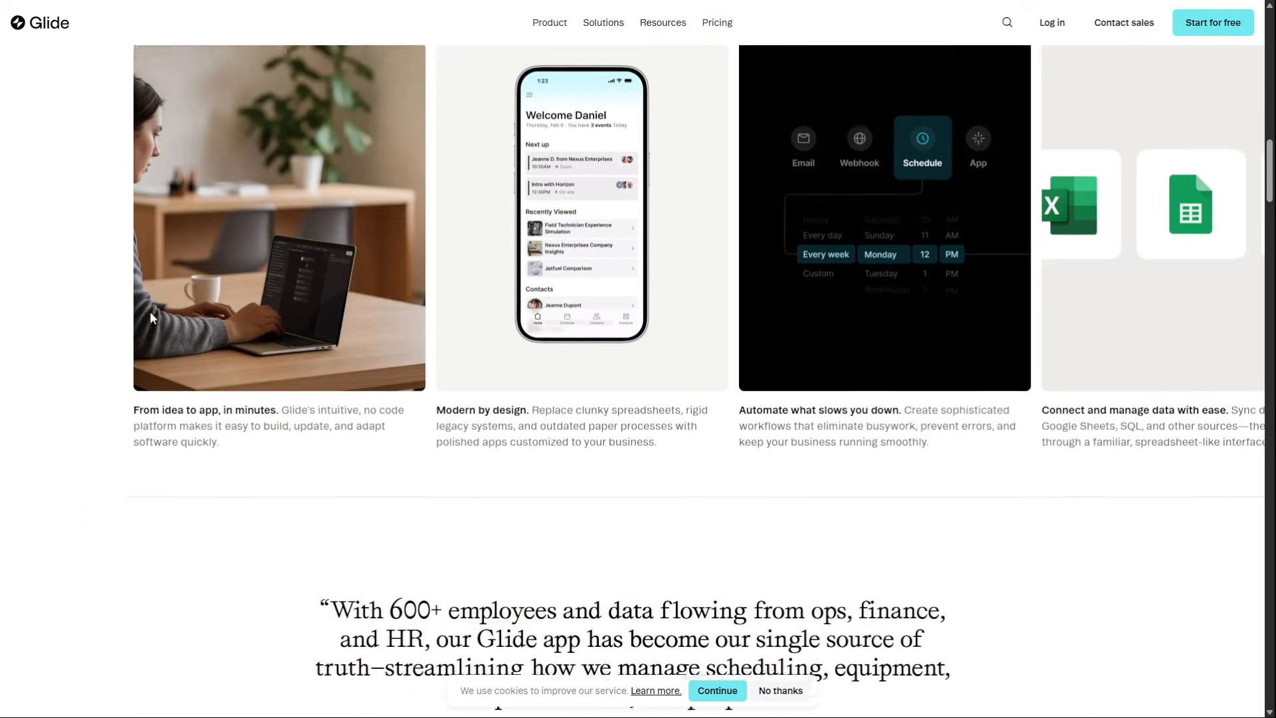
scroll(down, 3)
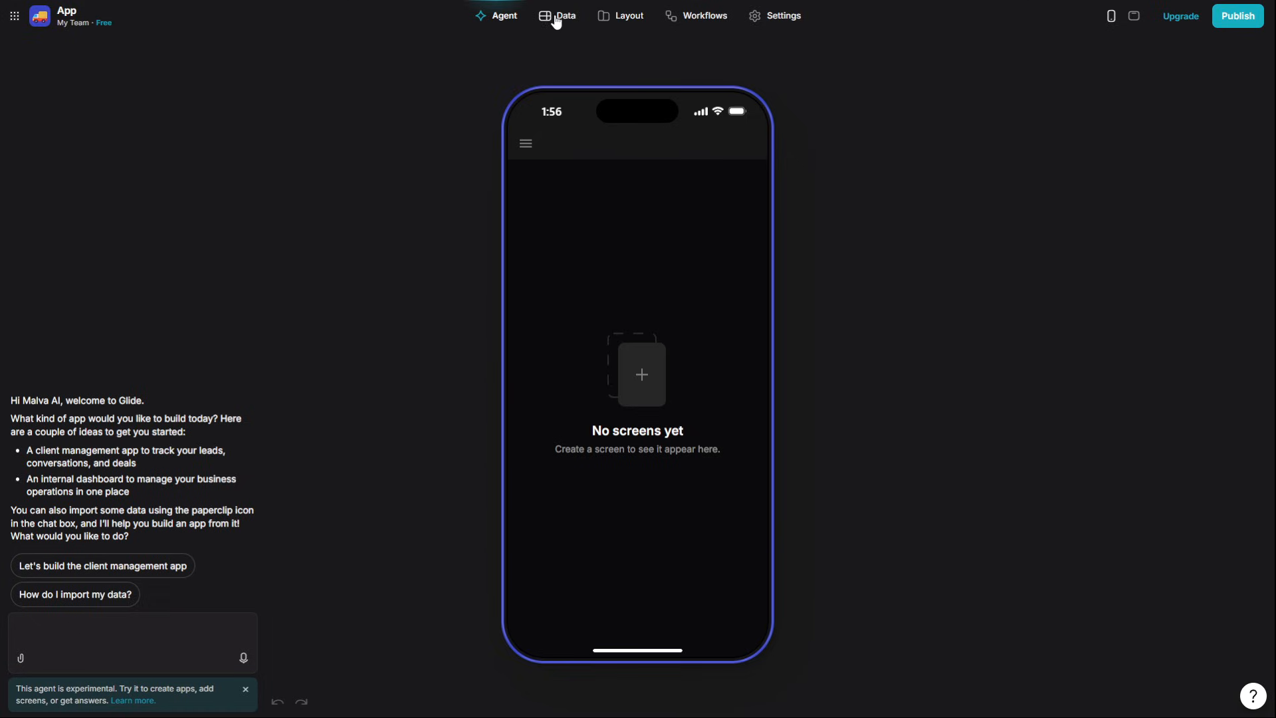
Step: Import Tasks - Sheet1.csv in Data and build the app from the Tasks table only
click(565, 16)
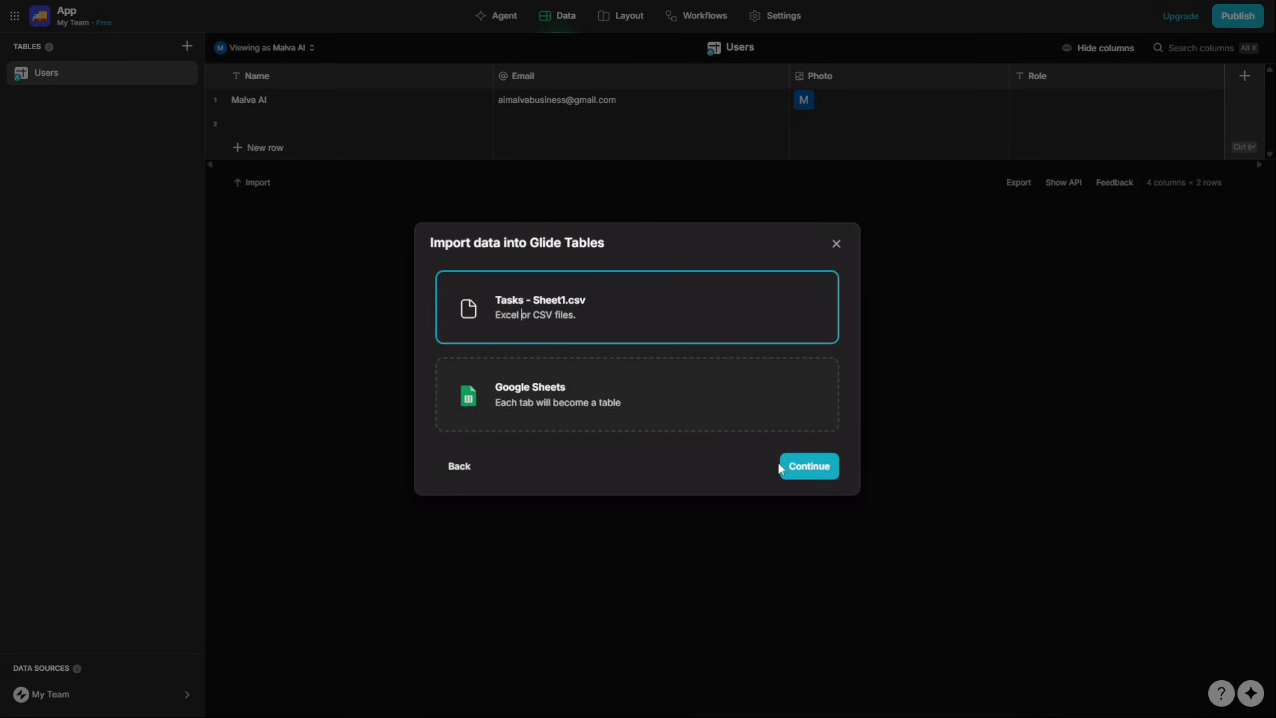
click(807, 465)
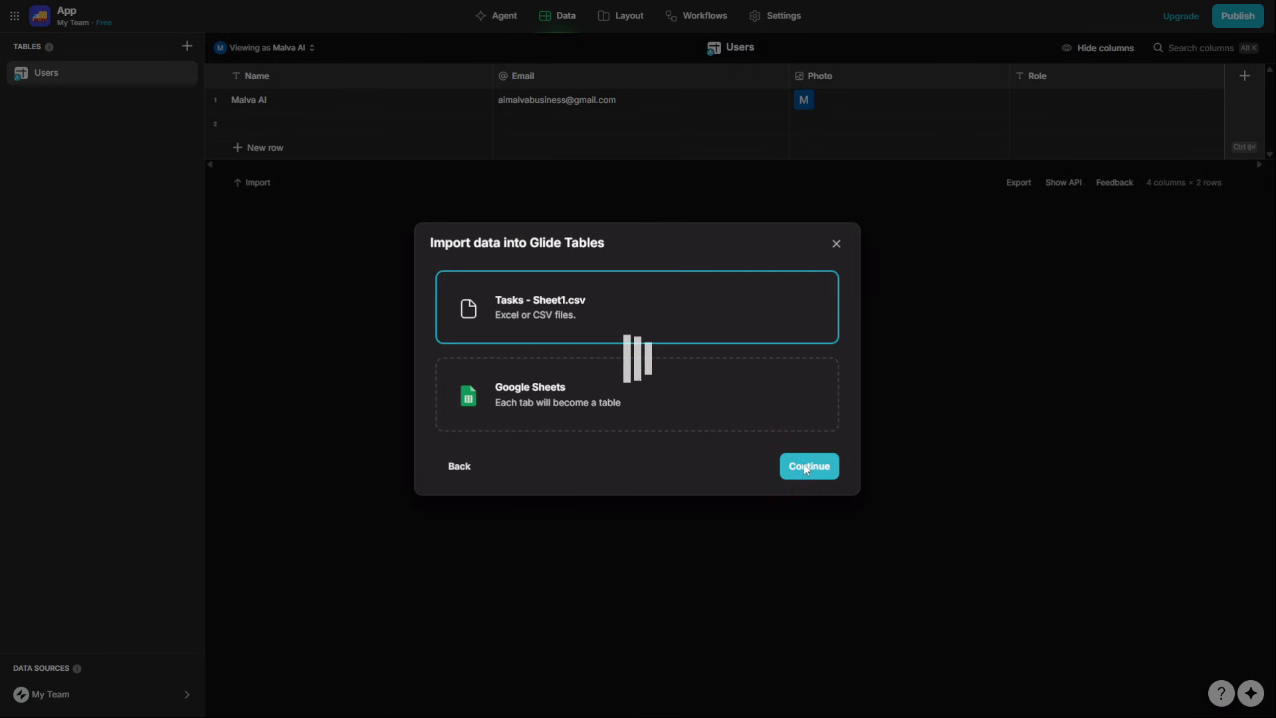
click(806, 465)
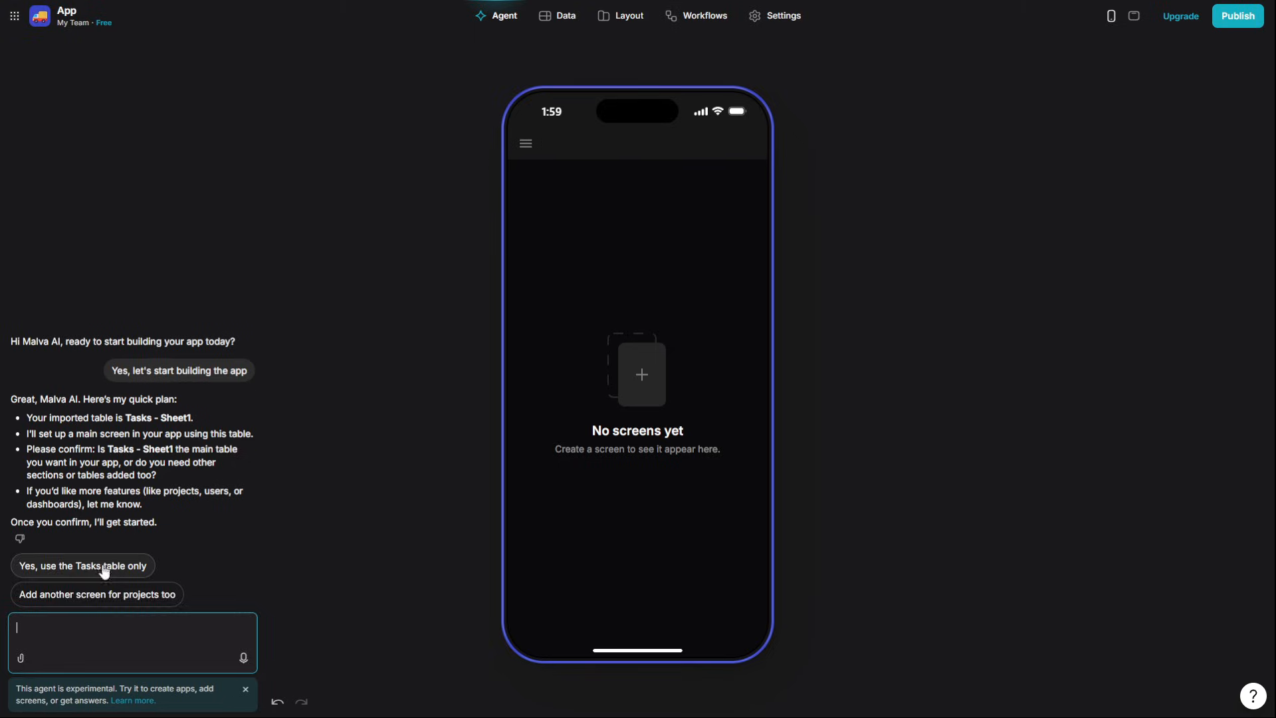
click(81, 566)
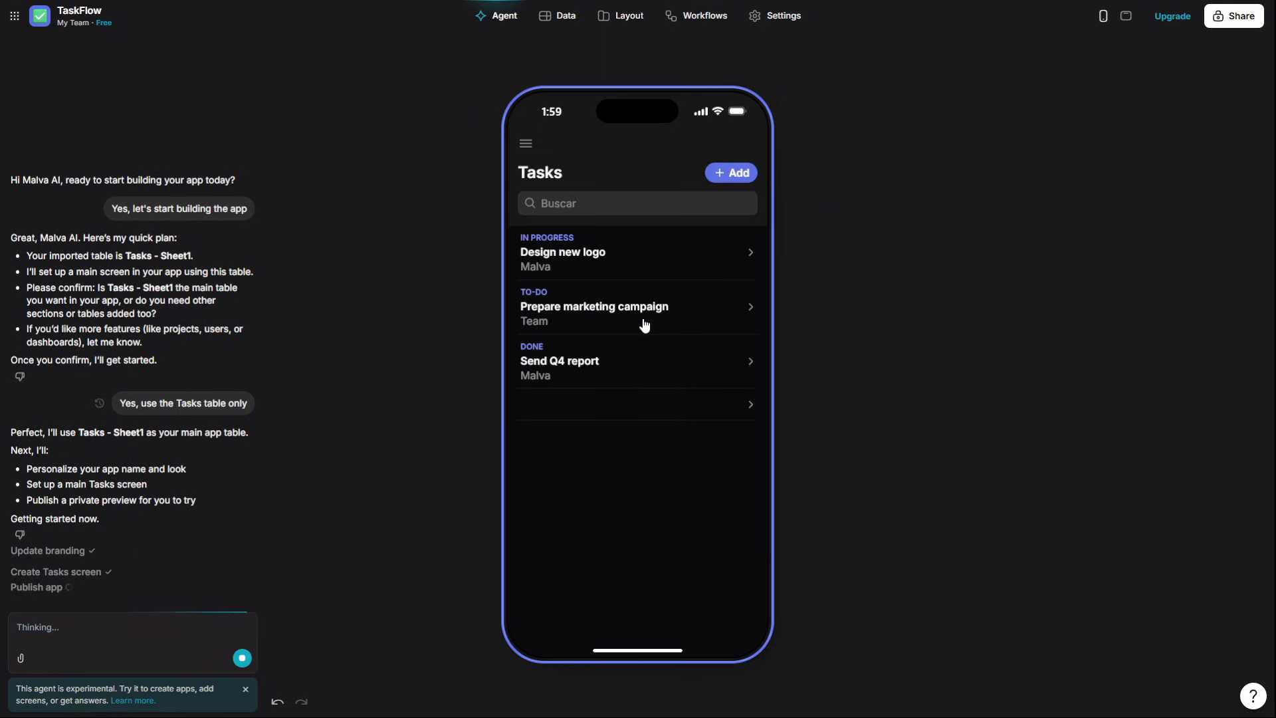
mouse_move(834, 177)
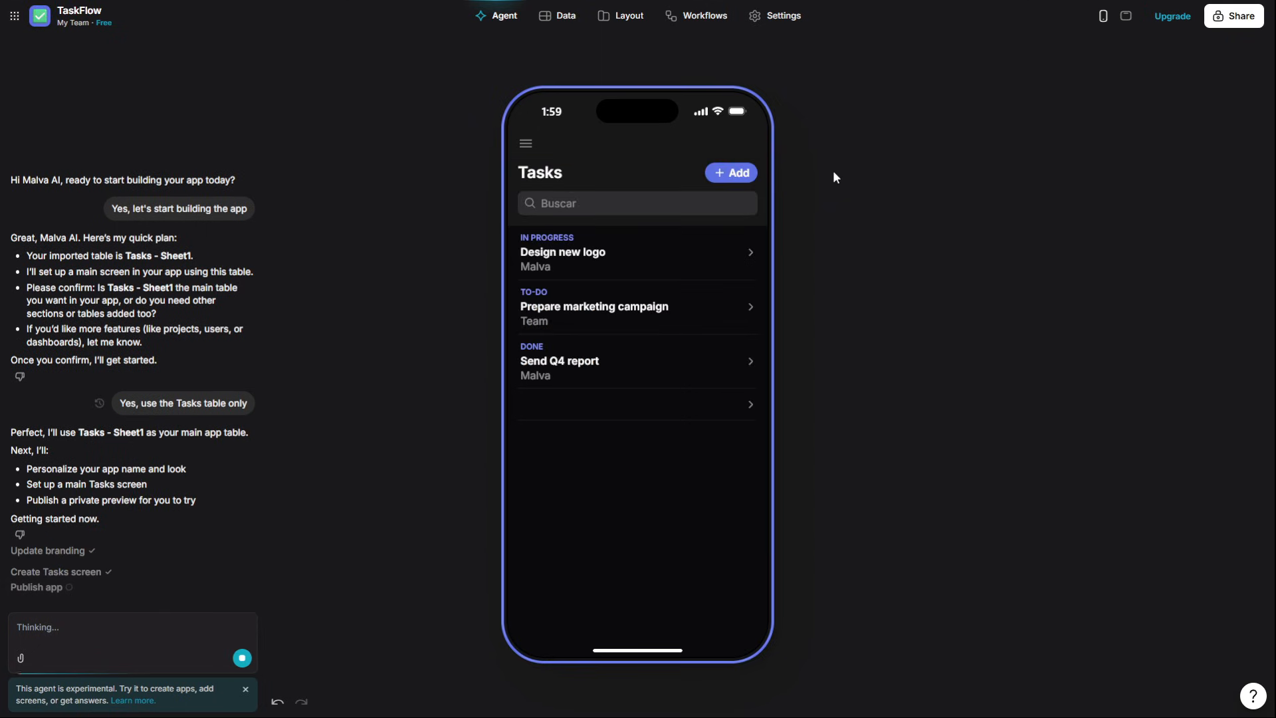
mouse_move(408, 295)
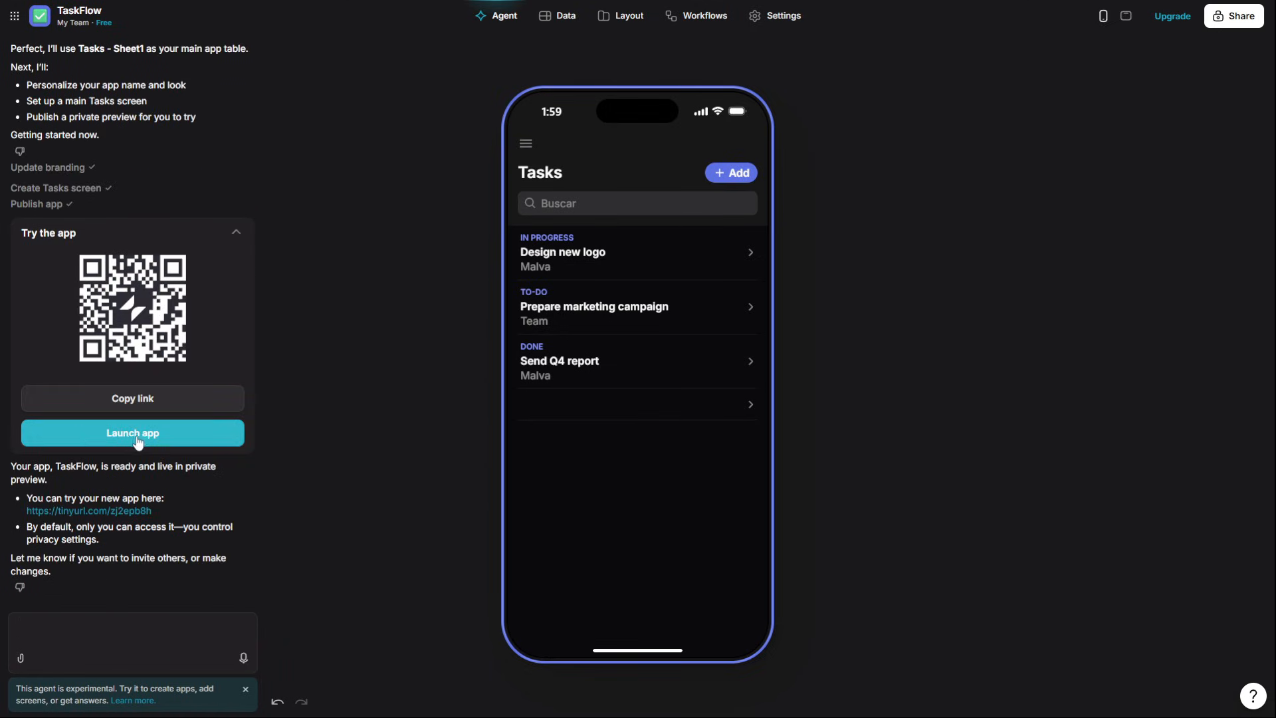
Step: Mark the Design new logo, marketing campaign and Send Q4 report tasks Complete
click(637, 252)
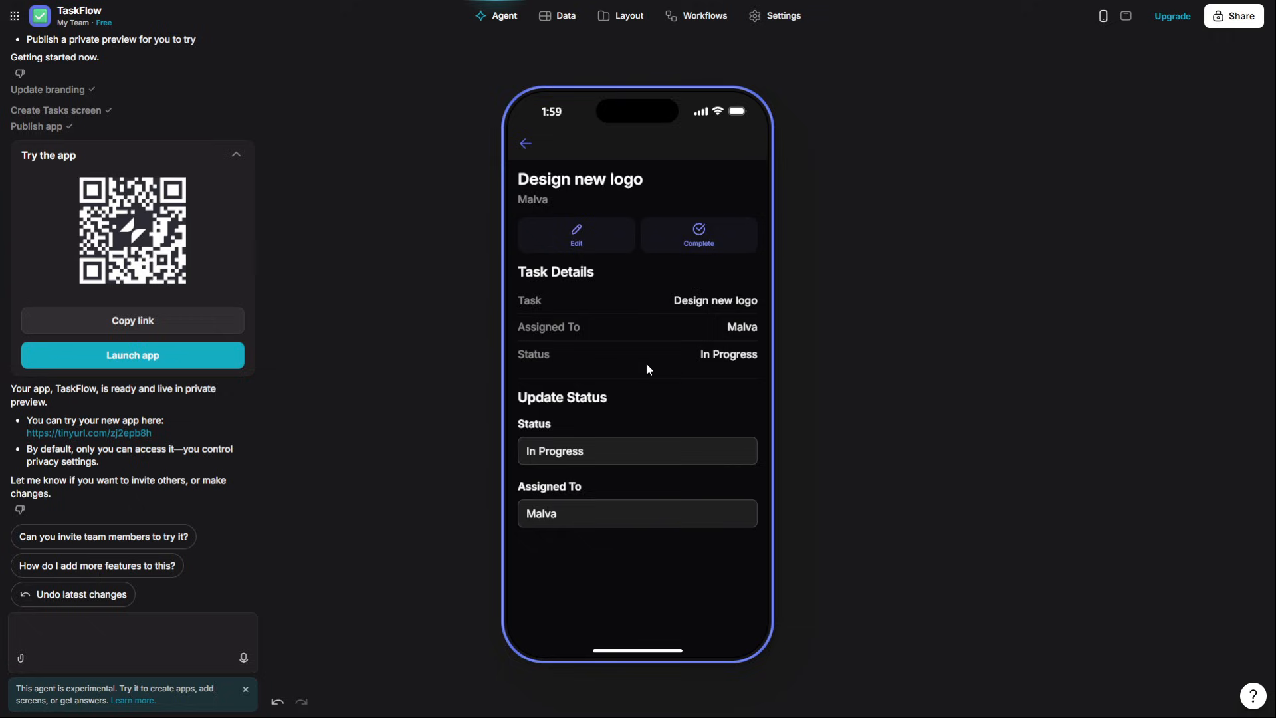
mouse_move(592, 236)
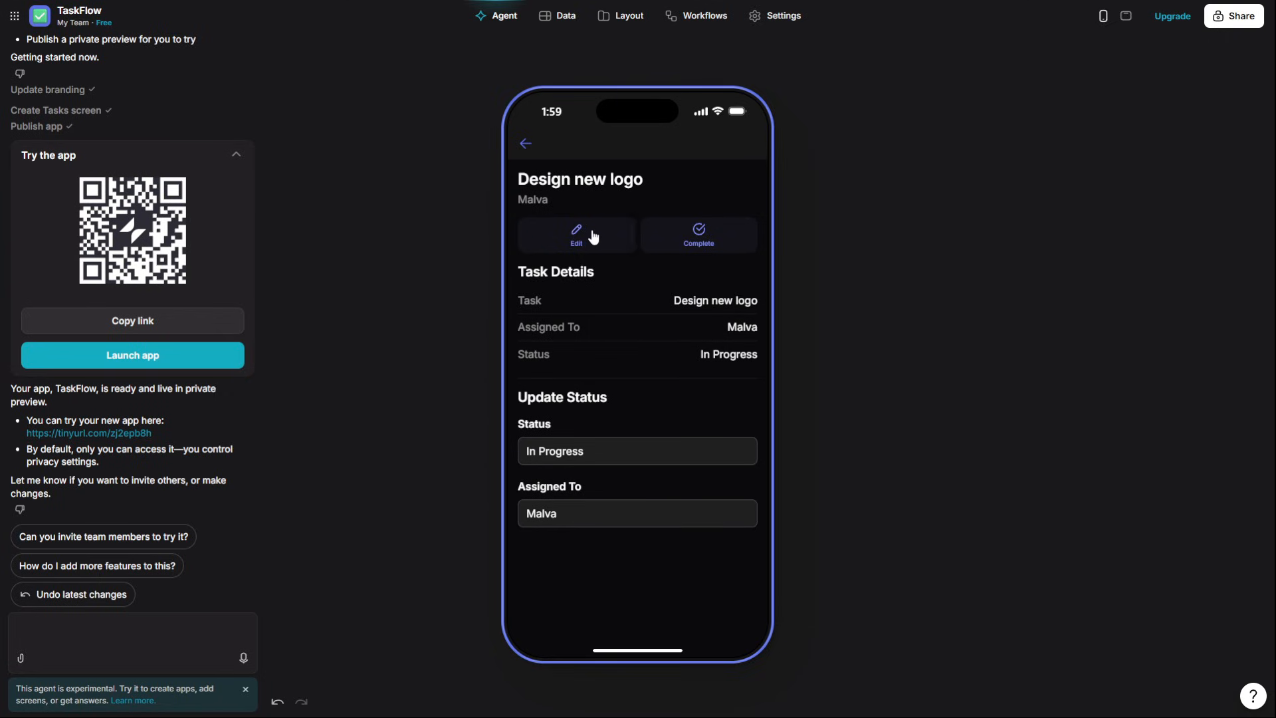
click(698, 234)
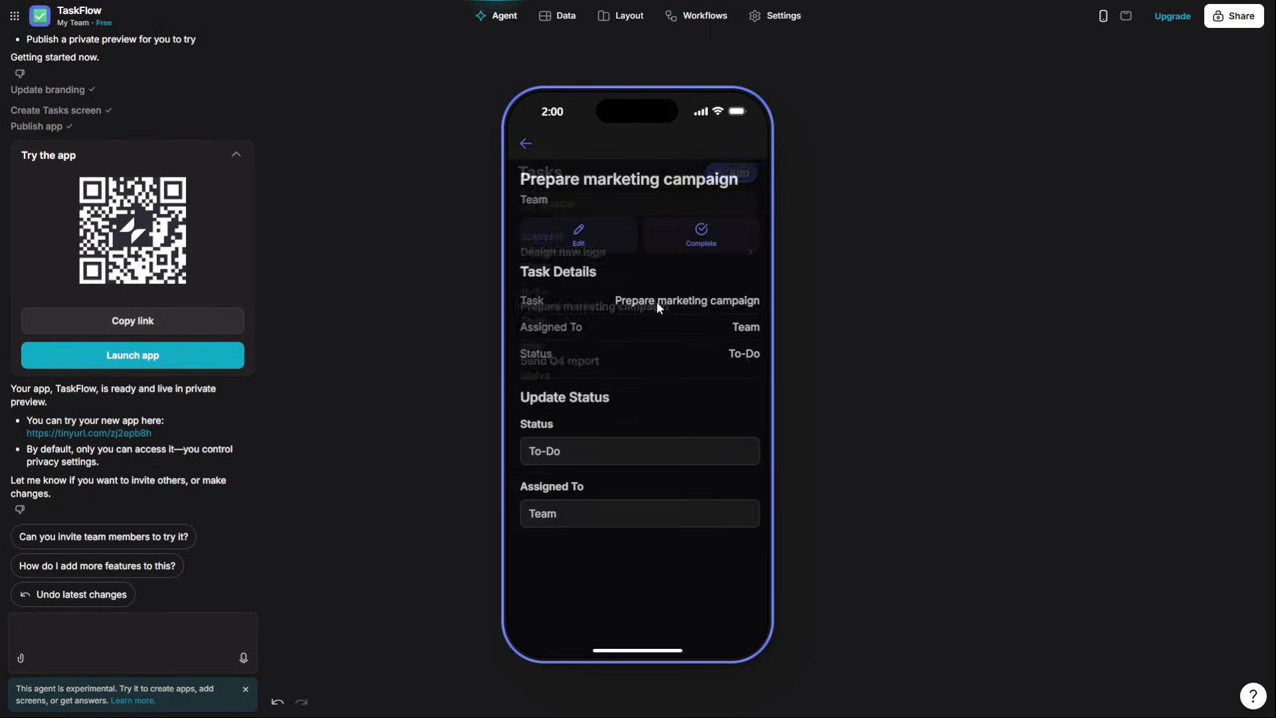
click(698, 234)
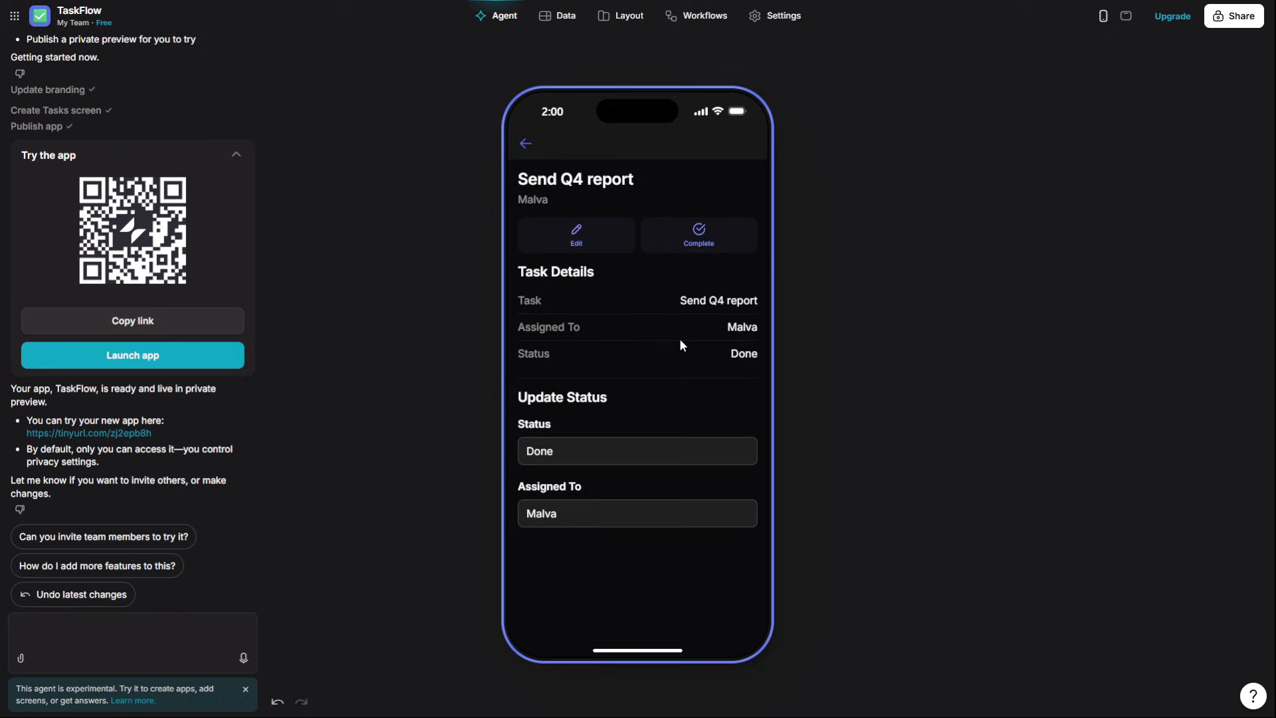
click(525, 144)
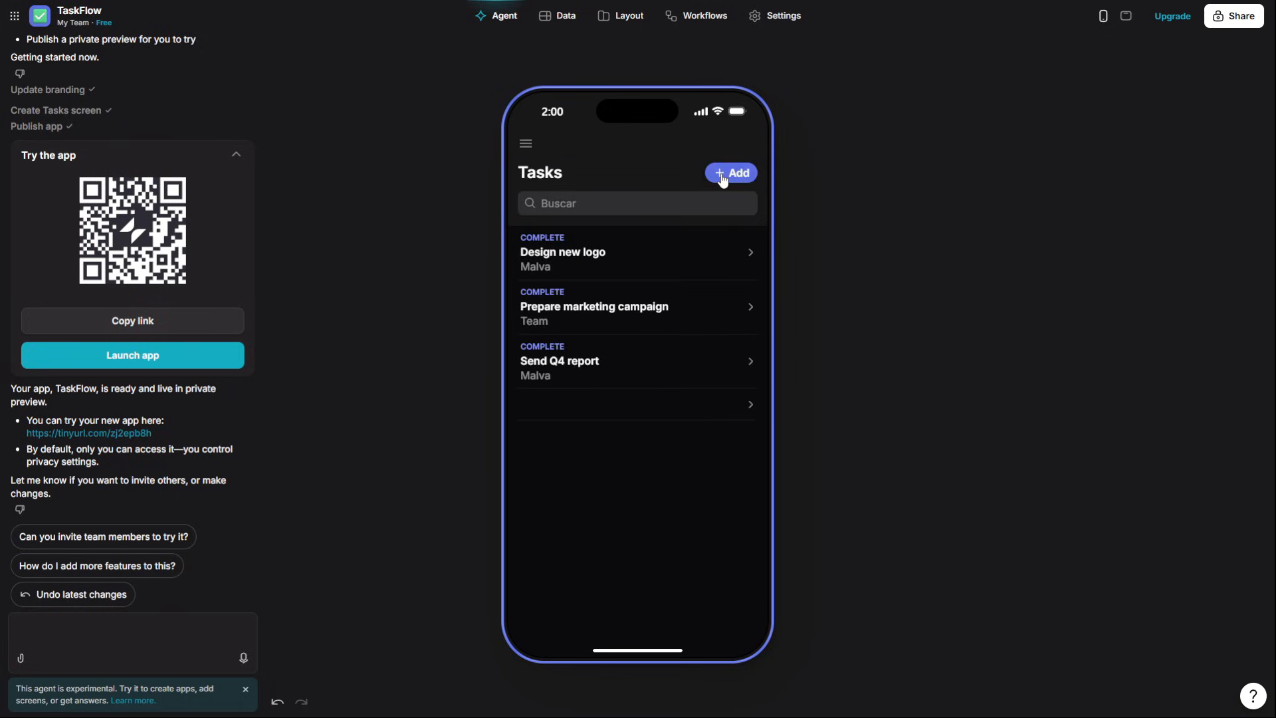
Step: Add a new placeholder task with X values and return to the task list
click(730, 173)
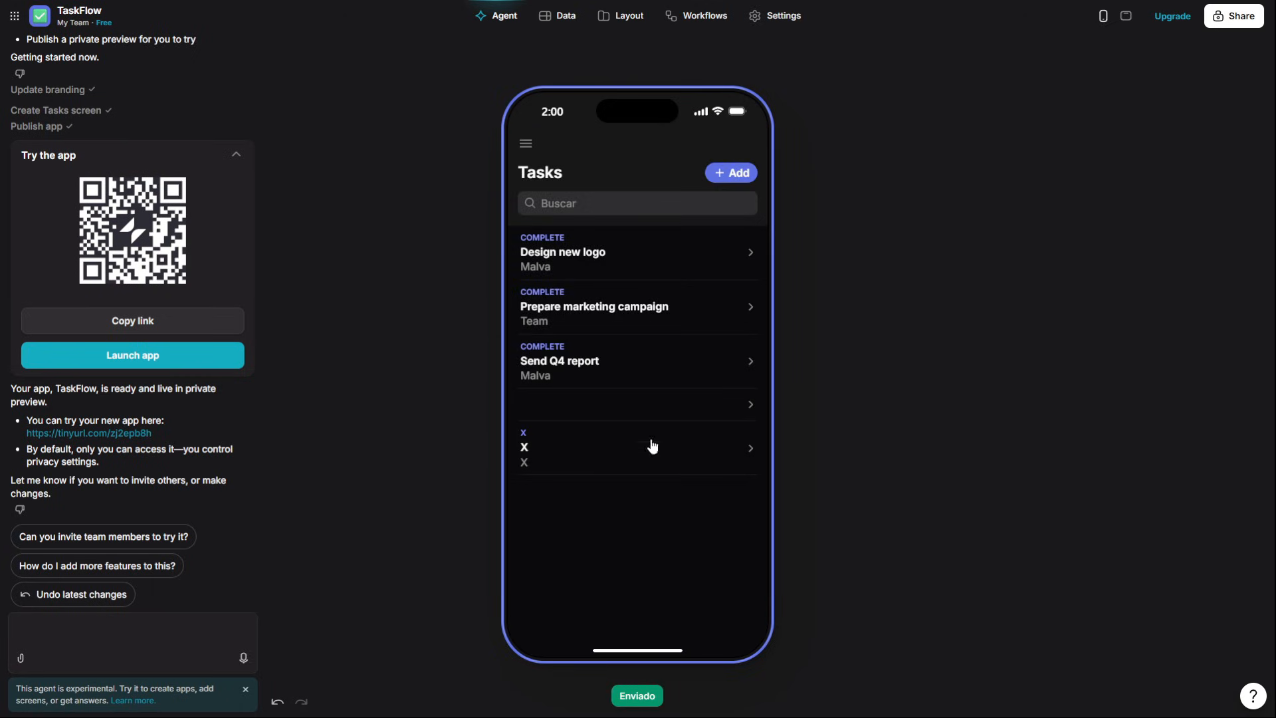
mouse_move(1002, 95)
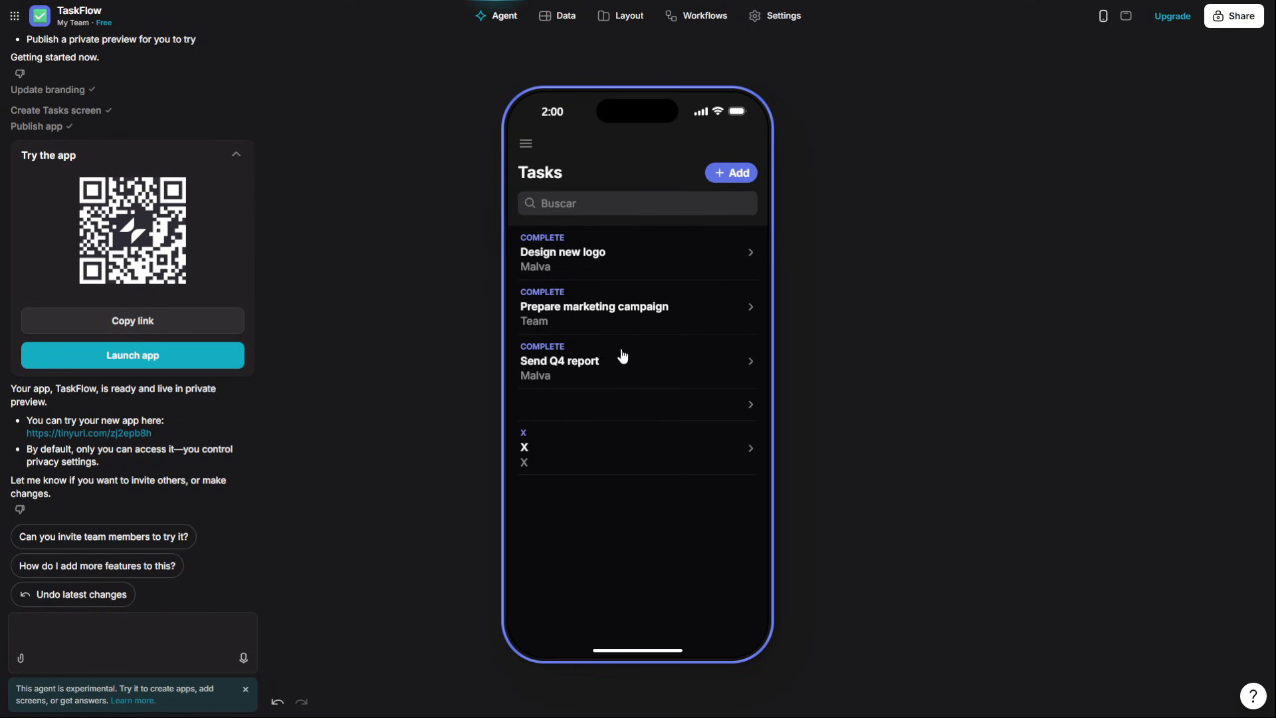
mouse_move(622, 356)
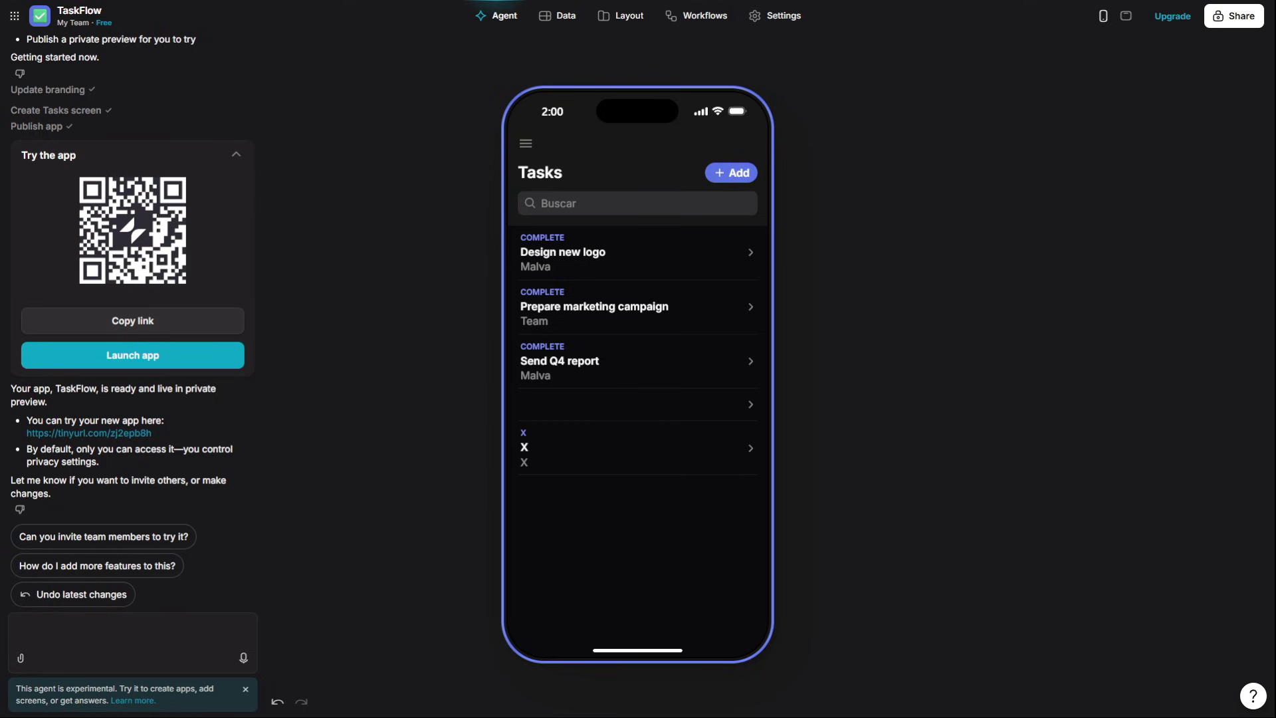
mouse_move(385, 343)
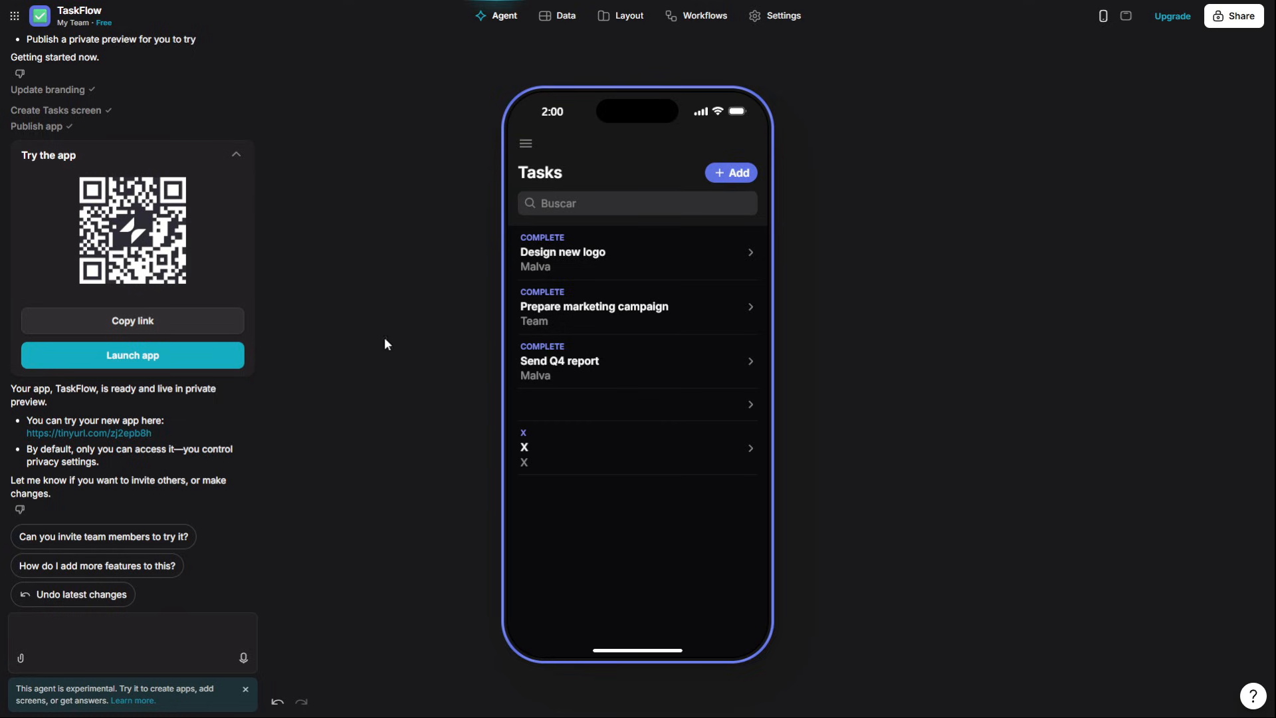
mouse_move(748, 257)
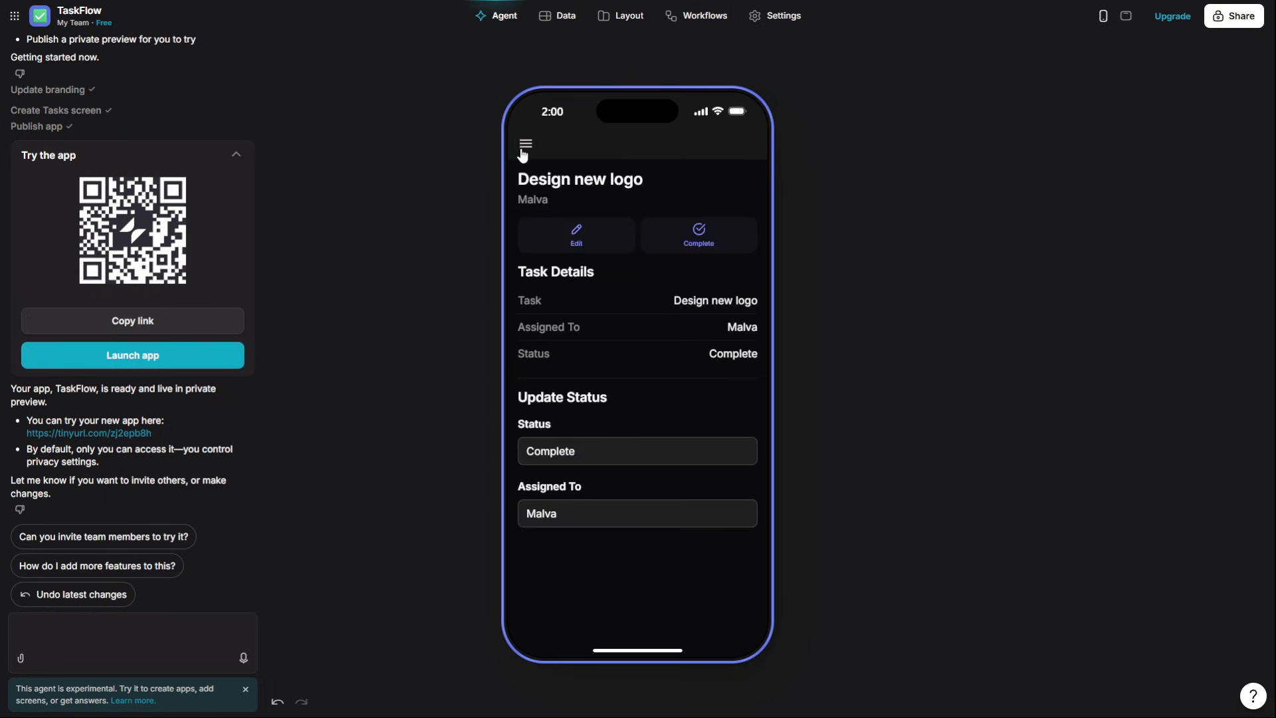
click(526, 144)
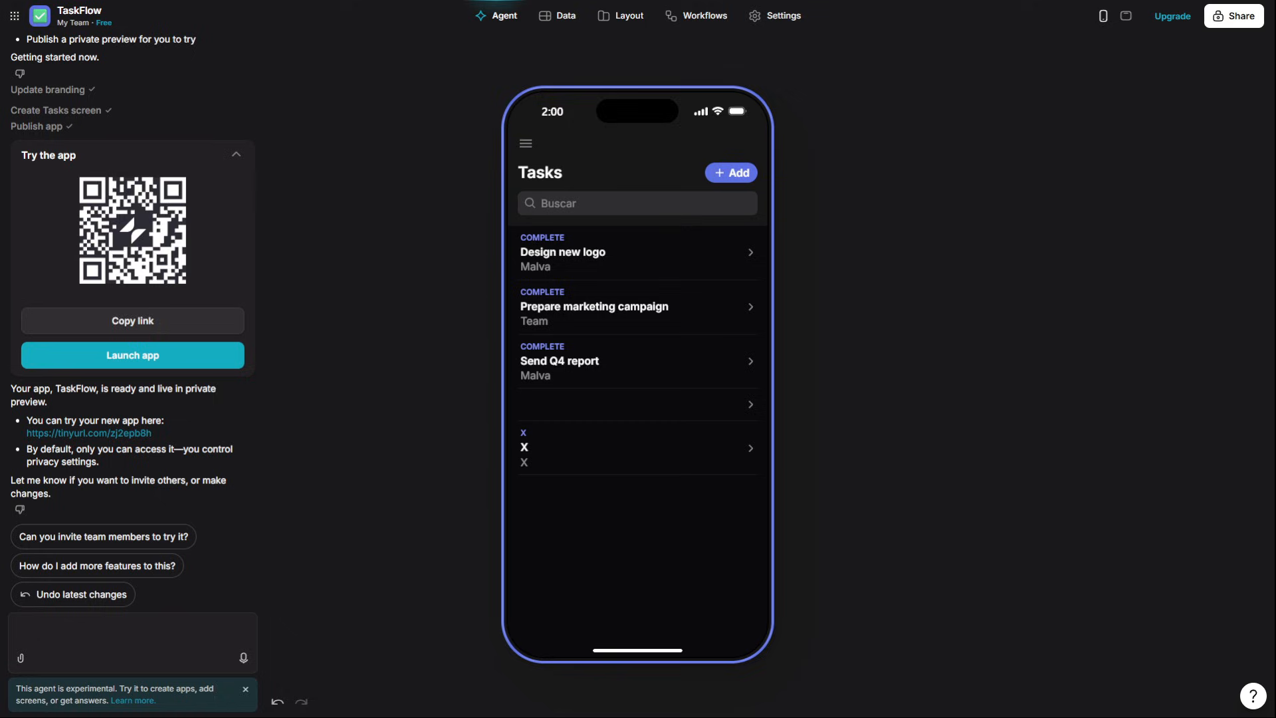